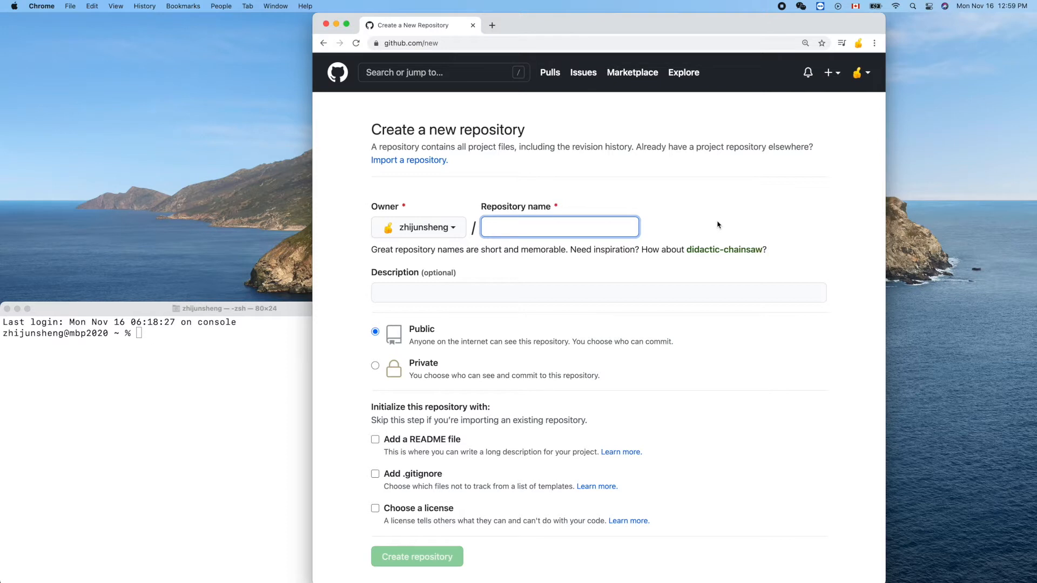
- Enter the name chess-swiftui-ios and a 'Simple chess implemented using Swift…' description
{"action": "type", "text": "chess-swiftui-ios"}
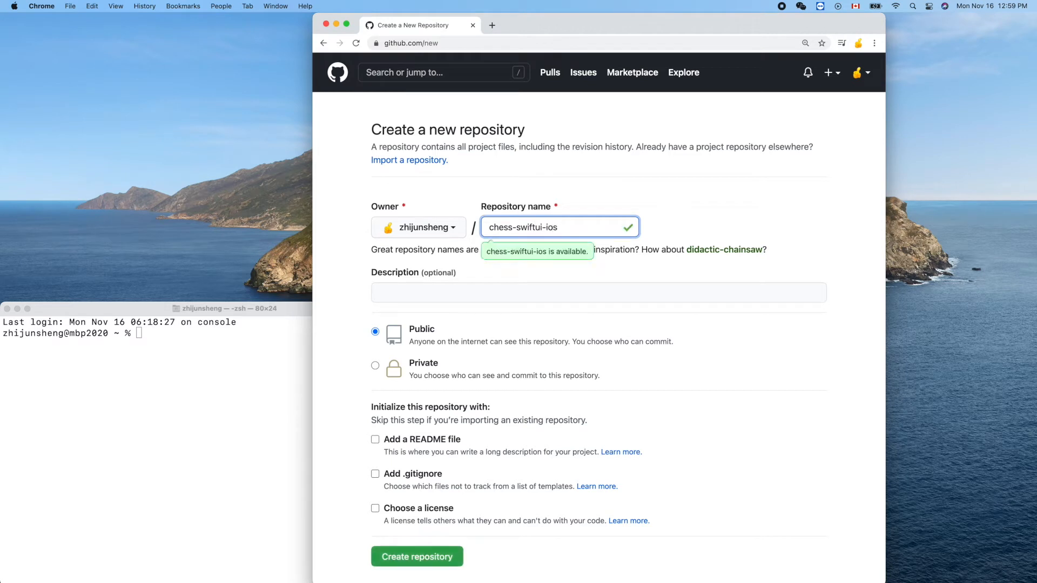
{"action": "type", "text": "S"}
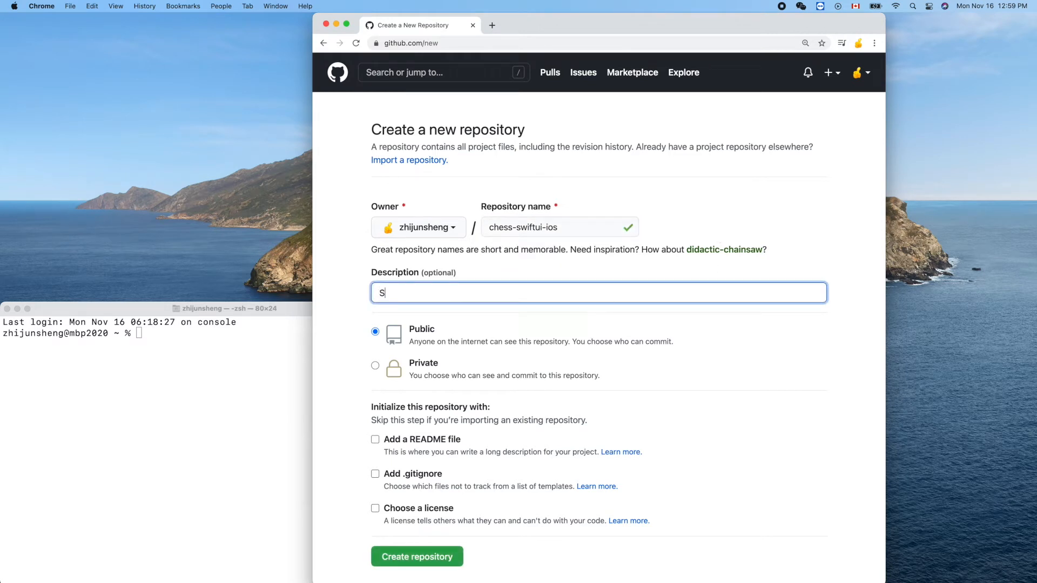
{"action": "type", "text": "imple"}
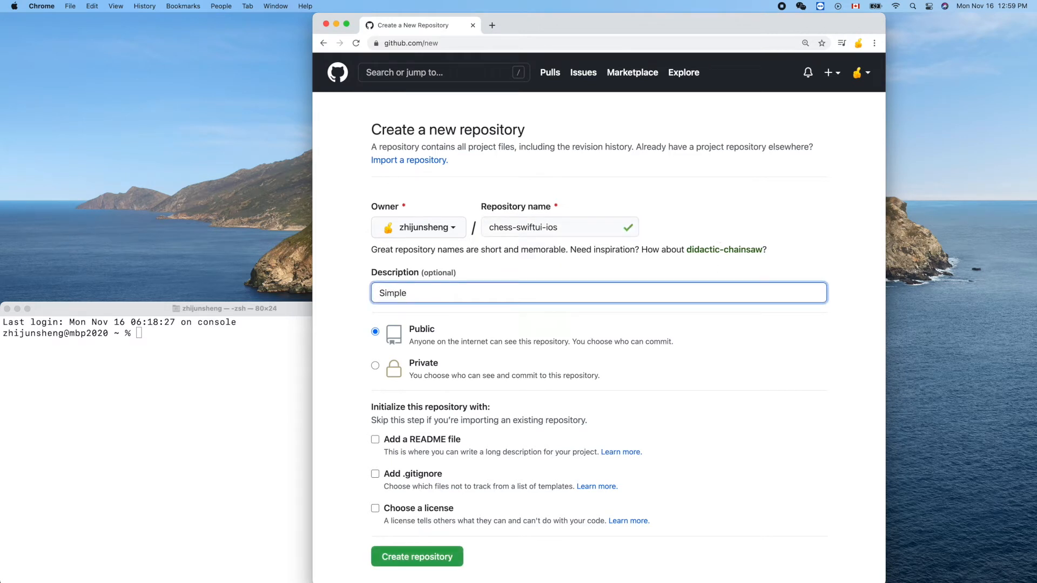
{"action": "type", "text": "chess game"}
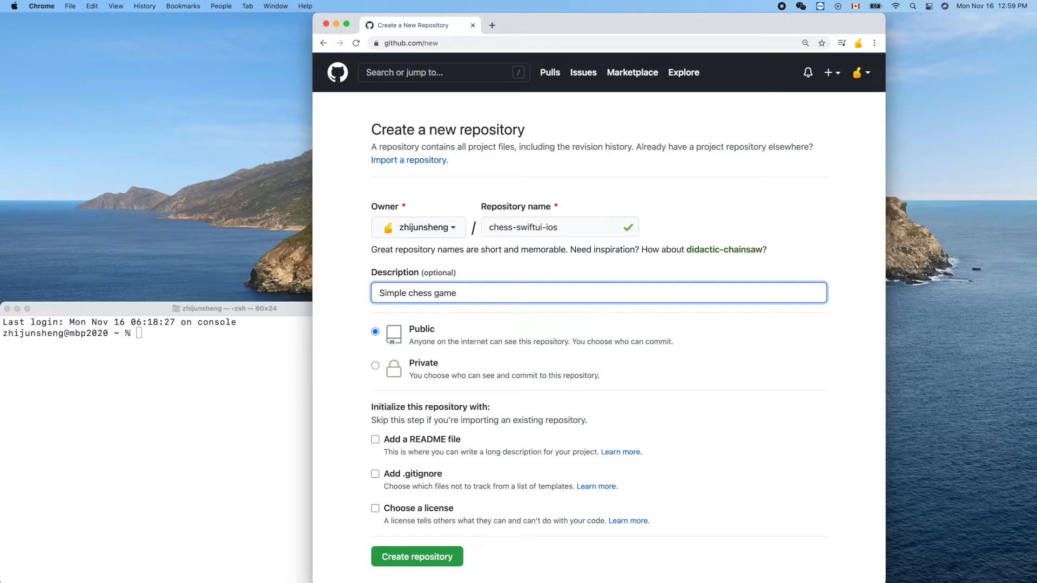
{"action": "type", "text": "implement"}
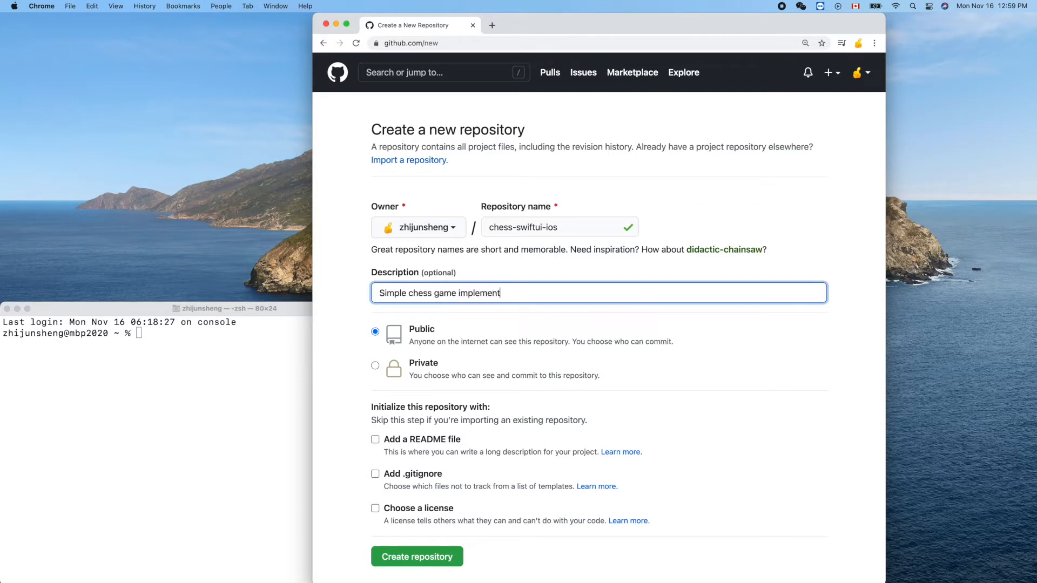
{"action": "type", "text": "ed"}
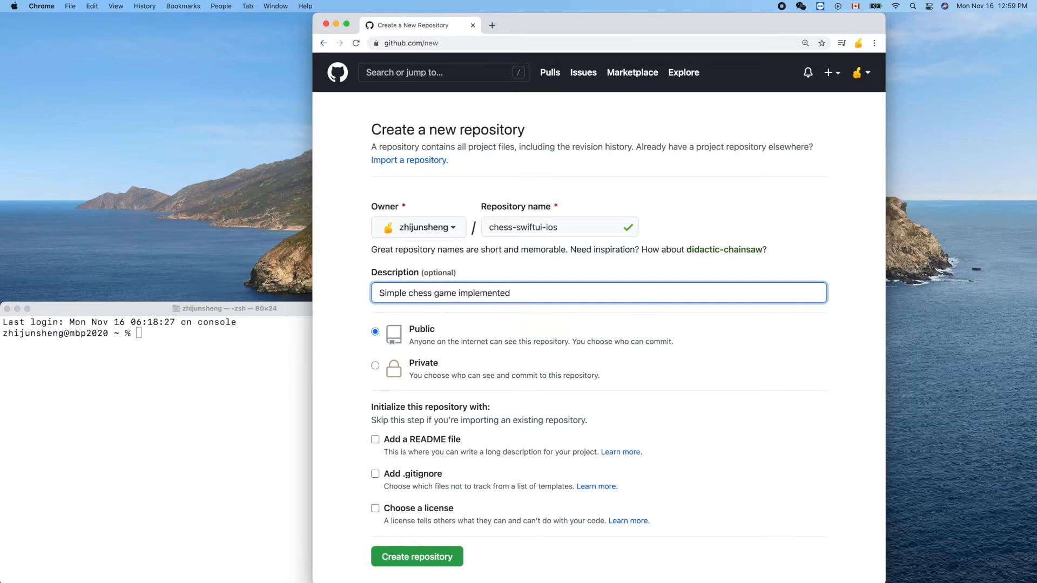
{"action": "type", "text": "using SwiftUI"}
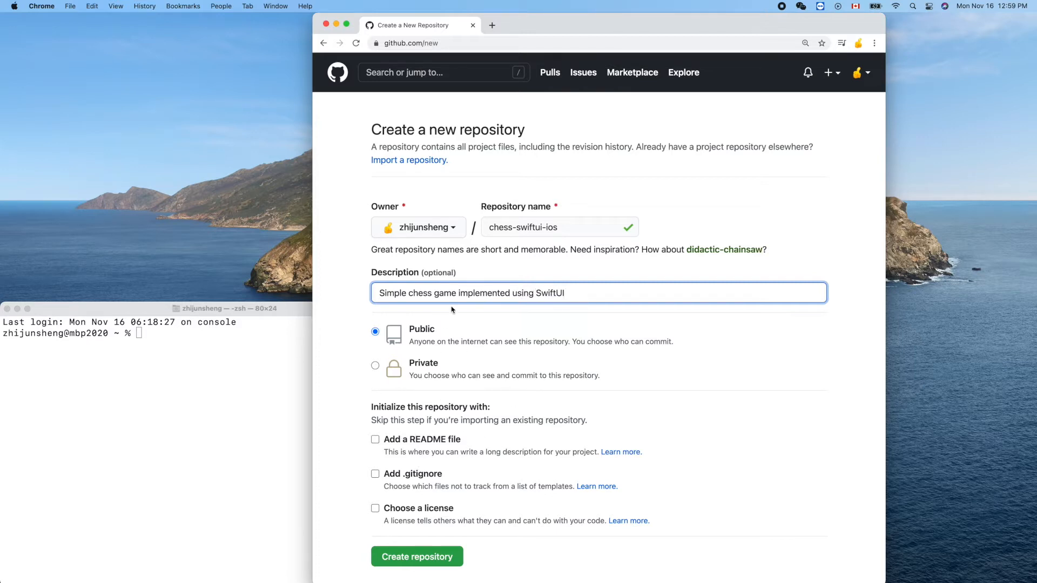
- Add a README, a Swift .gitignore and the MIT License, then create the repository
{"action": "scroll", "scroll_direction": "down", "scroll_amount": 3}
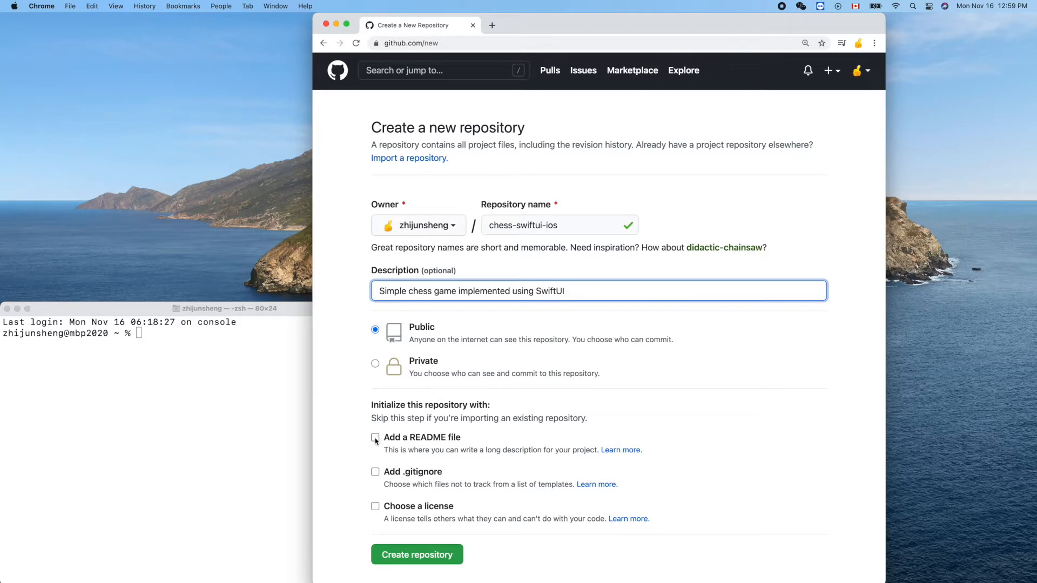
{"action": "left_click", "coordinate": [375, 437]}
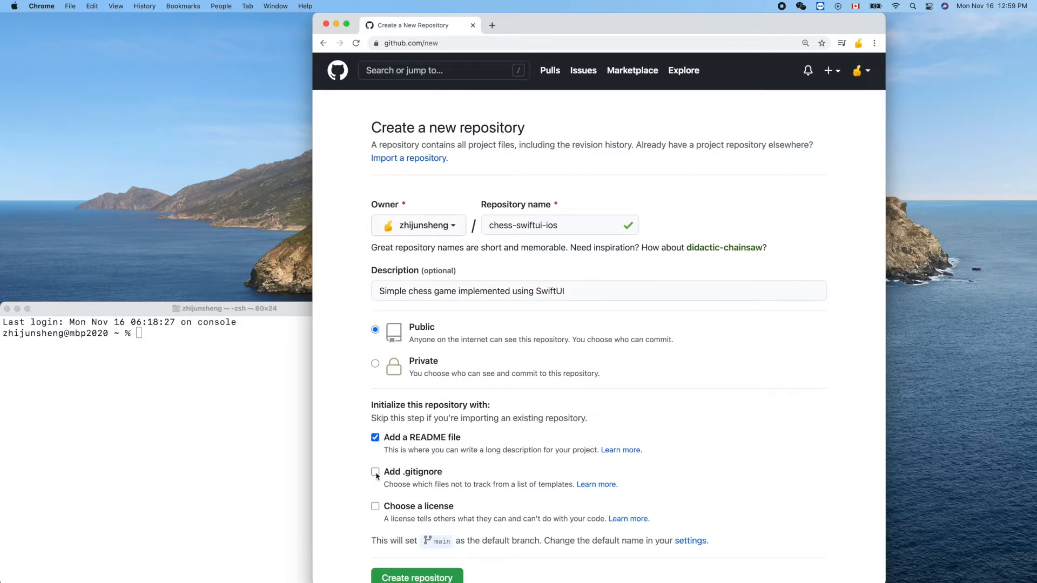
{"action": "left_click", "coordinate": [375, 472]}
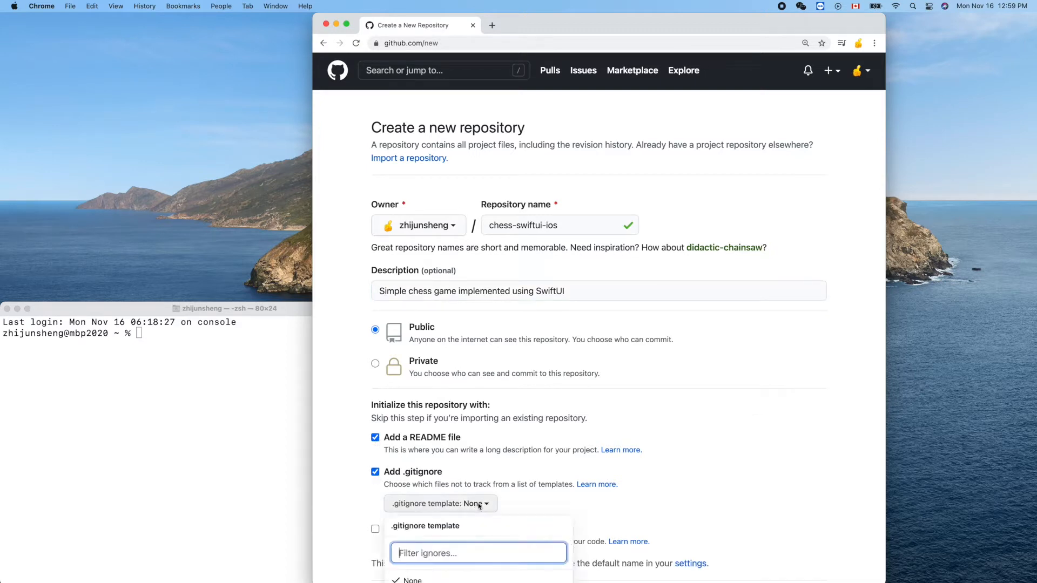
{"action": "type", "text": "sw"}
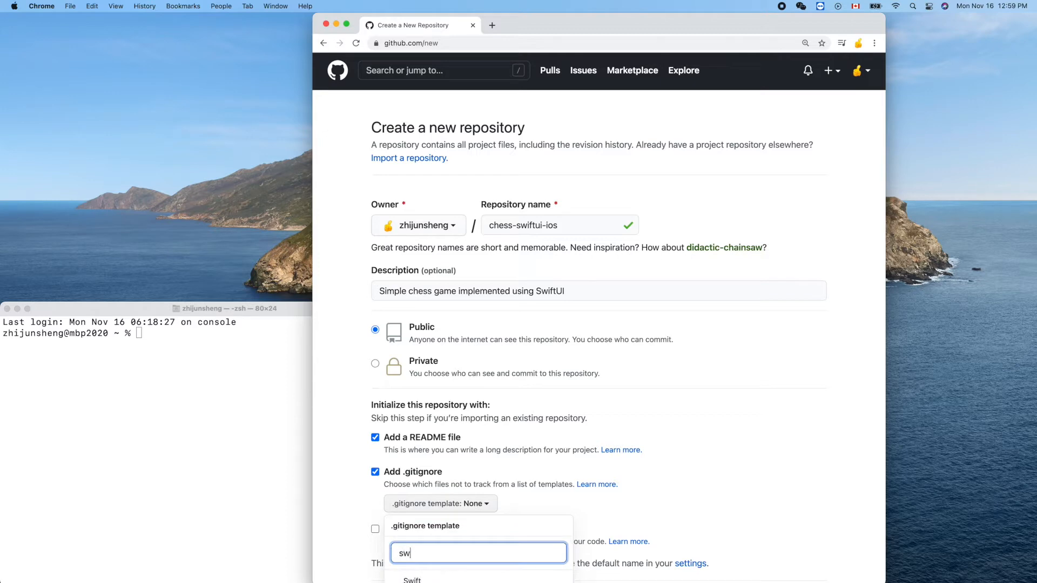
{"action": "left_click", "coordinate": [411, 580]}
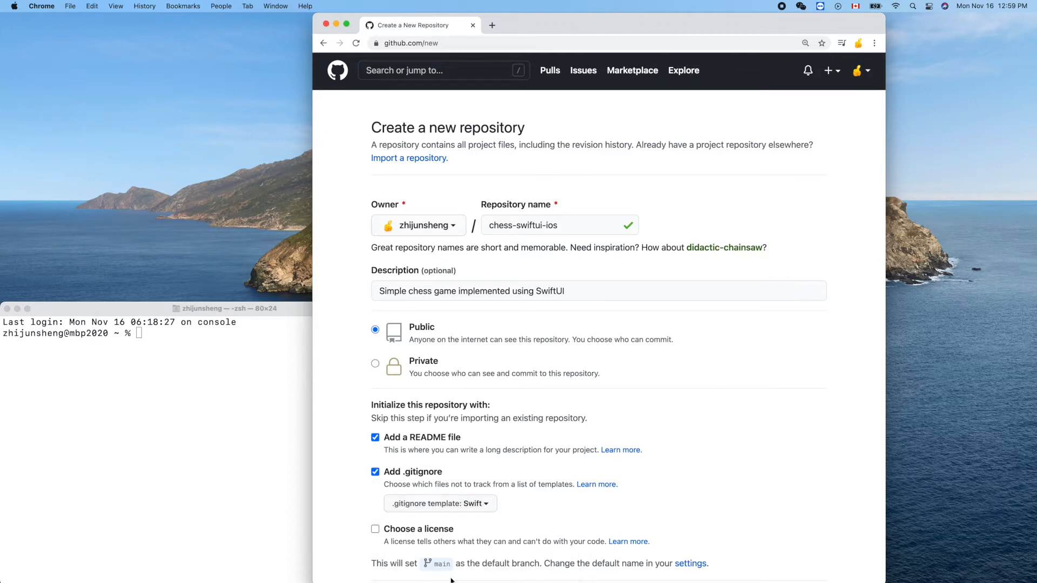
{"action": "scroll", "scroll_direction": "down", "scroll_amount": 3}
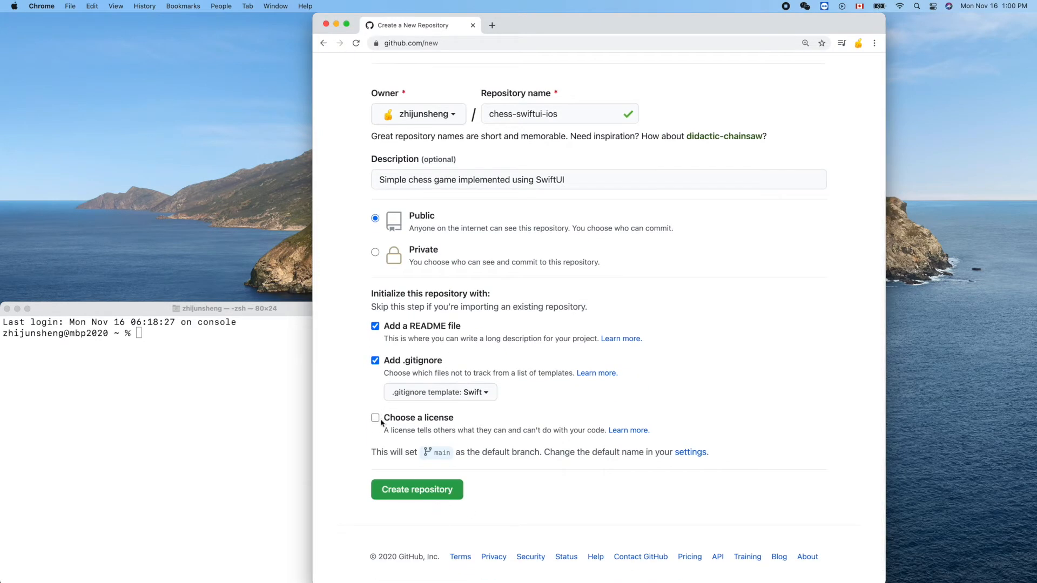
{"action": "left_click", "coordinate": [375, 418]}
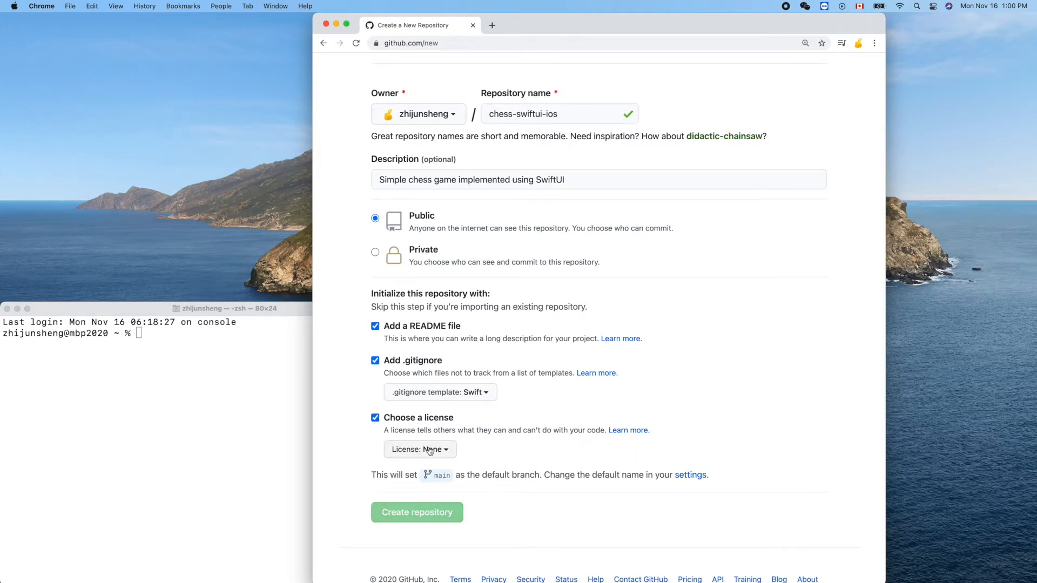
{"action": "left_click", "coordinate": [419, 449]}
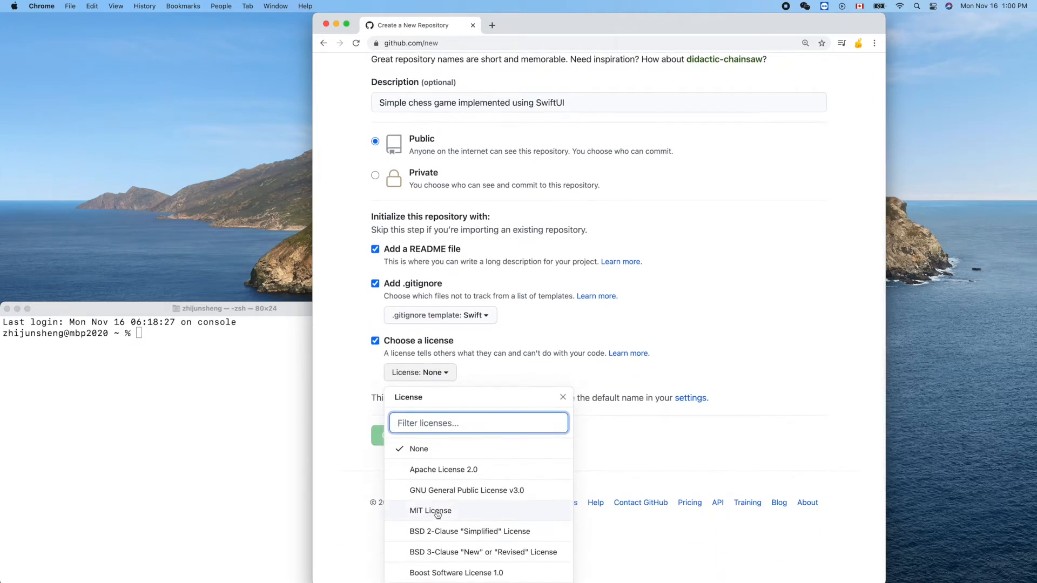
{"action": "left_click", "coordinate": [429, 510]}
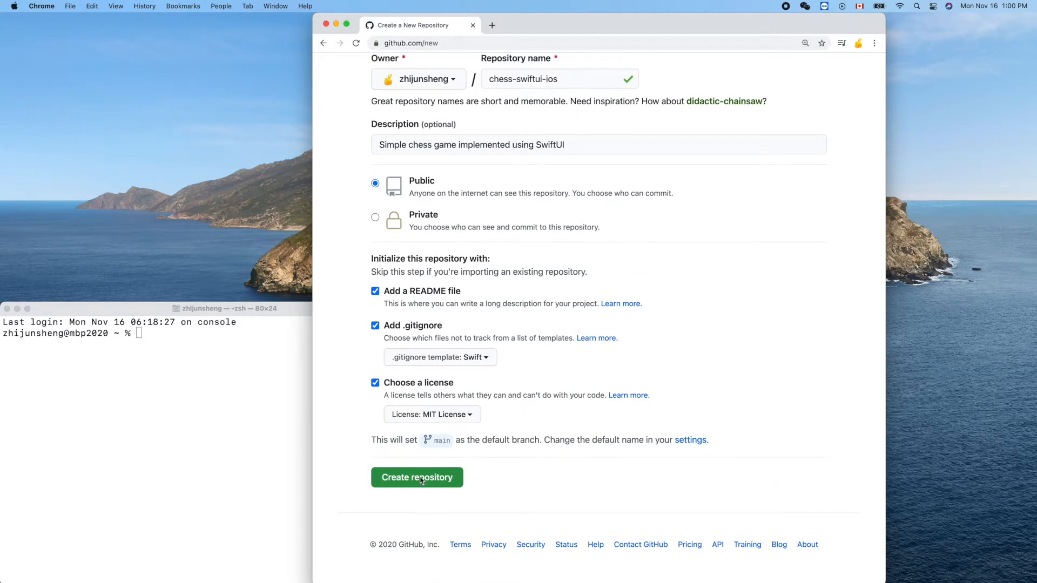
{"action": "left_click", "coordinate": [416, 477]}
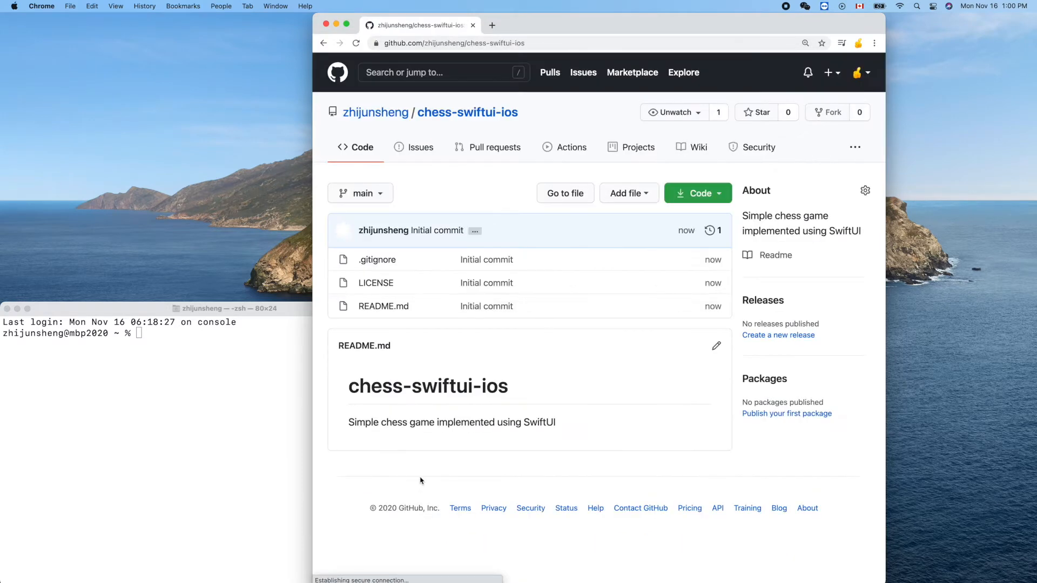
- Reveal the chess-swiftui-ios HTTPS clone URL and bring up a terminal shell
{"action": "left_click", "coordinate": [692, 193]}
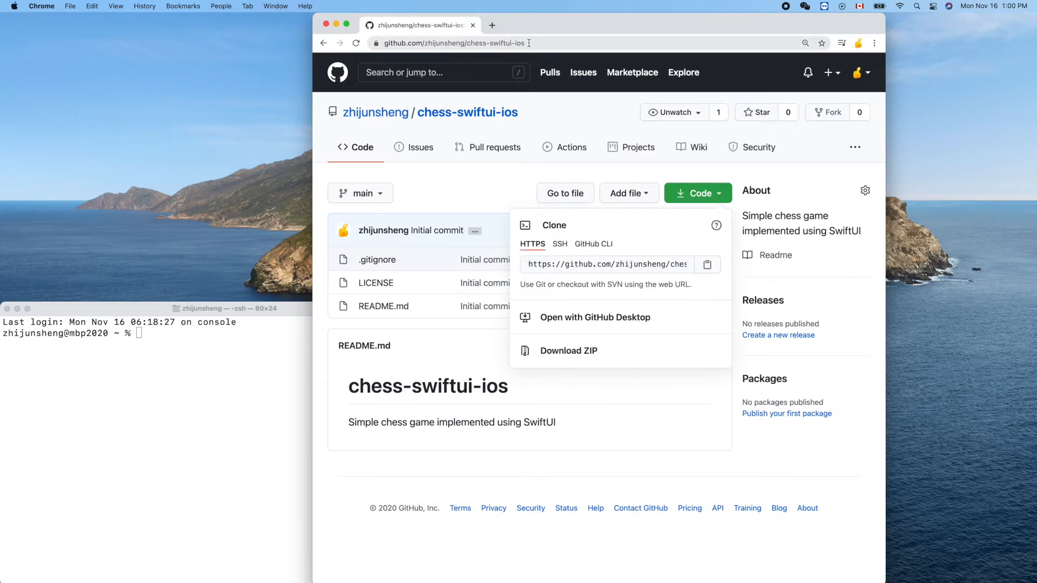
{"action": "left_click", "coordinate": [509, 44]}
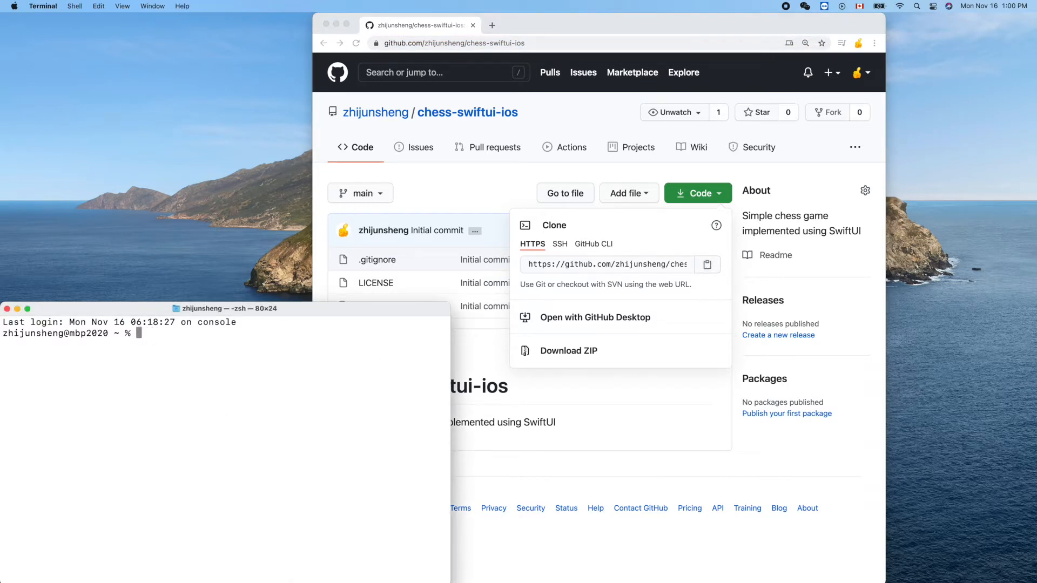
- Set PS1 to a thumbs-up emoji prompt and clear the screen
{"action": "type", "text": "p"}
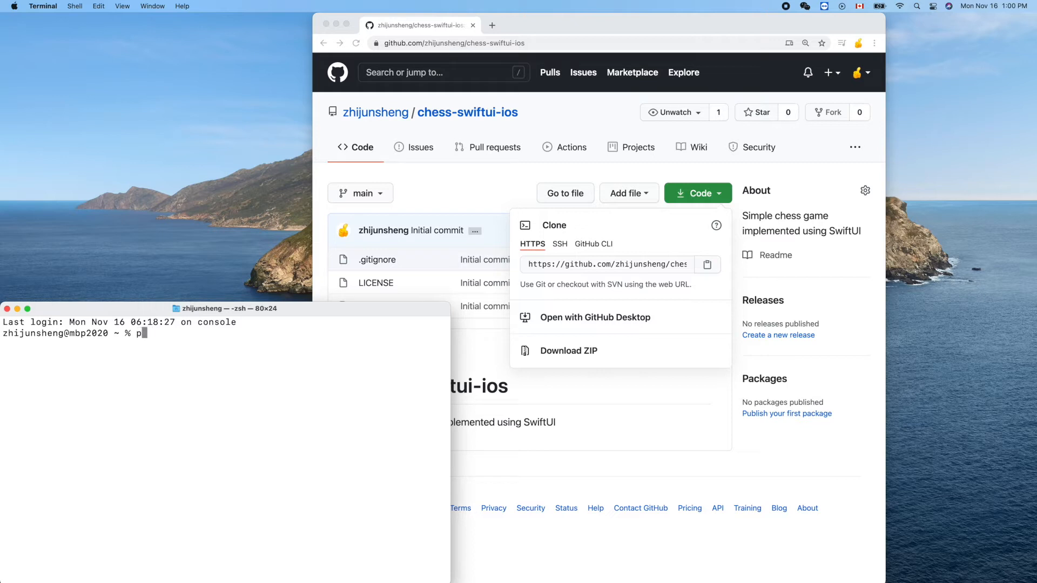
{"action": "type", "text": "export"}
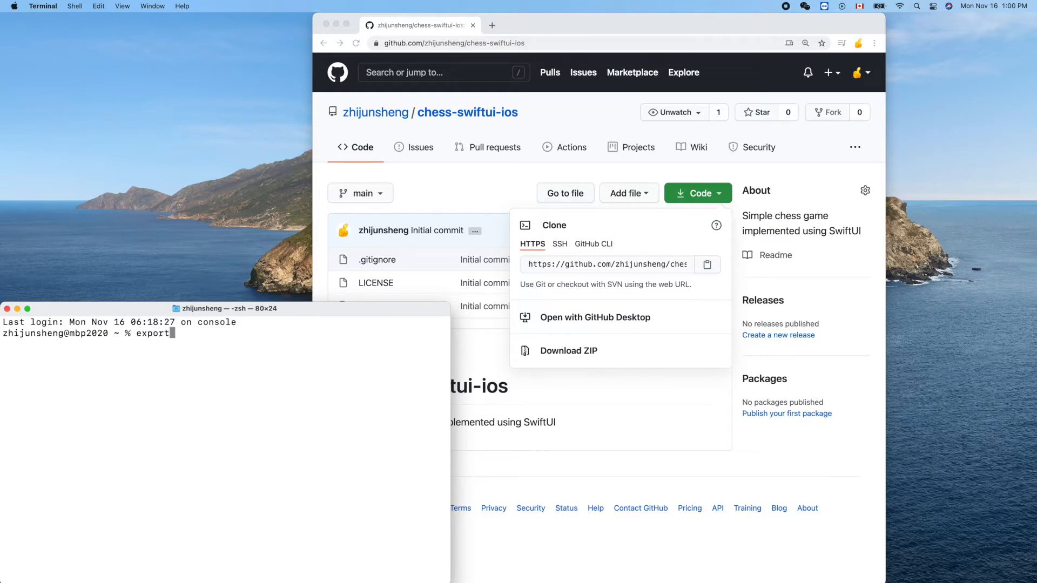
{"action": "type", "text": "PS"}
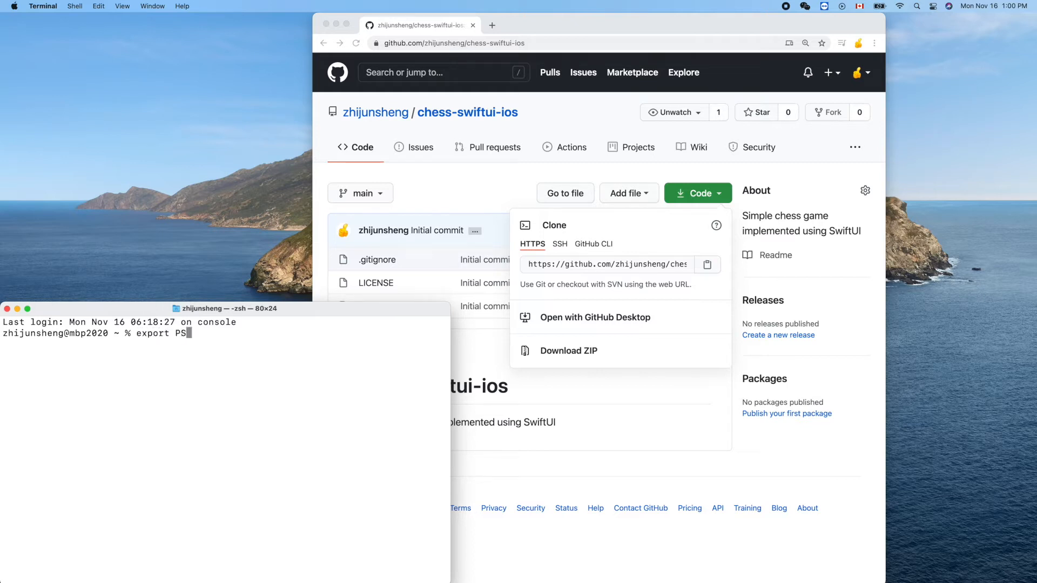
{"action": "type", "text": "1=\""}
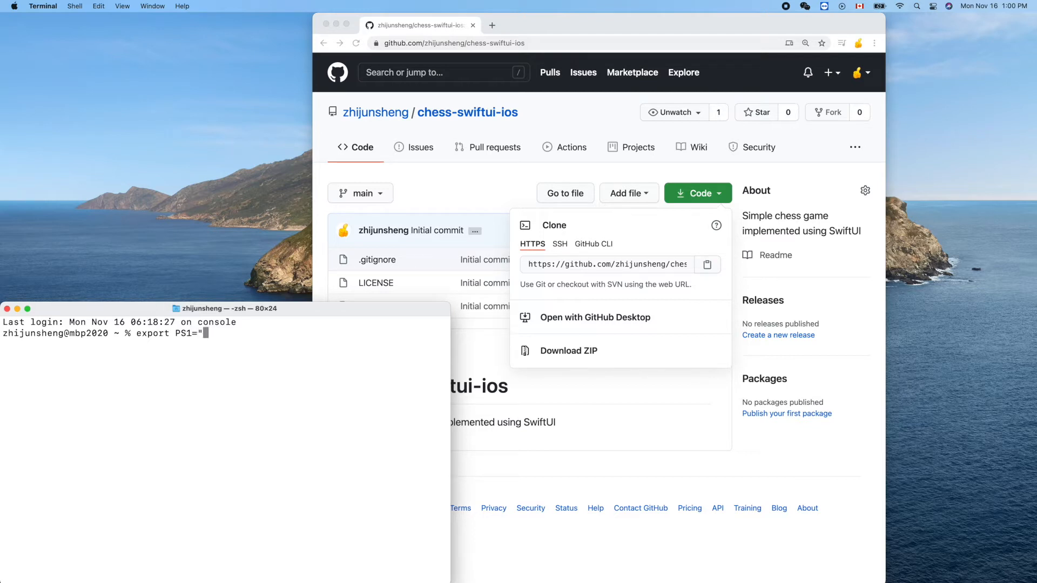
{"action": "key", "text": "cmd+ctrl+space"}
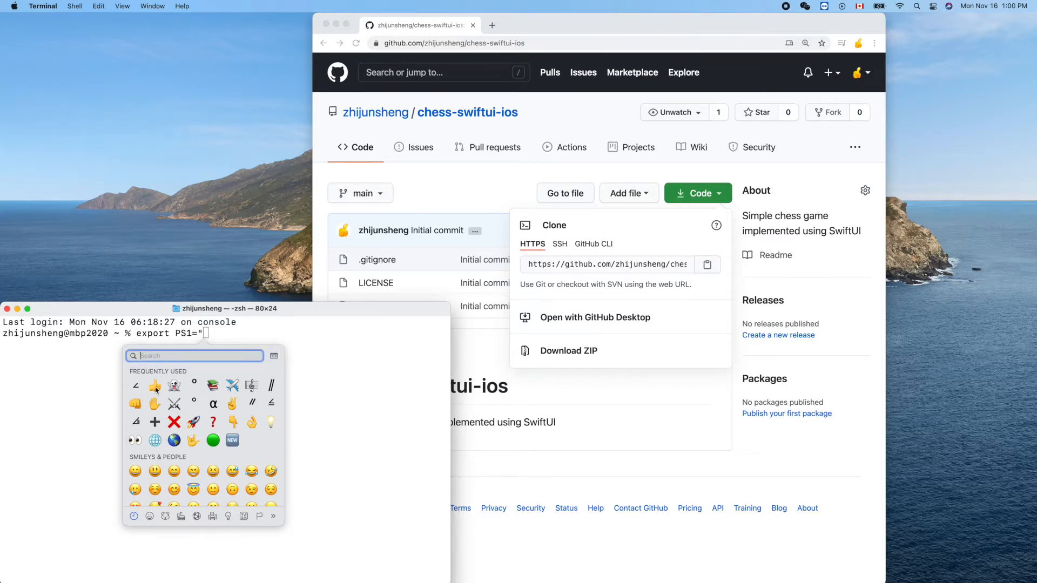
{"action": "left_click", "coordinate": [155, 386]}
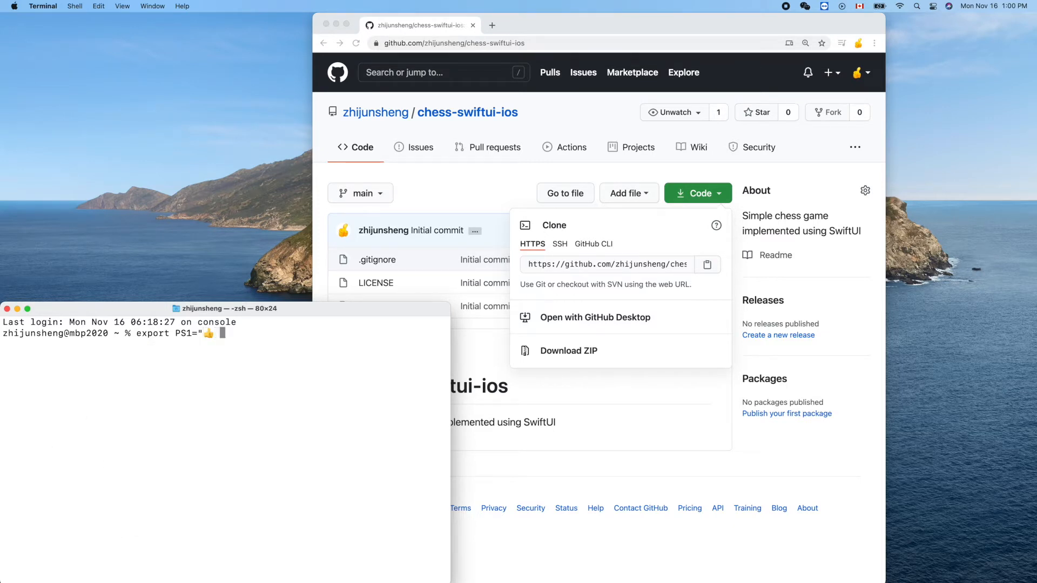
{"action": "type", "text": "cle"}
{"action": "type", "text": "pwd"}
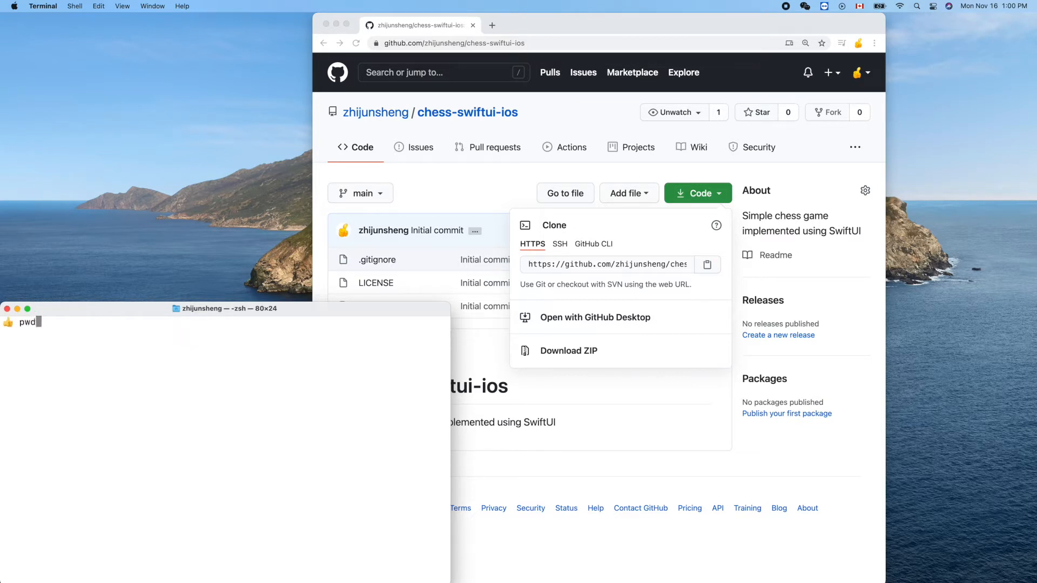
- List the home folder, move into xcode-workspace, and attempt git clone of chess-swiftui-ios
{"action": "type", "text": "ls"}
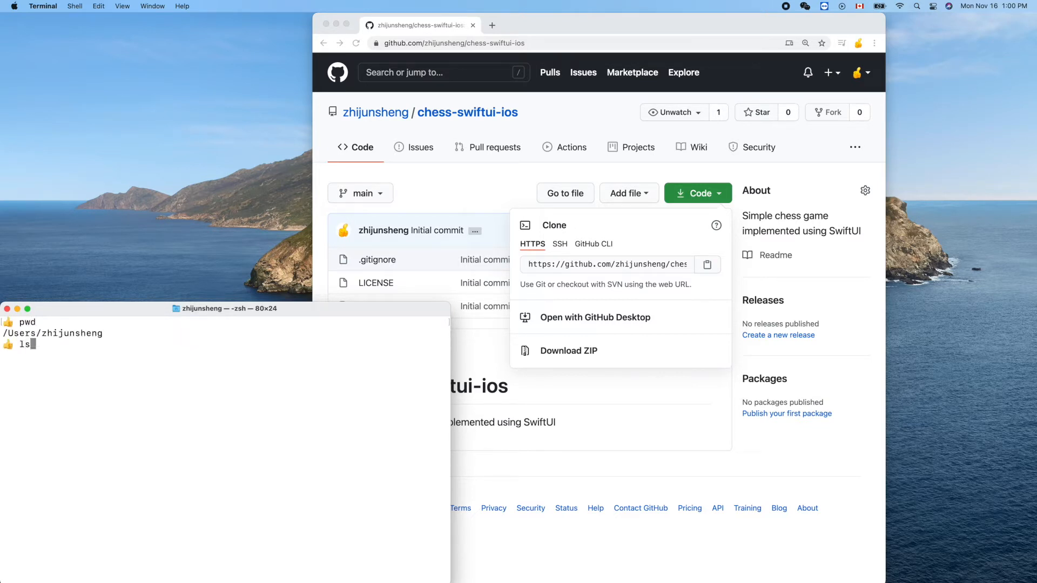
{"action": "key", "text": "Return"}
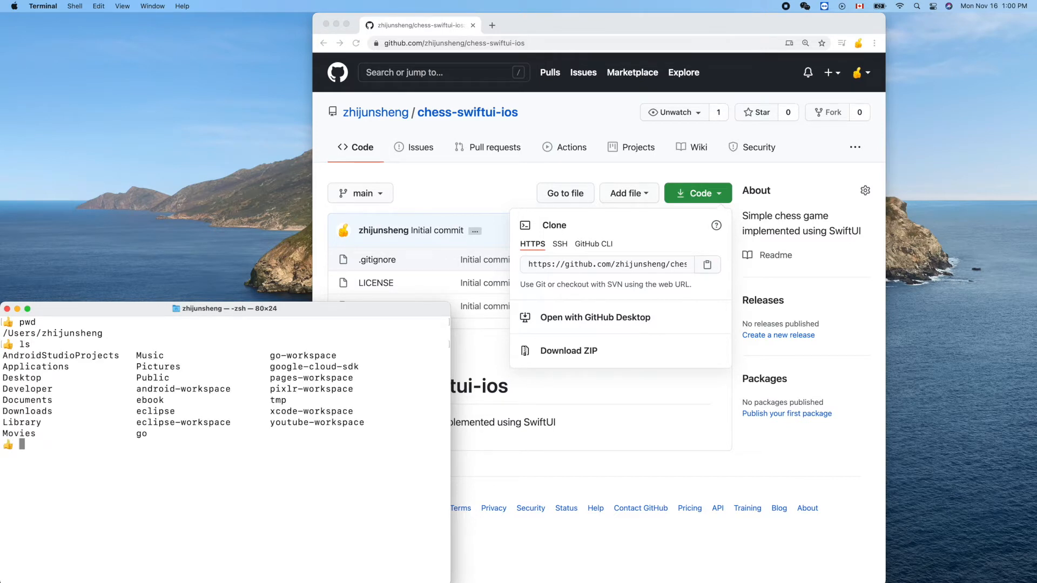
{"action": "type", "text": "cd xcode-workspace"}
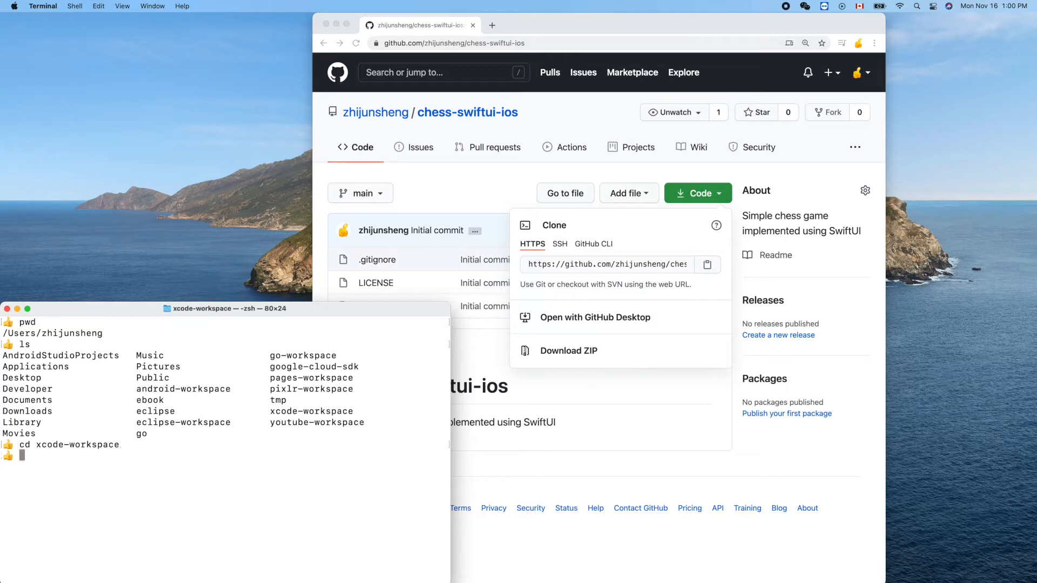
{"action": "type", "text": "pwd"}
{"action": "type", "text": "ls"}
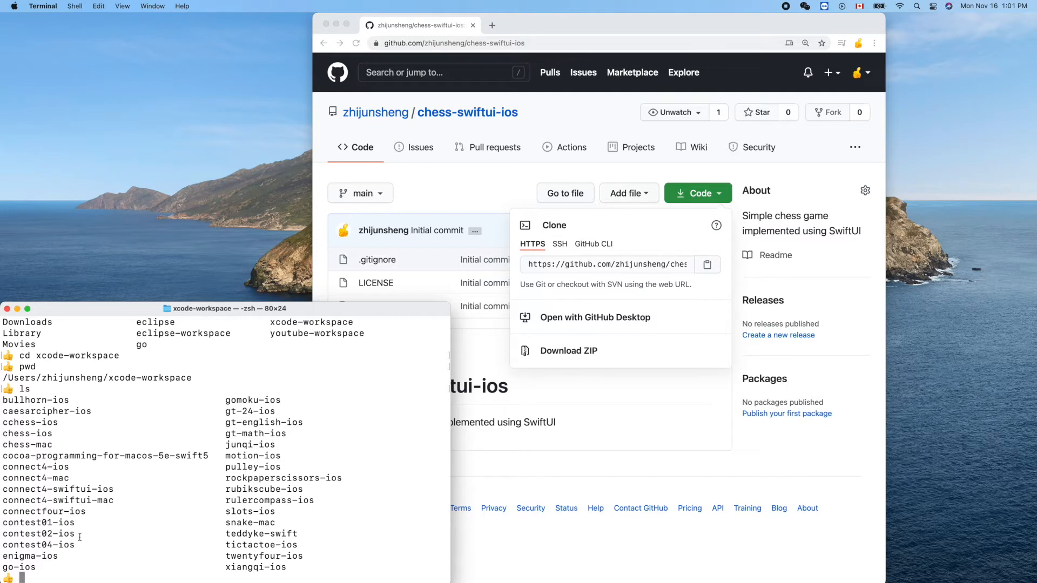
{"action": "type", "text": "git clon"}
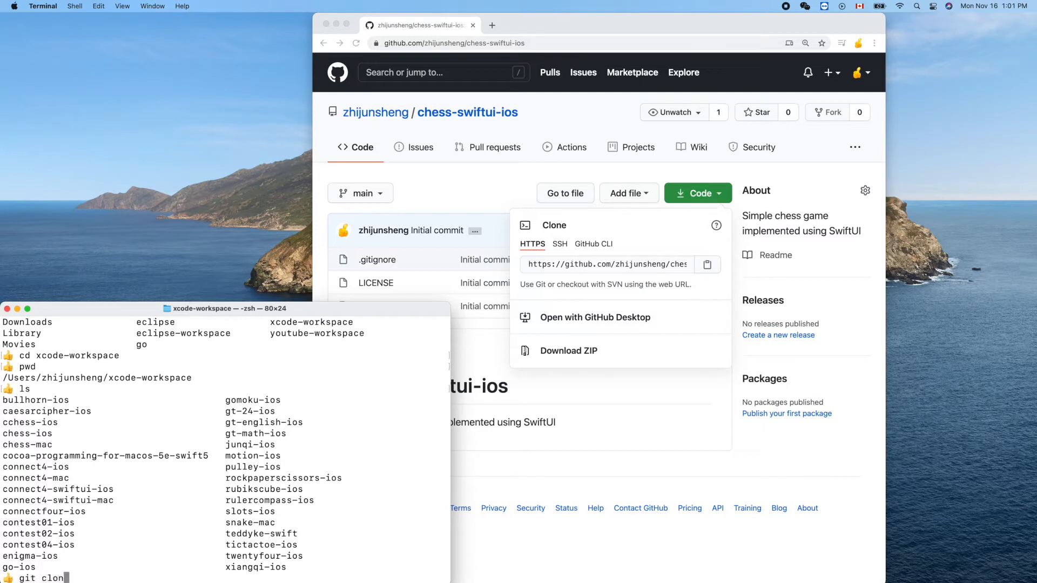
{"action": "type", "text": "https://github.com/zhijunsheng/chess-swiftui-ios.git"}
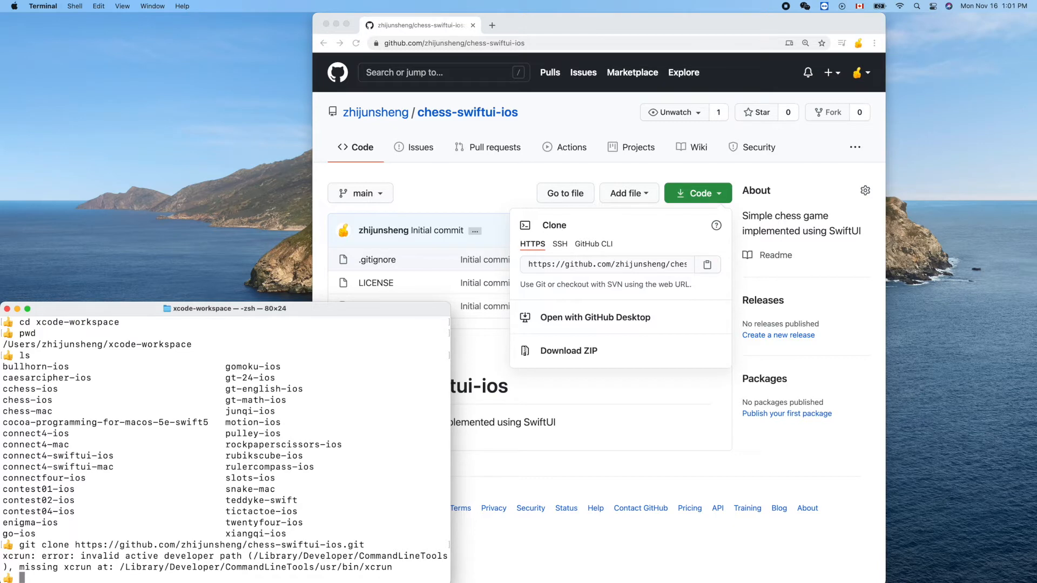
{"action": "mouse_move", "coordinate": [509, 53]}
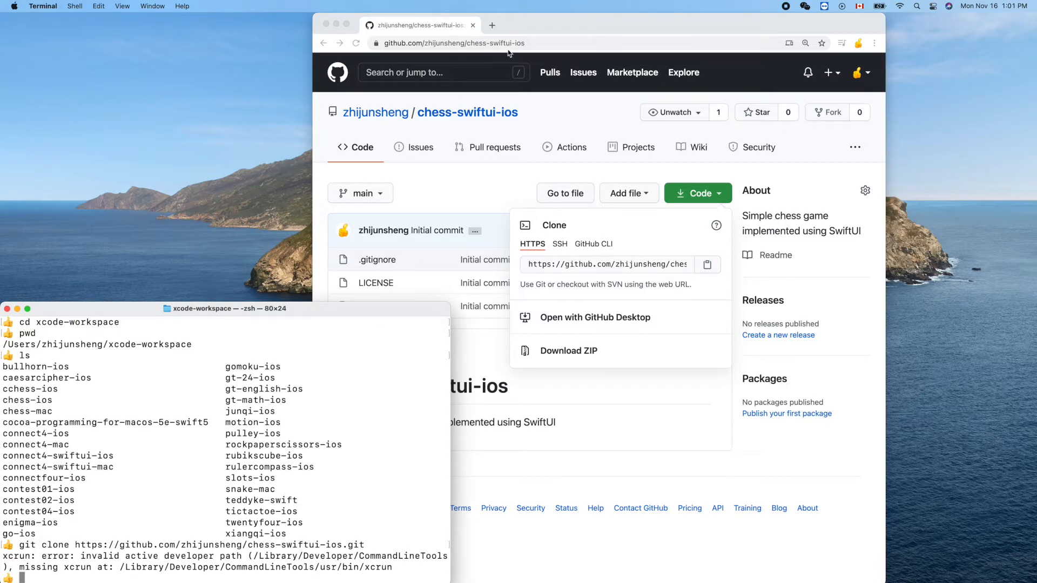
{"action": "mouse_move", "coordinate": [558, 32]}
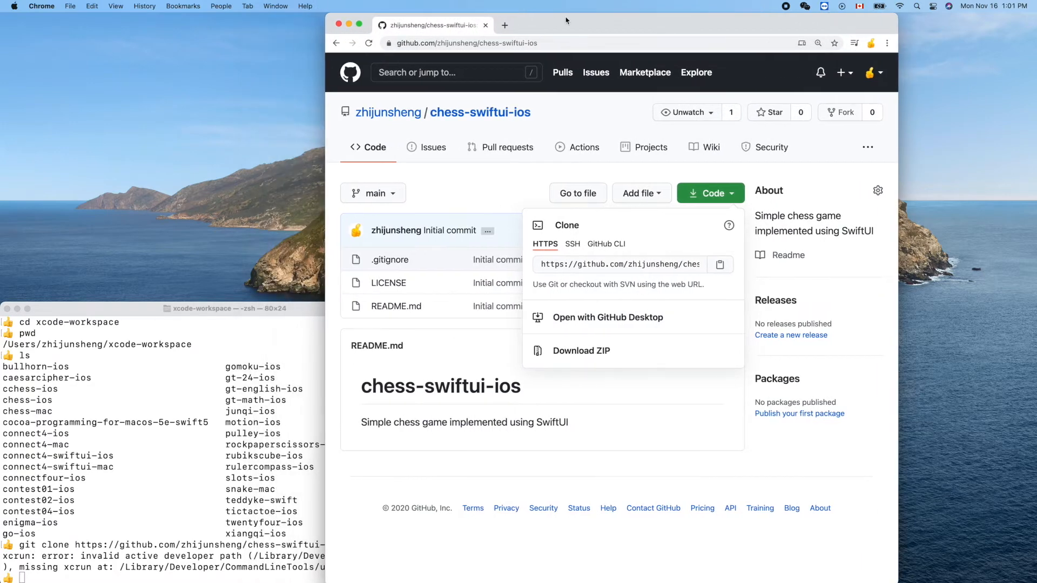
- Google the xcrun error and open the 'Git is not working after macOS Update' answer
{"action": "left_click", "coordinate": [504, 25]}
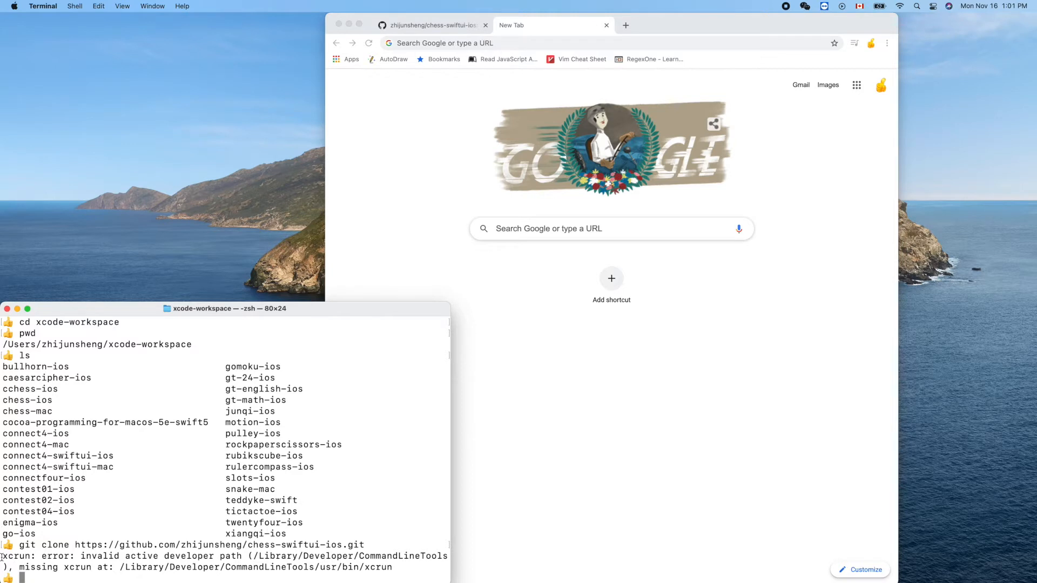
{"action": "left_click_drag", "start_coordinate": [3, 556], "coordinate": [248, 556]}
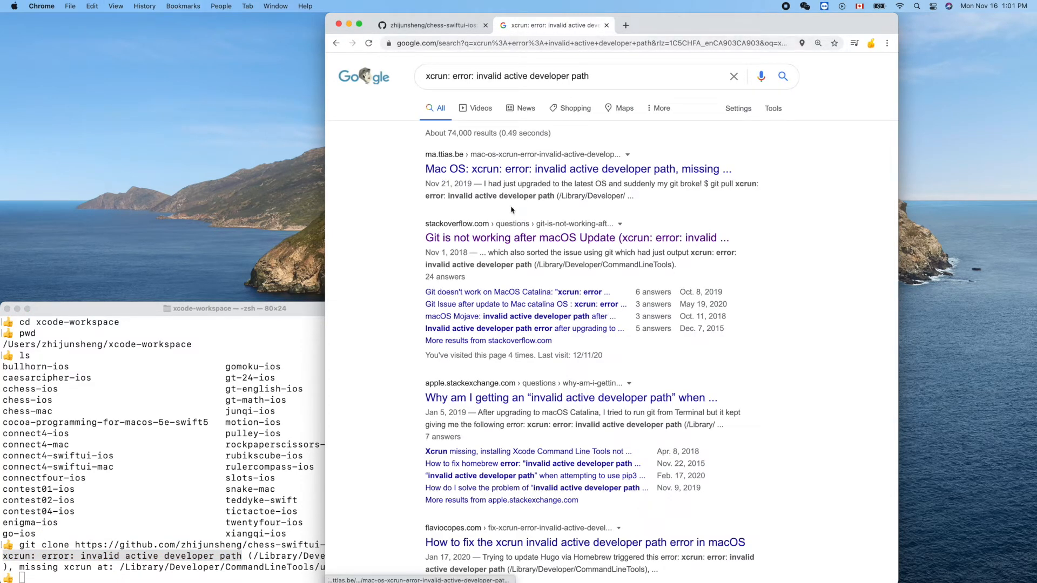
{"action": "left_click", "coordinate": [576, 238]}
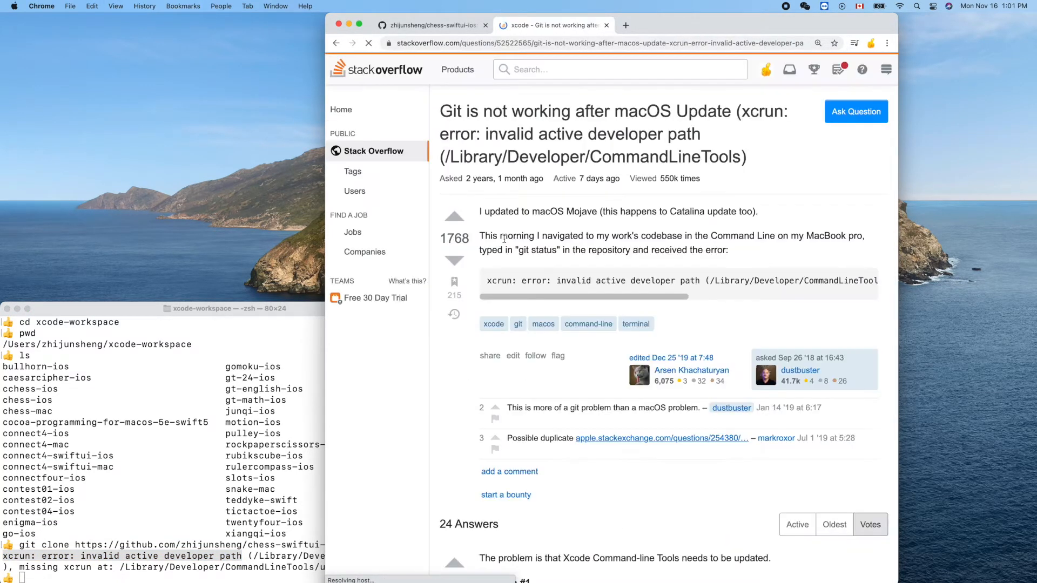
{"action": "scroll", "scroll_direction": "down", "scroll_amount": 3}
{"action": "type", "text": "xcode-select --install"}
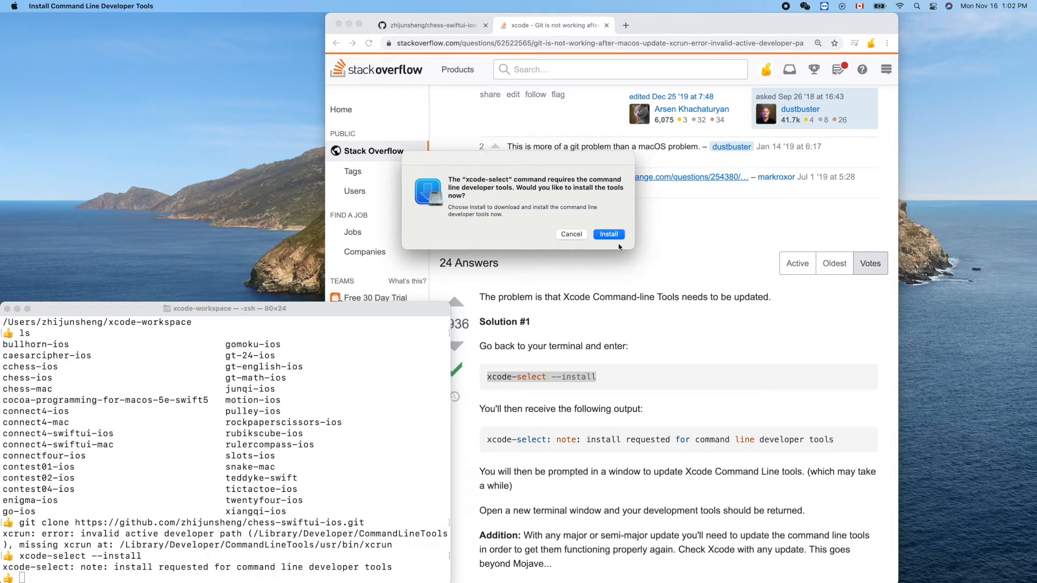
- Start installing the command line developer tools and agree to their license
{"action": "left_click", "coordinate": [607, 234]}
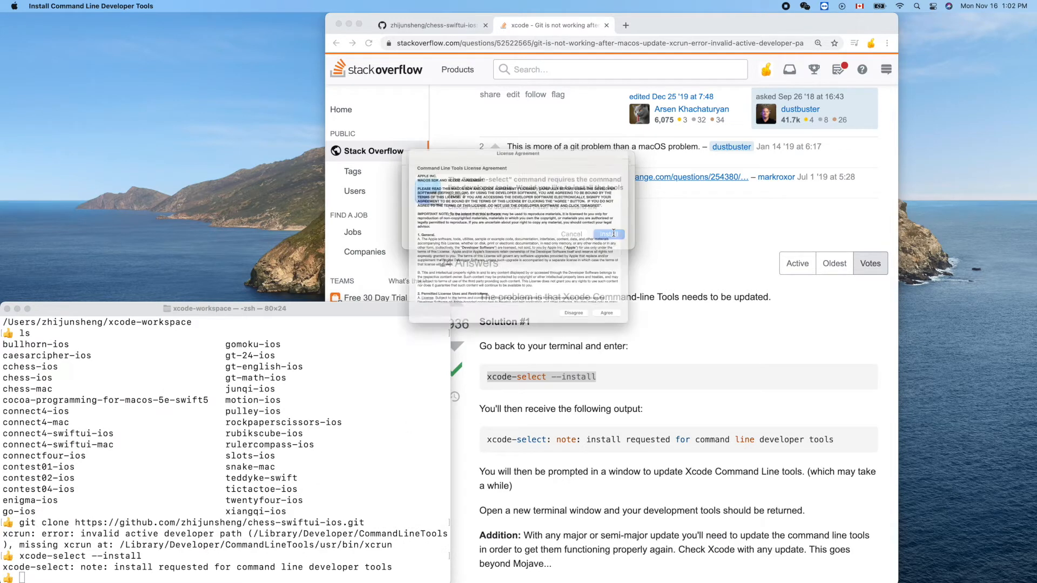
{"action": "left_click", "coordinate": [605, 312]}
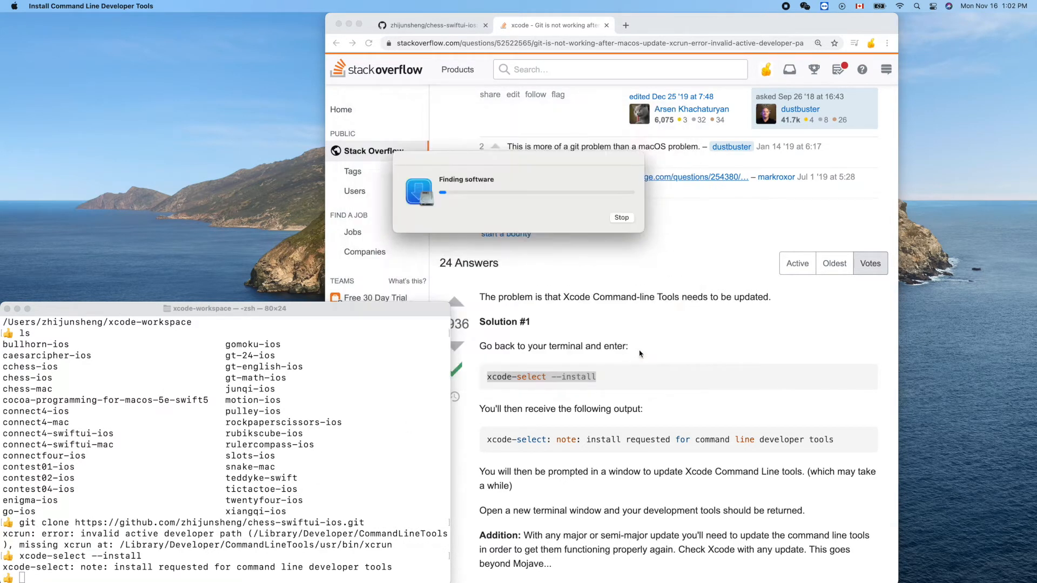
{"action": "mouse_move", "coordinate": [648, 292]}
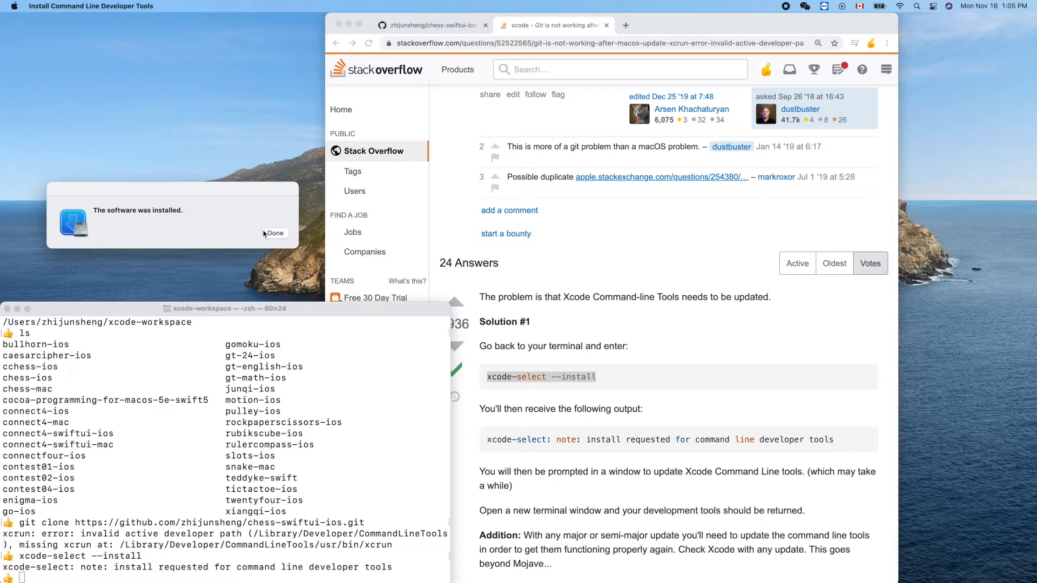
- Dismiss the install-finished message and rerun git clone of chess-swiftui-ios
{"action": "left_click", "coordinate": [274, 234]}
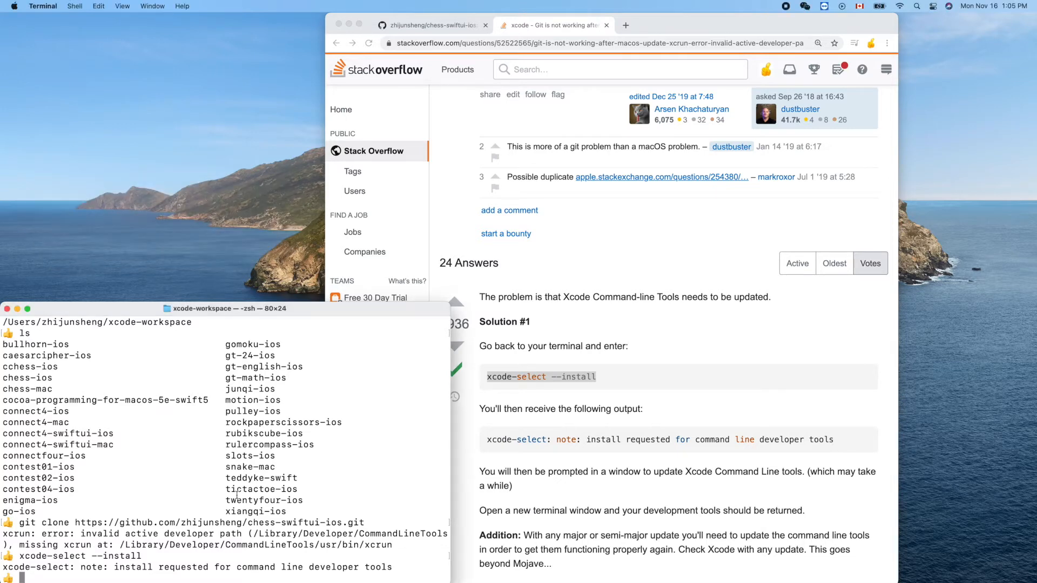
{"action": "type", "text": "git clone https://github.com/zhijunsheng/chess-swiftui-ios.git"}
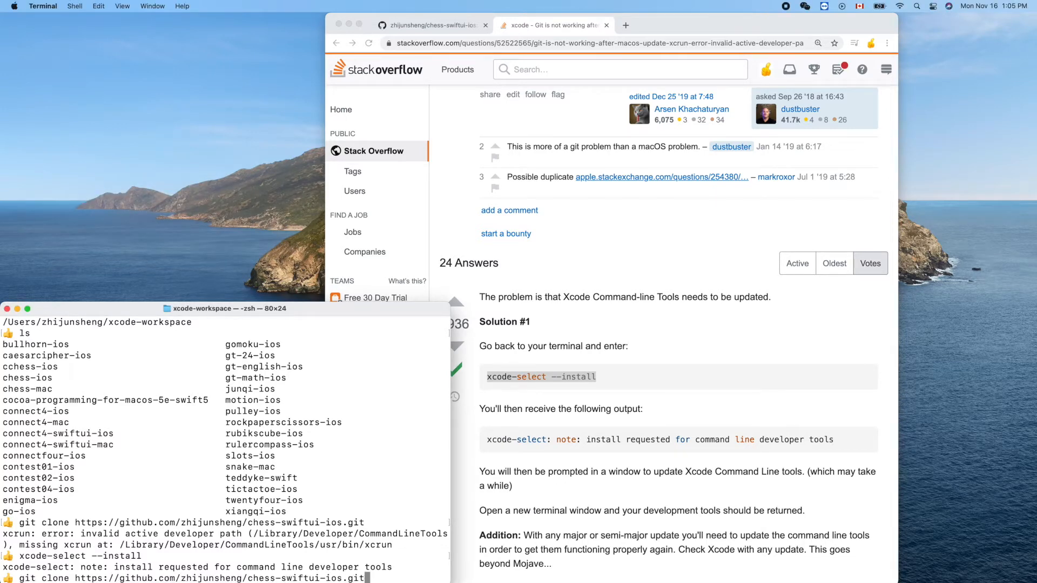
{"action": "key", "text": "Return"}
{"action": "type", "text": "ls"}
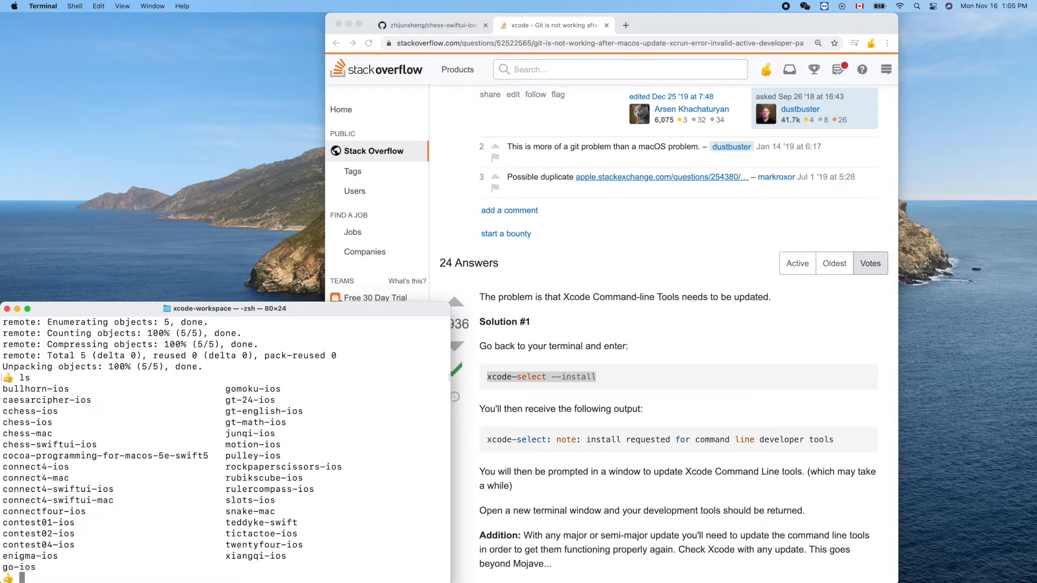
{"action": "mouse_move", "coordinate": [108, 500]}
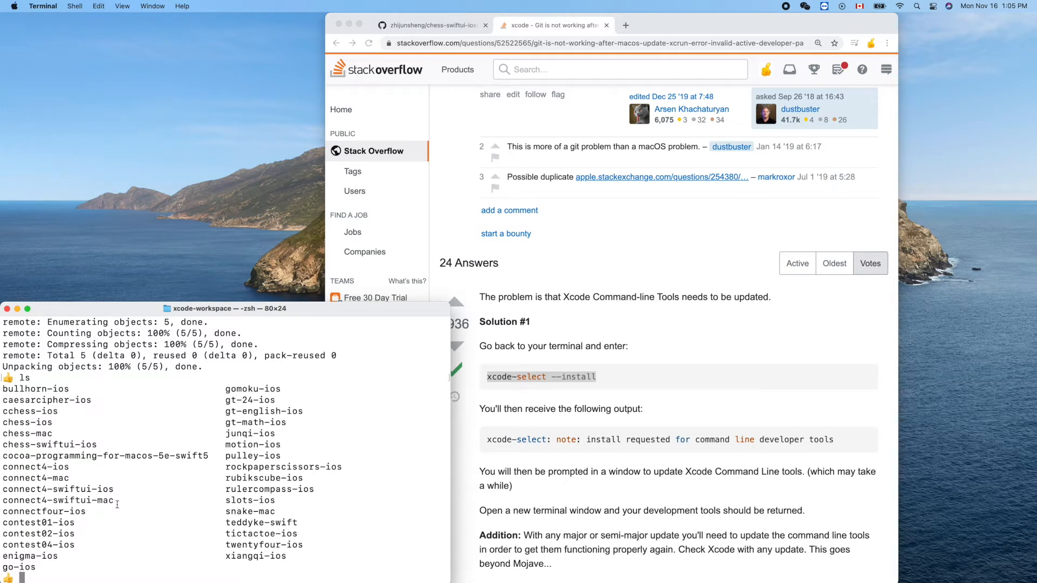
{"action": "mouse_move", "coordinate": [59, 434]}
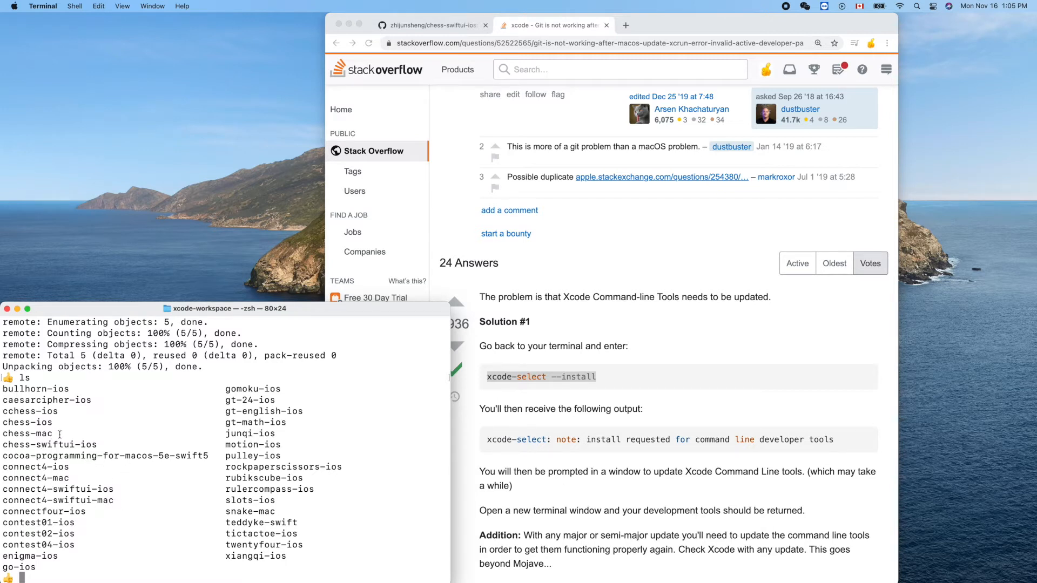
- Change directory into chess-swiftui-ios using tab-completed cd
{"action": "double_click", "coordinate": [50, 444]}
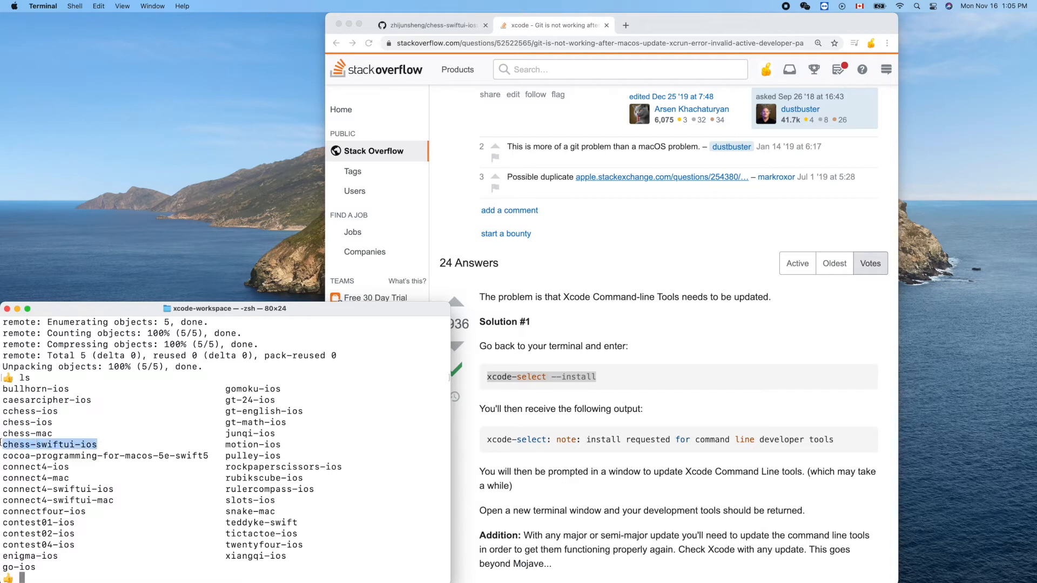
{"action": "type", "text": "cd chess-sw"}
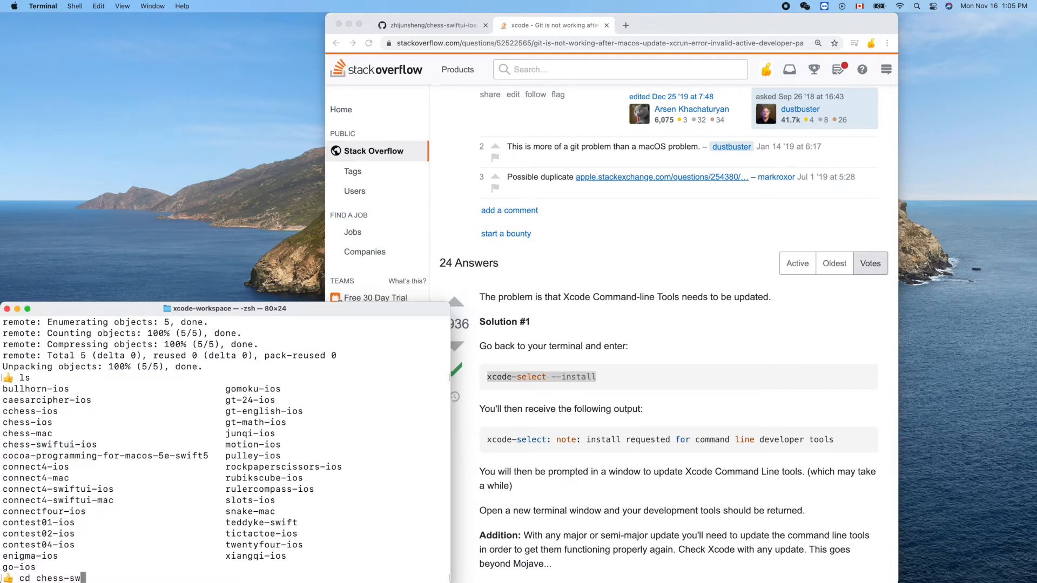
{"action": "key", "text": "enter"}
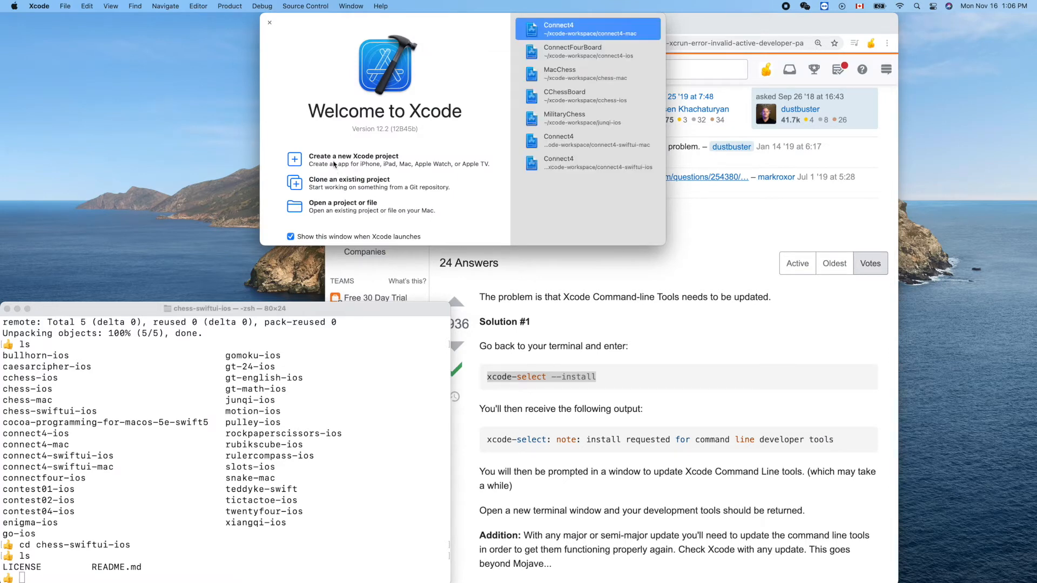
{"action": "mouse_move", "coordinate": [363, 165]}
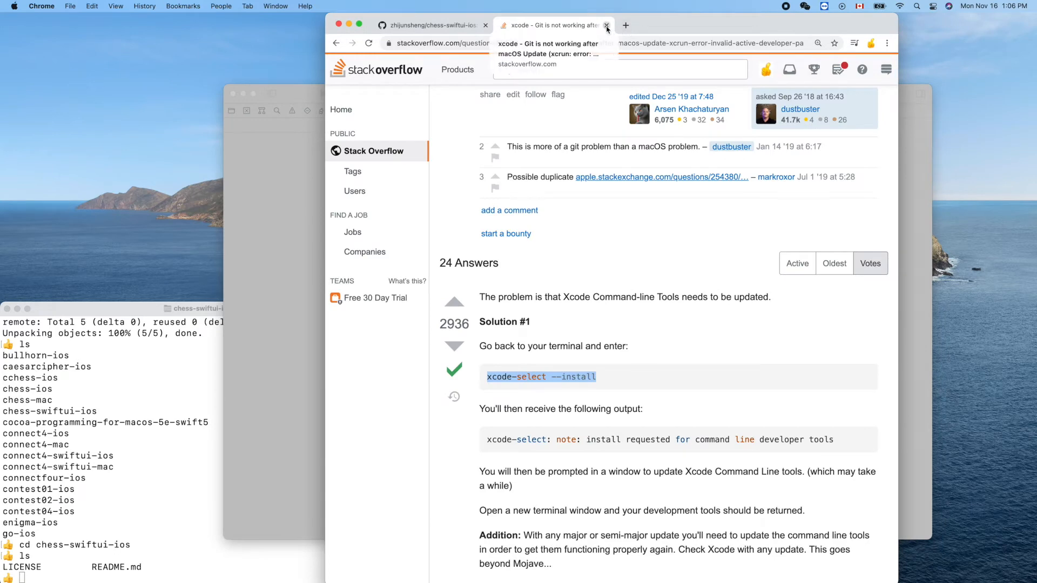
- Close the Stack Overflow tab in Chrome
{"action": "left_click", "coordinate": [606, 26]}
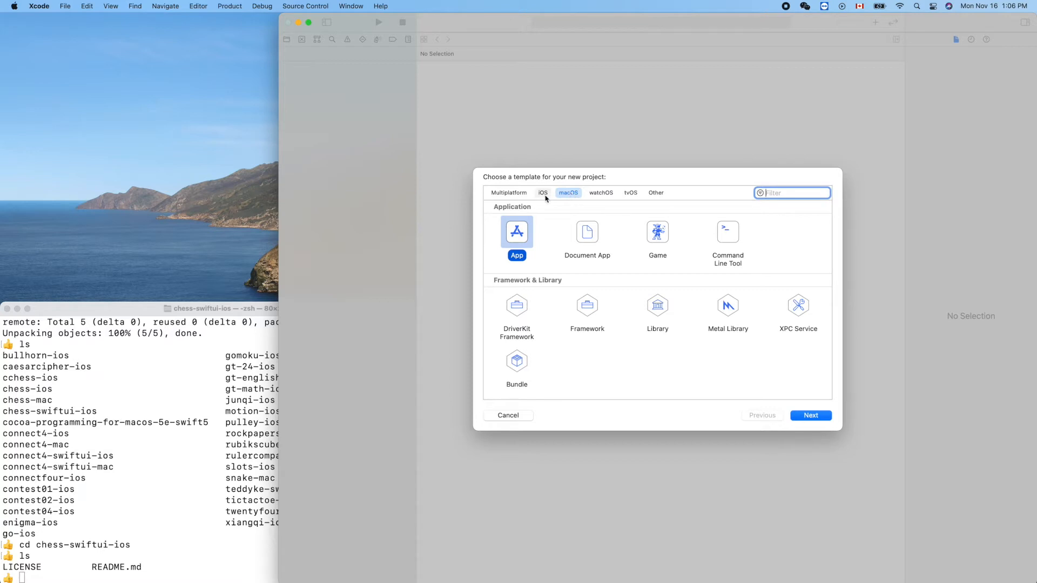
{"action": "mouse_move", "coordinate": [544, 194]}
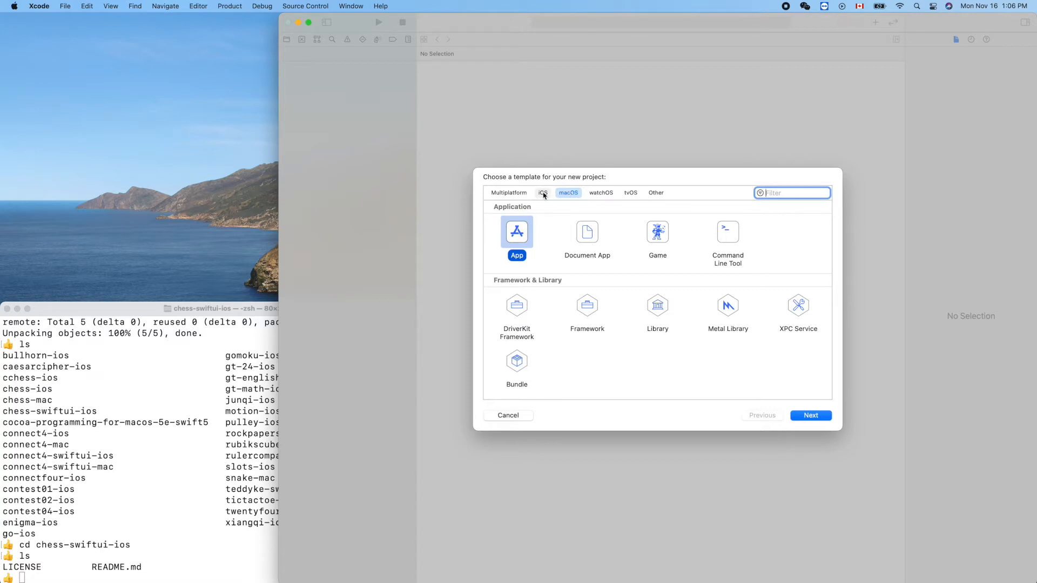
- Configure an iOS App project named Chess with the SwiftUI App life cycle
{"action": "left_click", "coordinate": [542, 192]}
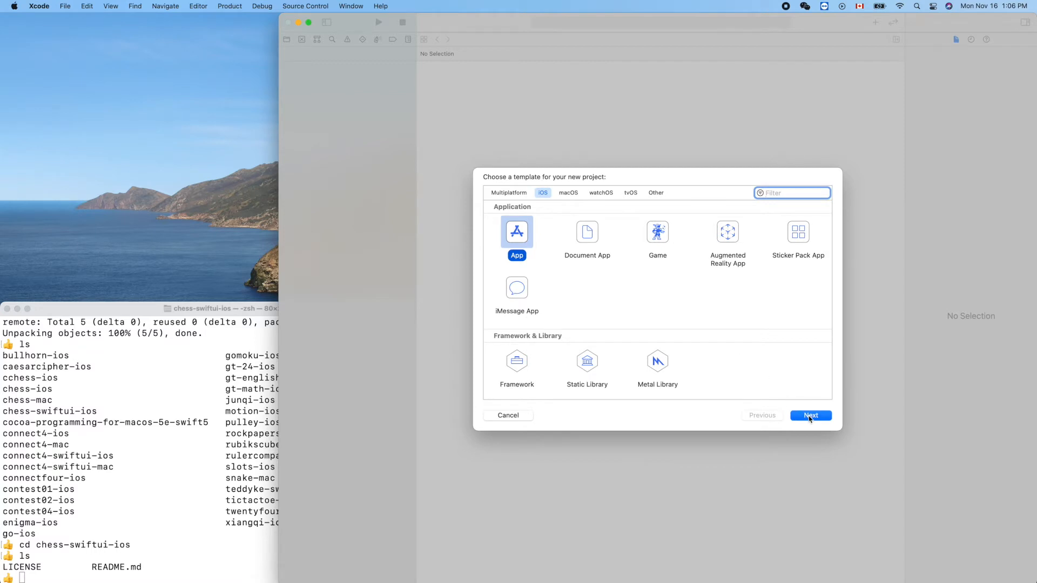
{"action": "left_click", "coordinate": [810, 415]}
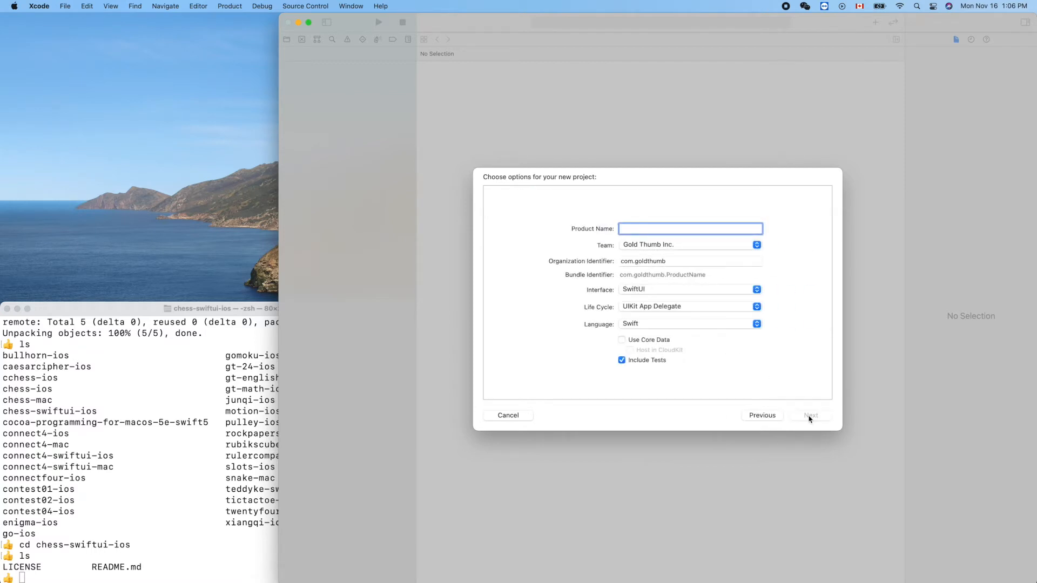
{"action": "type", "text": "Chess"}
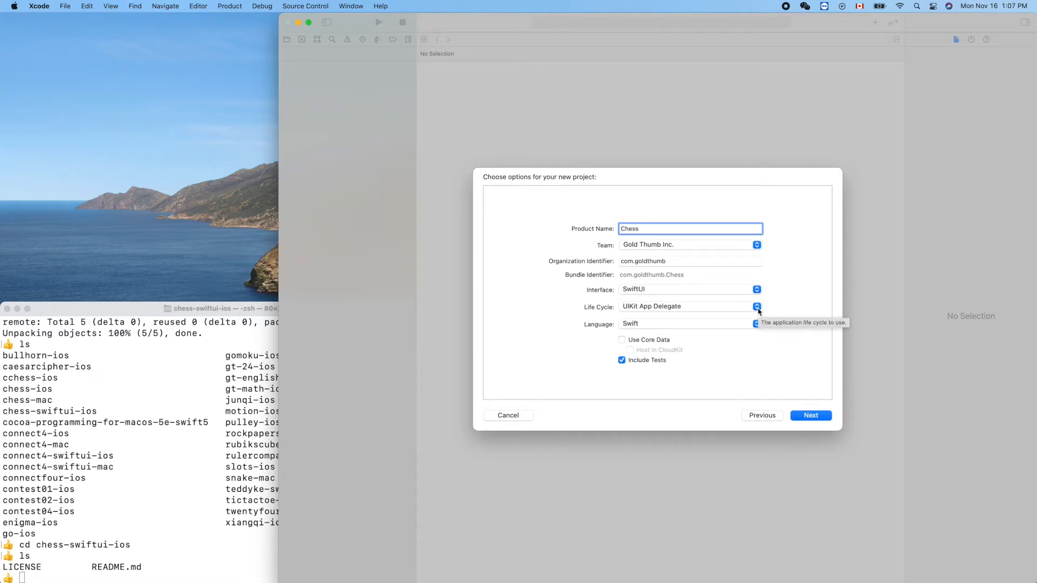
{"action": "left_click", "coordinate": [756, 306]}
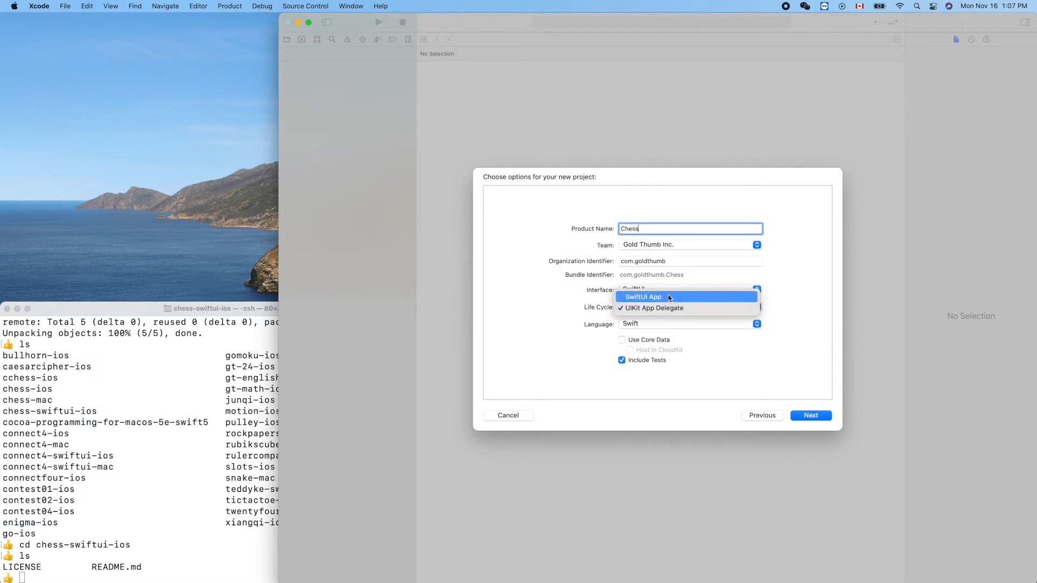
{"action": "left_click", "coordinate": [642, 296]}
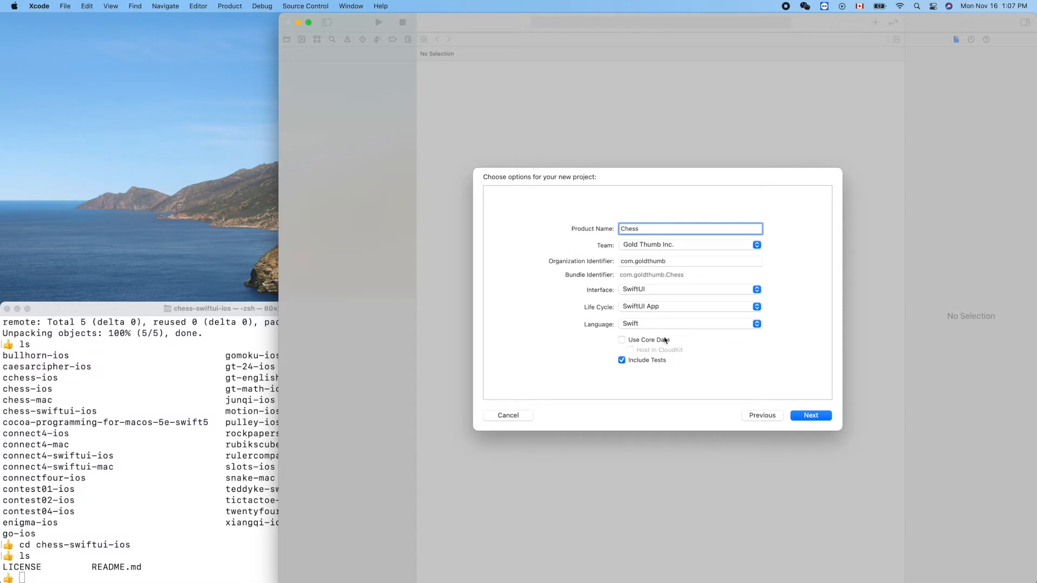
{"action": "mouse_move", "coordinate": [700, 307]}
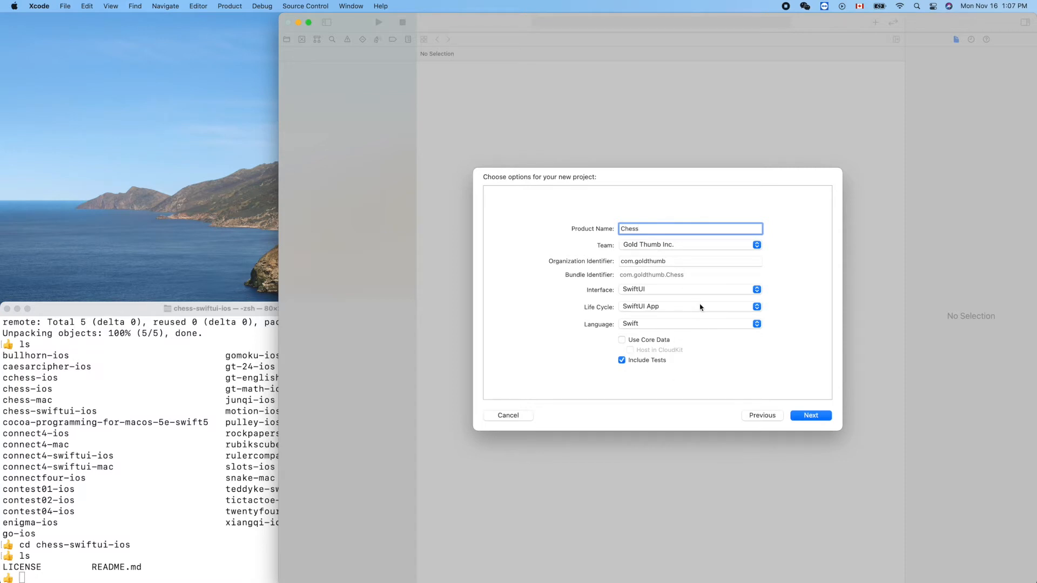
{"action": "left_click", "coordinate": [811, 415]}
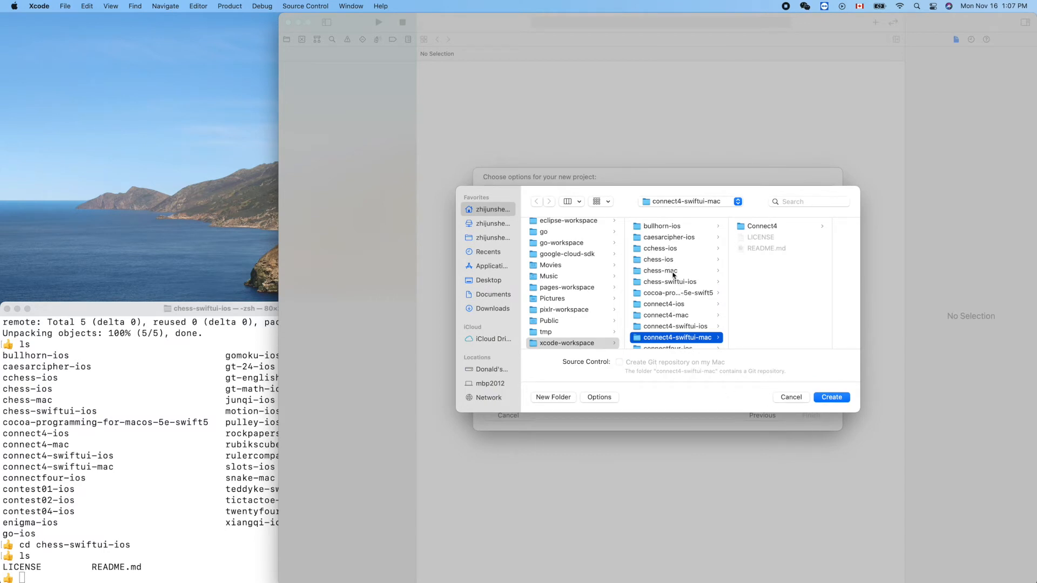
- Save the Chess project into chess-swiftui-ios under xcode-workspace
{"action": "left_click", "coordinate": [670, 281]}
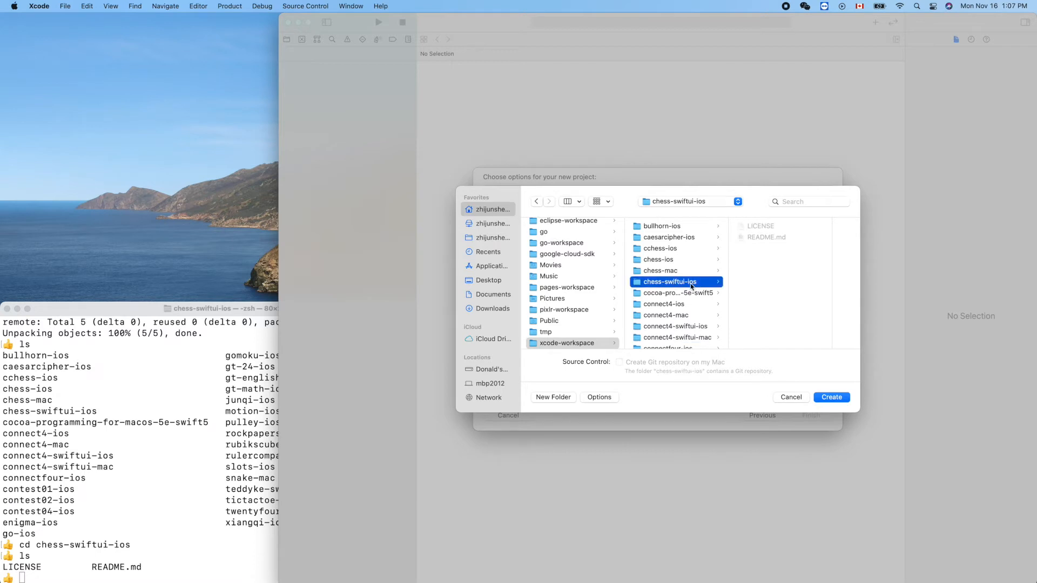
{"action": "mouse_move", "coordinate": [831, 396]}
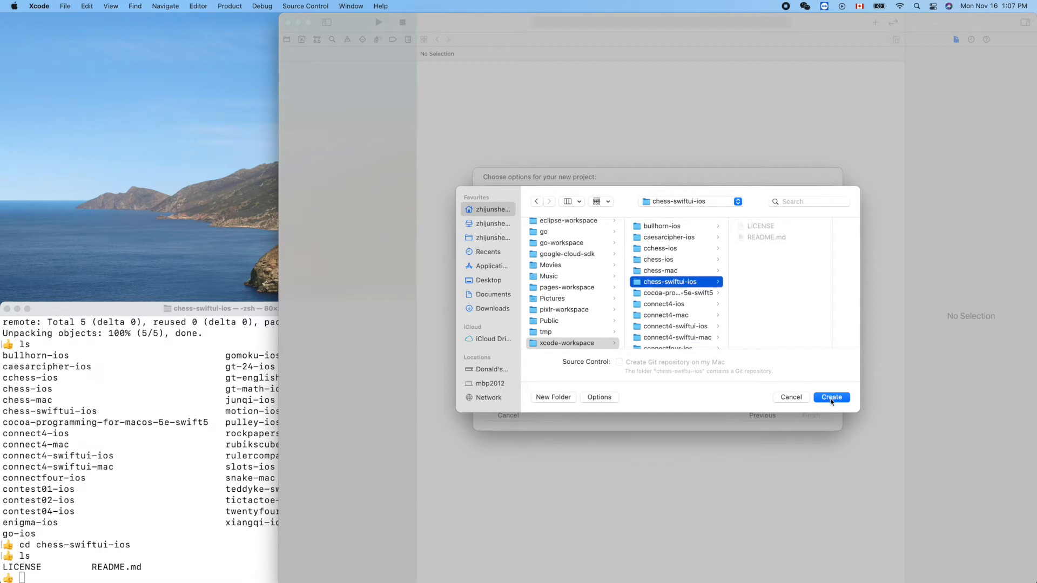
{"action": "left_click", "coordinate": [831, 396]}
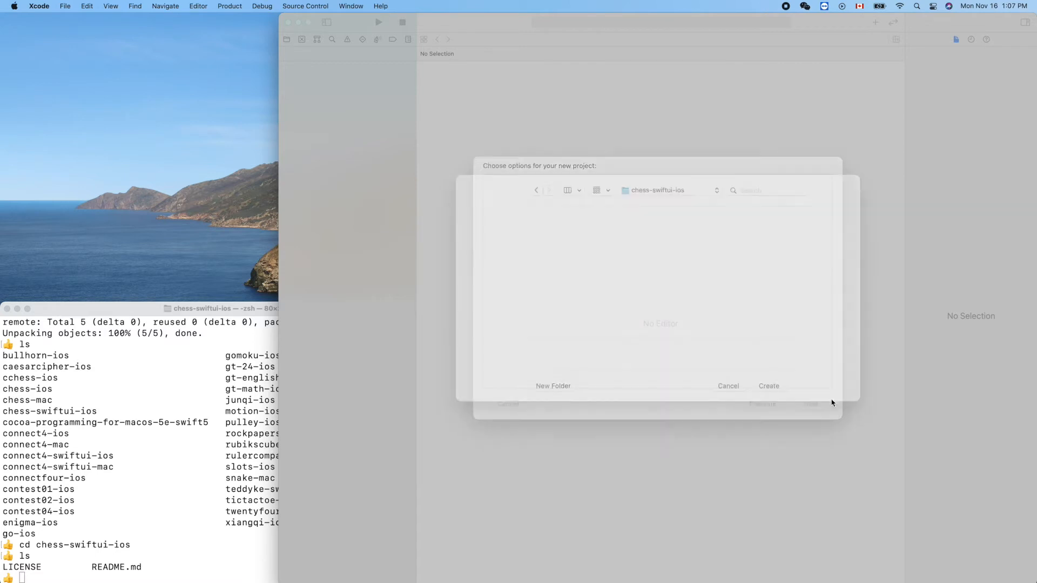
{"action": "left_click", "coordinate": [727, 385]}
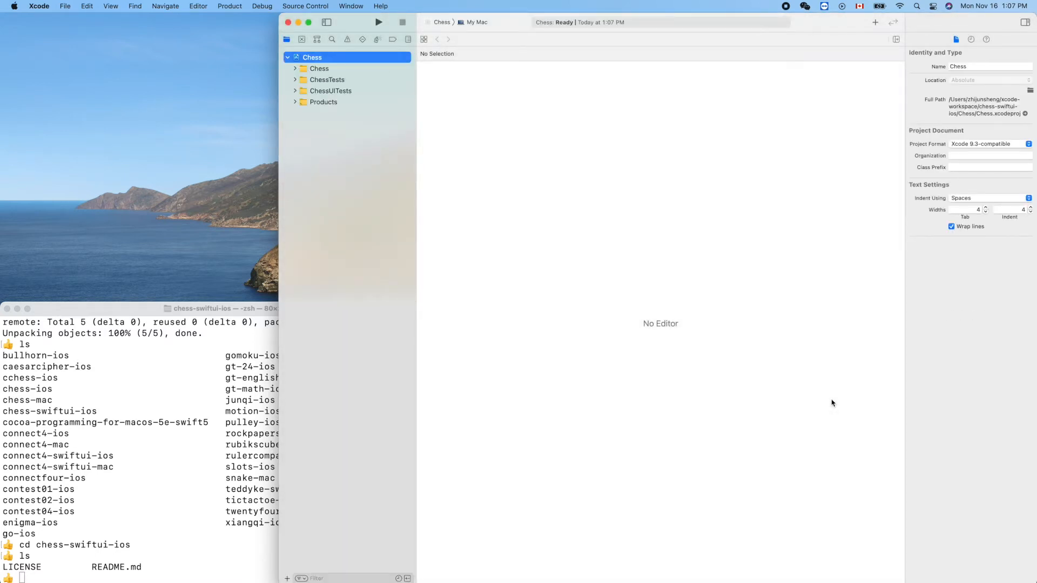
- Expand the Chess group in the Project navigator to reveal its files
{"action": "left_click", "coordinate": [345, 91]}
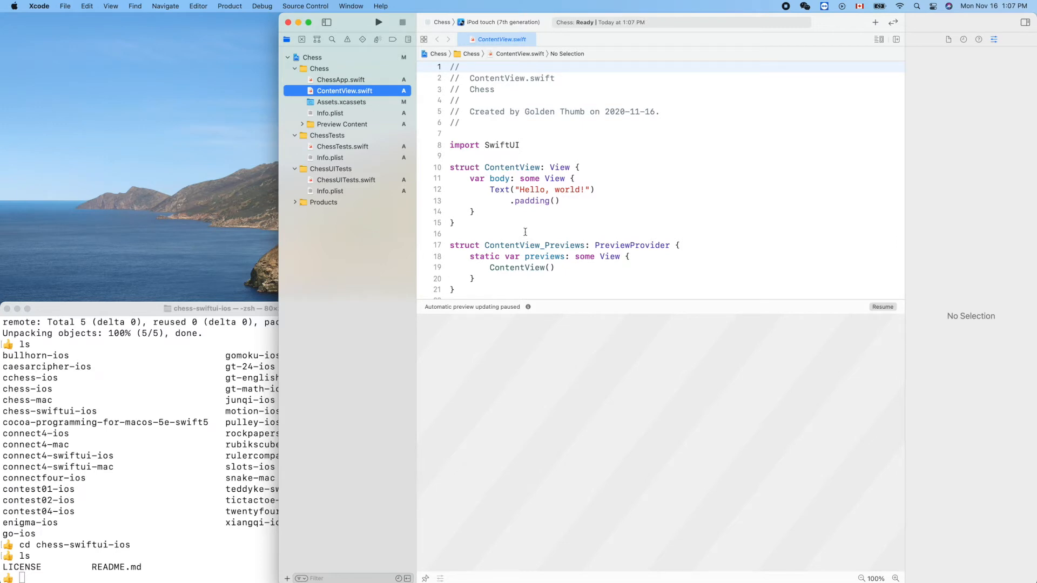
{"action": "mouse_move", "coordinate": [636, 276]}
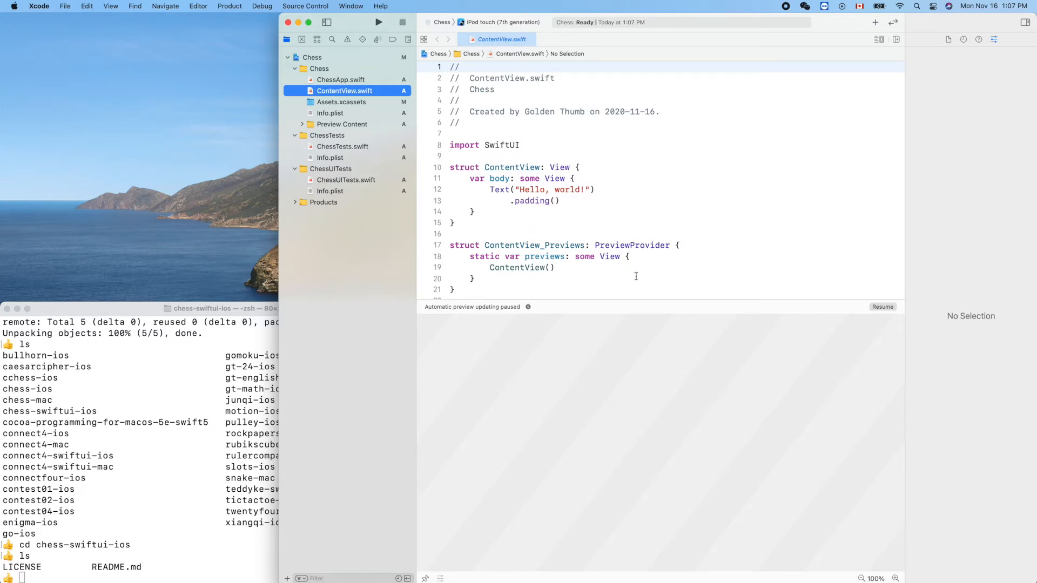
{"action": "mouse_move", "coordinate": [781, 286]}
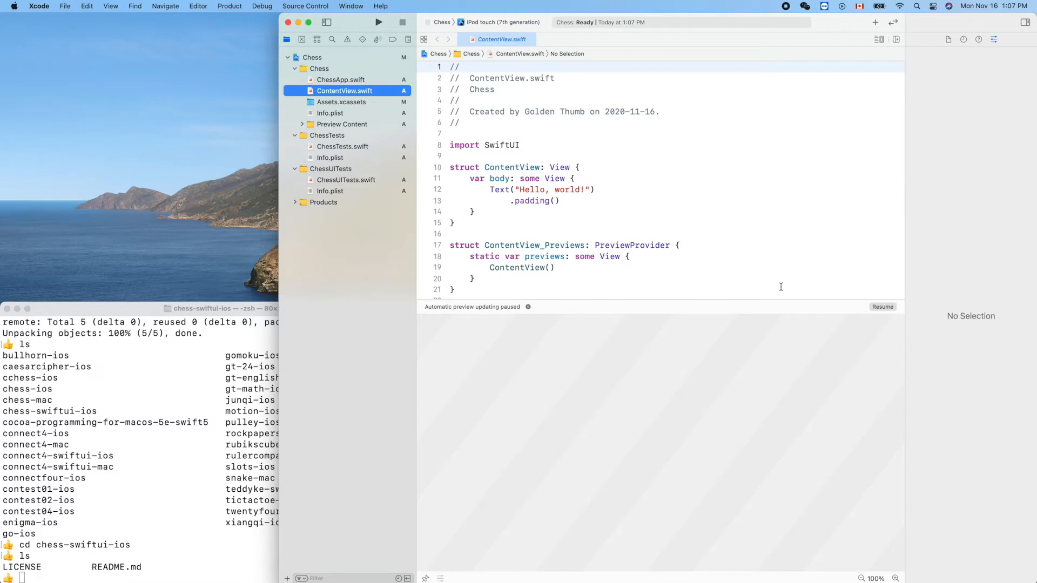
{"action": "mouse_move", "coordinate": [316, 393]}
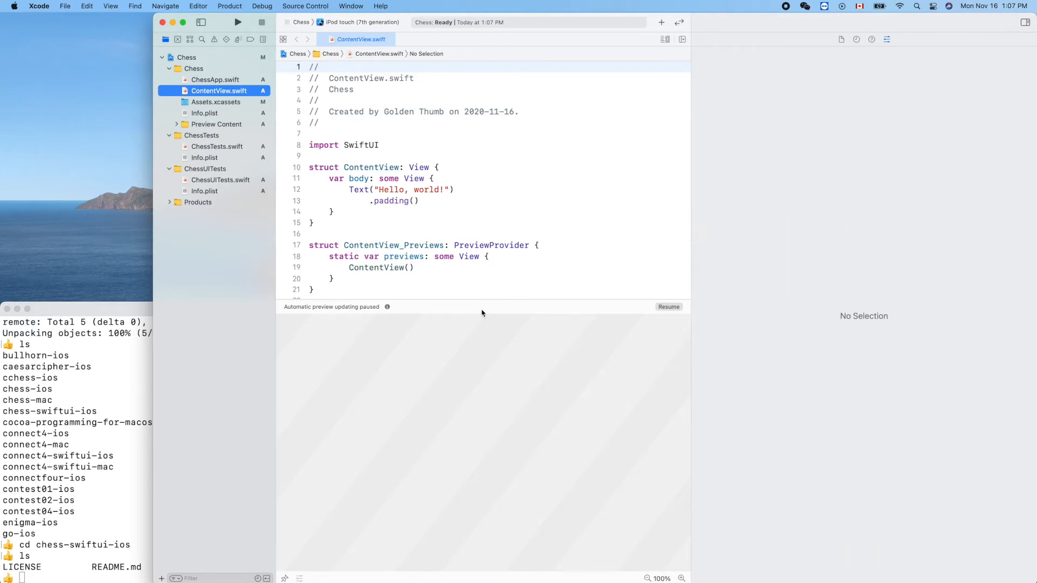
{"action": "mouse_move", "coordinate": [645, 316]}
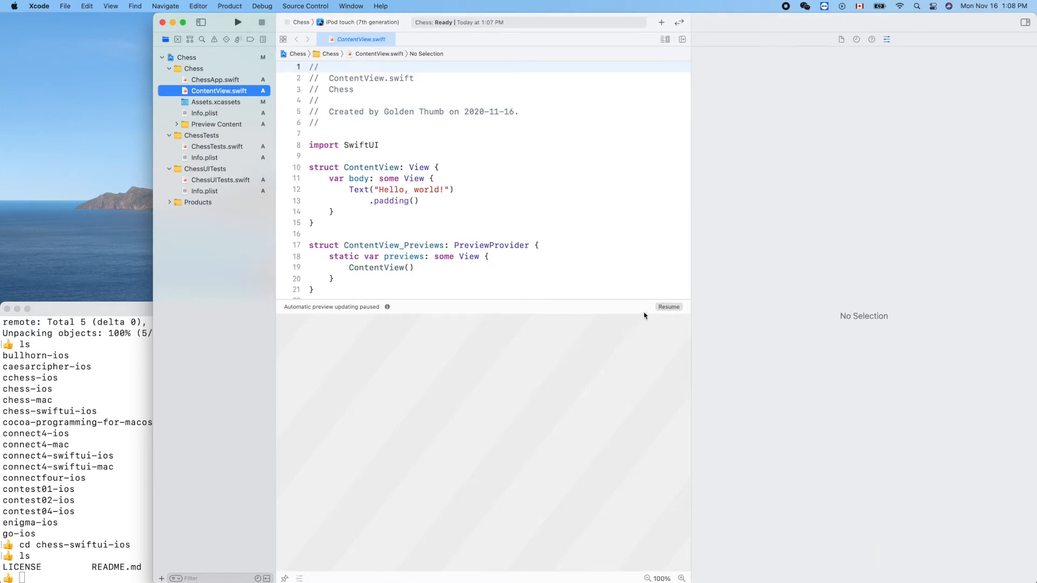
{"action": "mouse_move", "coordinate": [408, 93]}
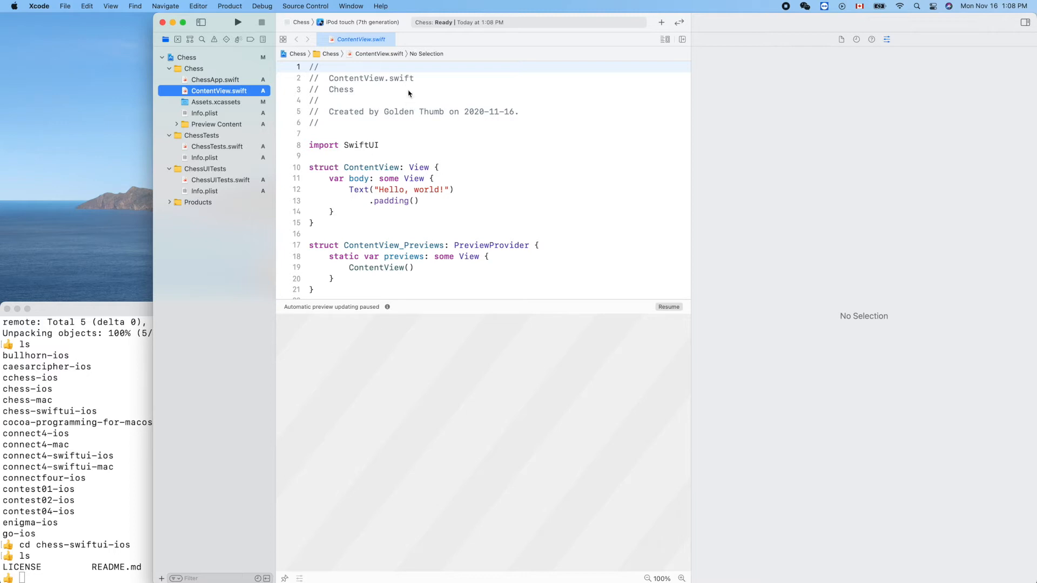
{"action": "mouse_move", "coordinate": [342, 16]}
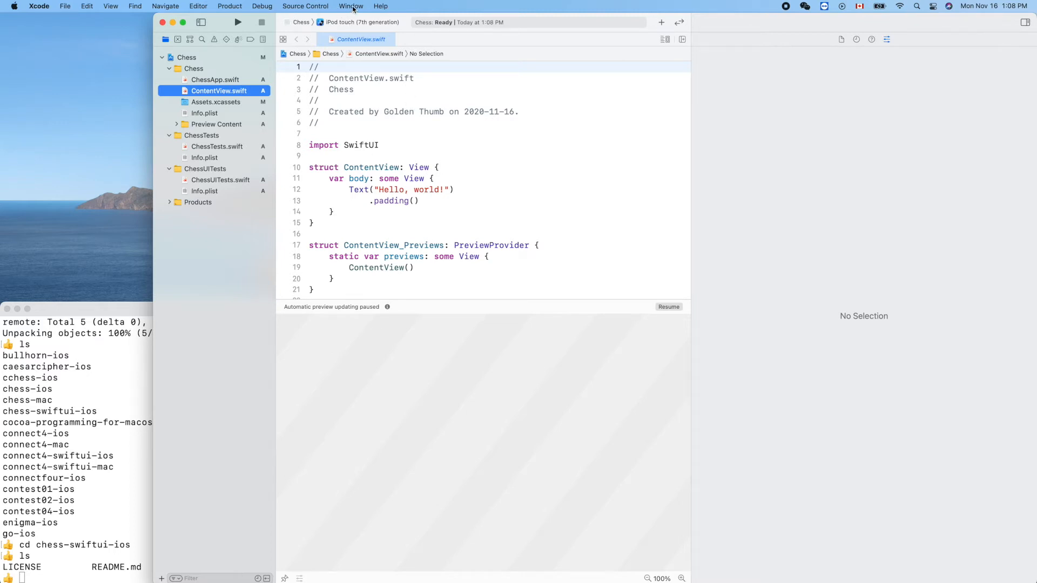
- Resize the window from the Window menu, glance at ChessApp.swift, then return to ContentView.swift
{"action": "left_click", "coordinate": [351, 6]}
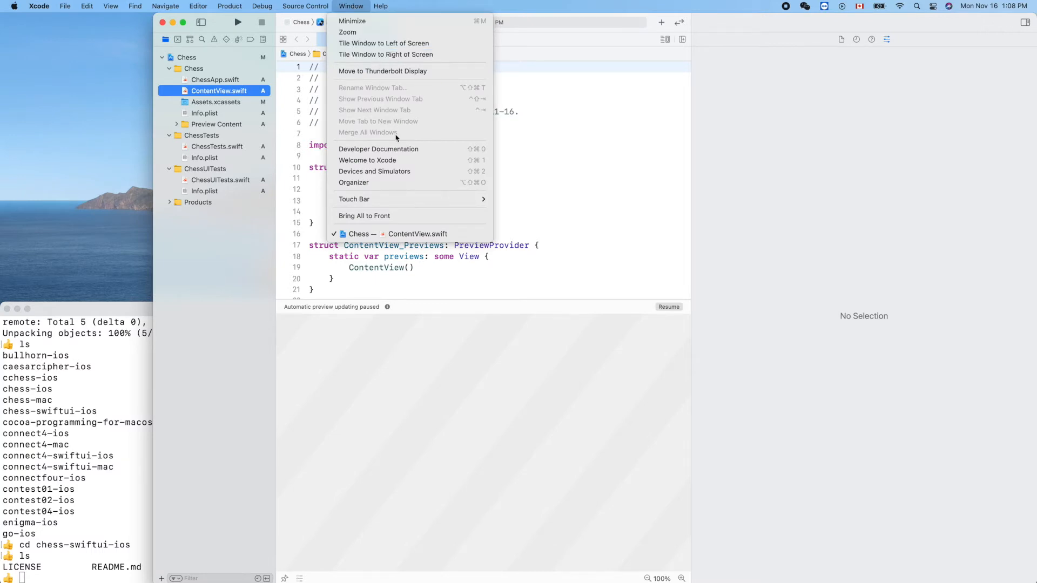
{"action": "mouse_move", "coordinate": [401, 199]}
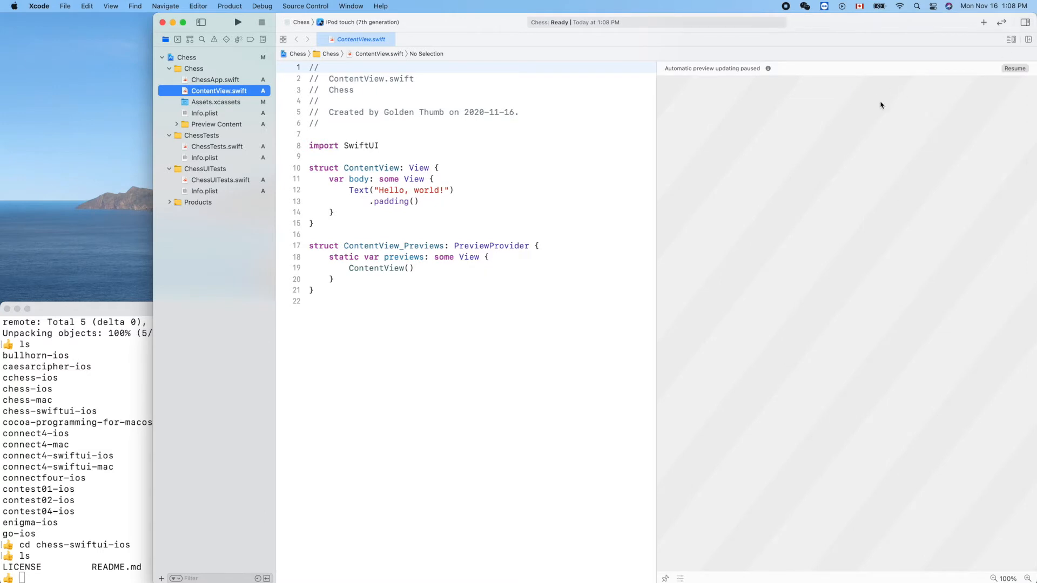
{"action": "mouse_move", "coordinate": [770, 272]}
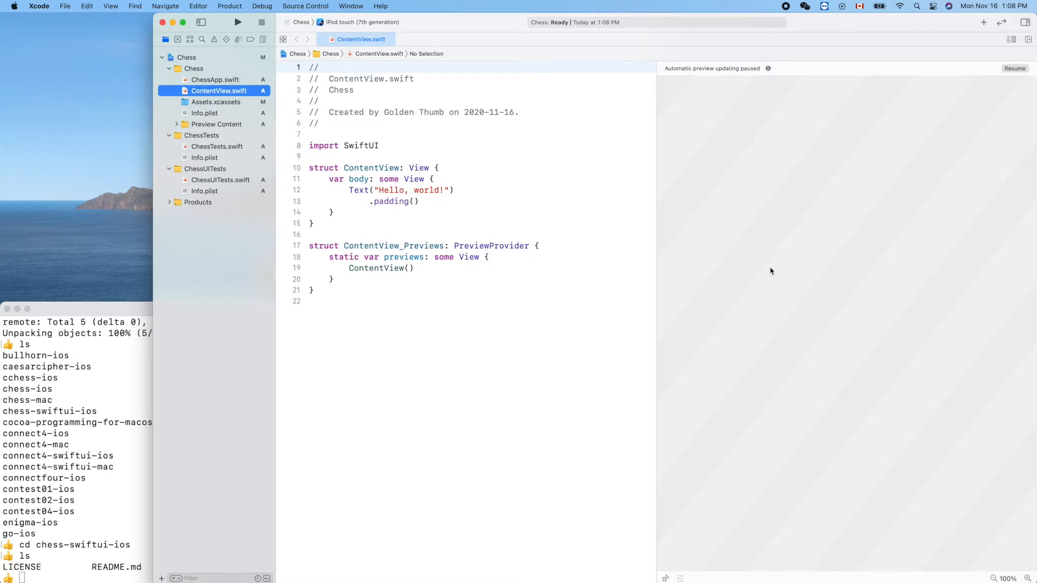
{"action": "mouse_move", "coordinate": [651, 339]}
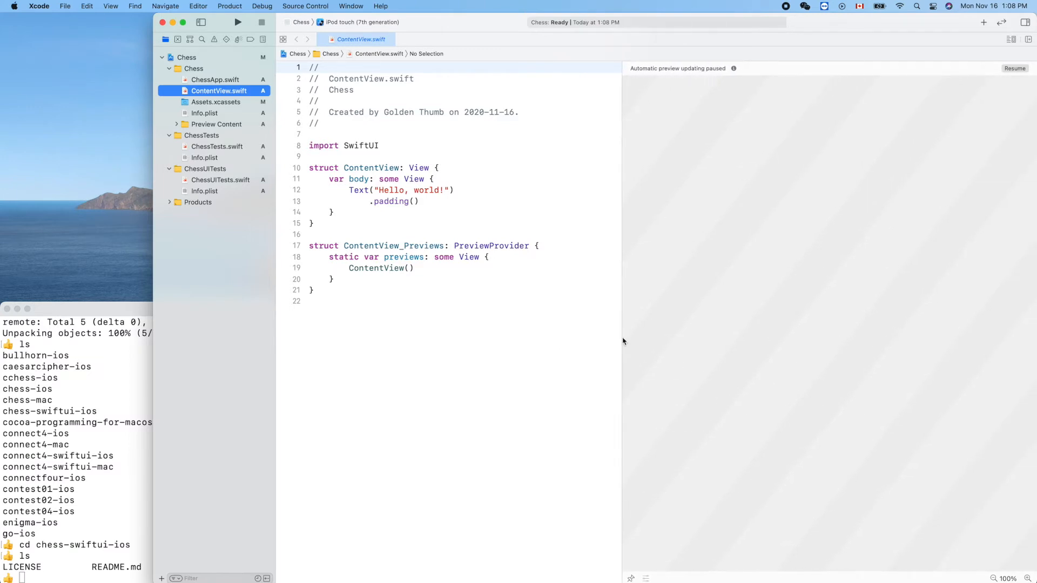
{"action": "mouse_move", "coordinate": [974, 94]}
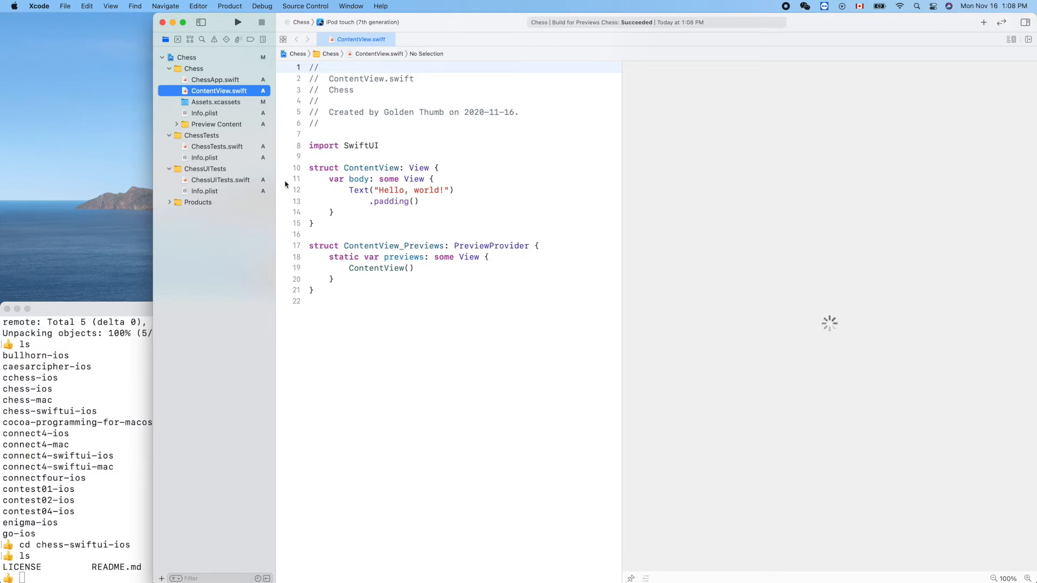
{"action": "mouse_move", "coordinate": [212, 83]}
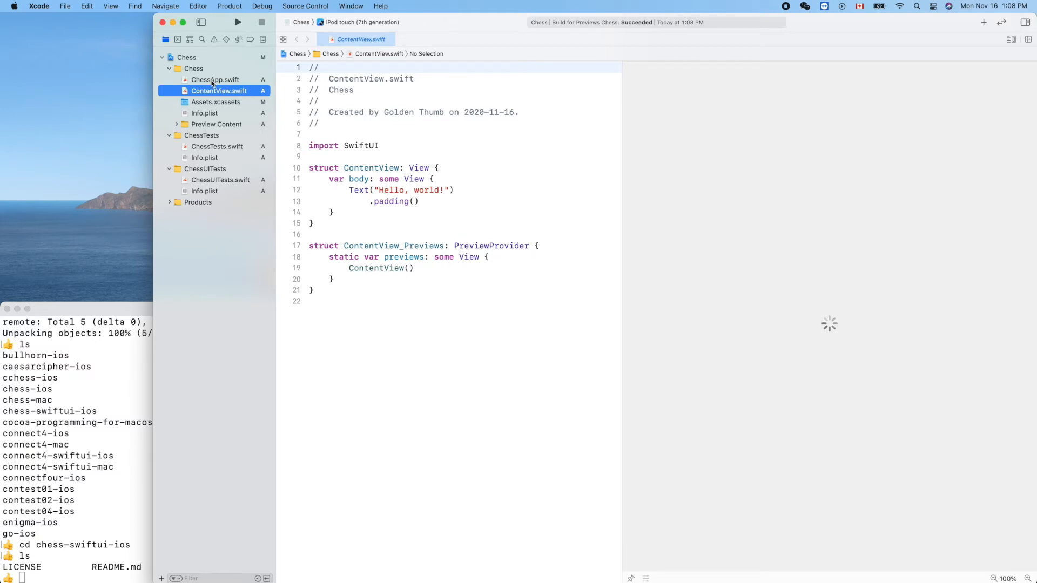
{"action": "left_click", "coordinate": [215, 80]}
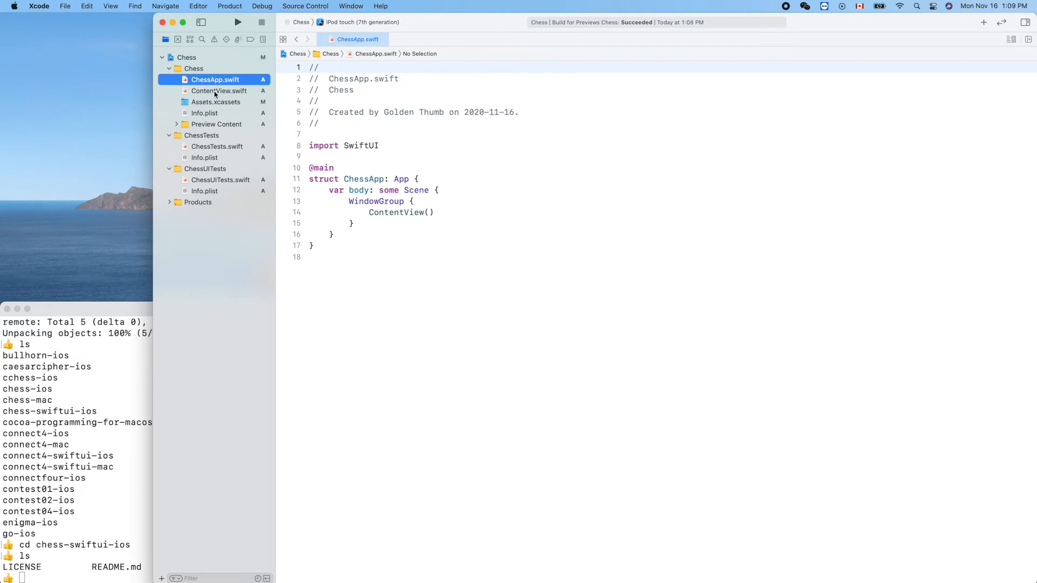
{"action": "left_click", "coordinate": [218, 91]}
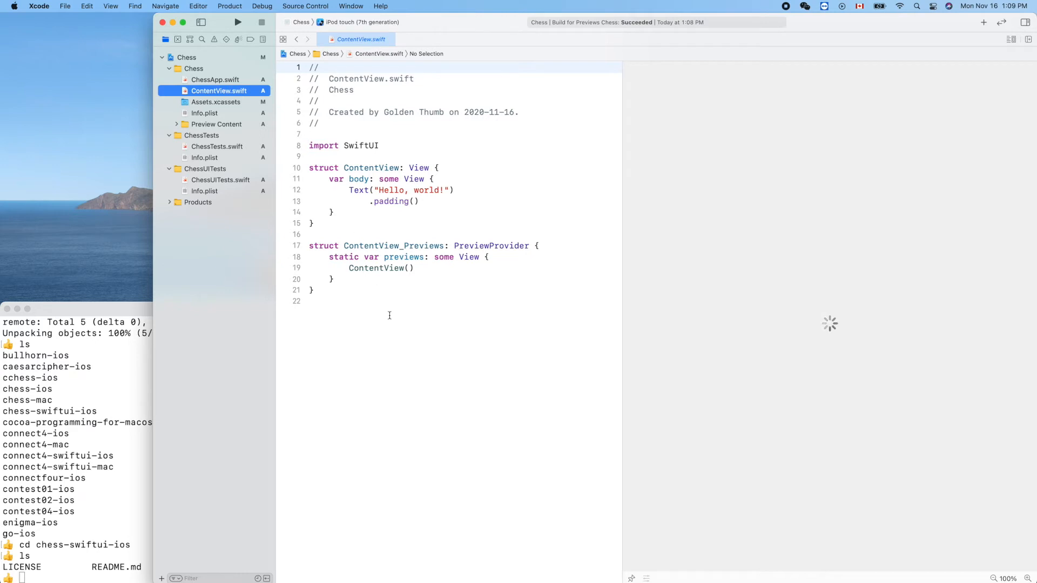
{"action": "mouse_move", "coordinate": [415, 320]}
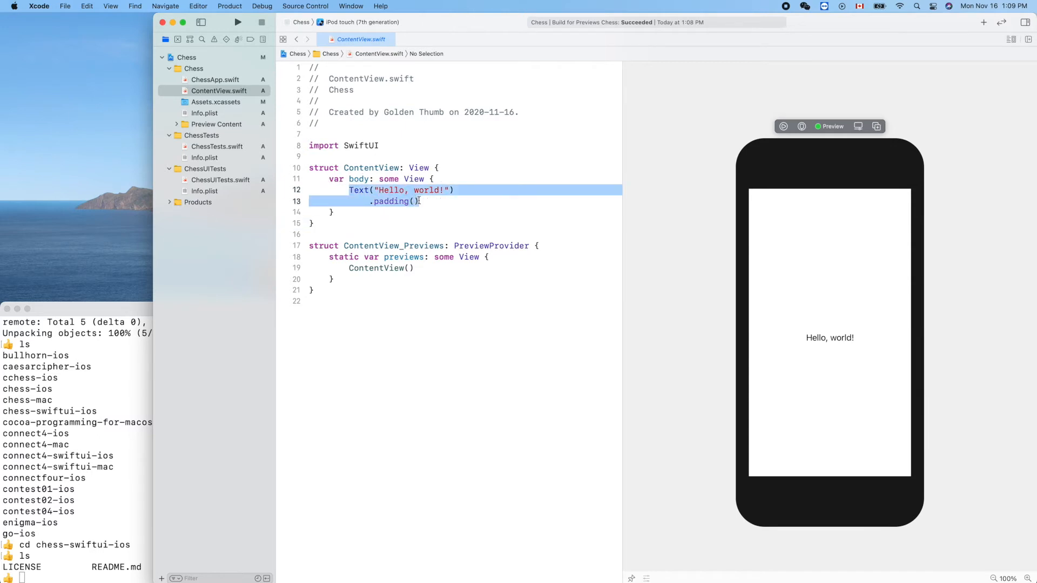
- Select the Hello, world! preview text and set the run destination to iPhone 12 mini
{"action": "left_click", "coordinate": [830, 338]}
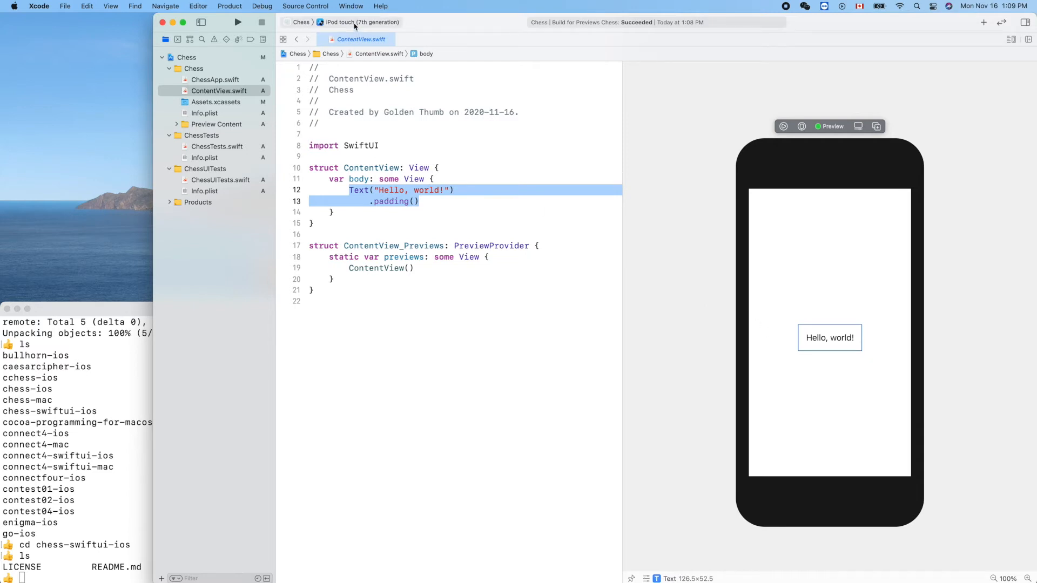
{"action": "left_click", "coordinate": [362, 22]}
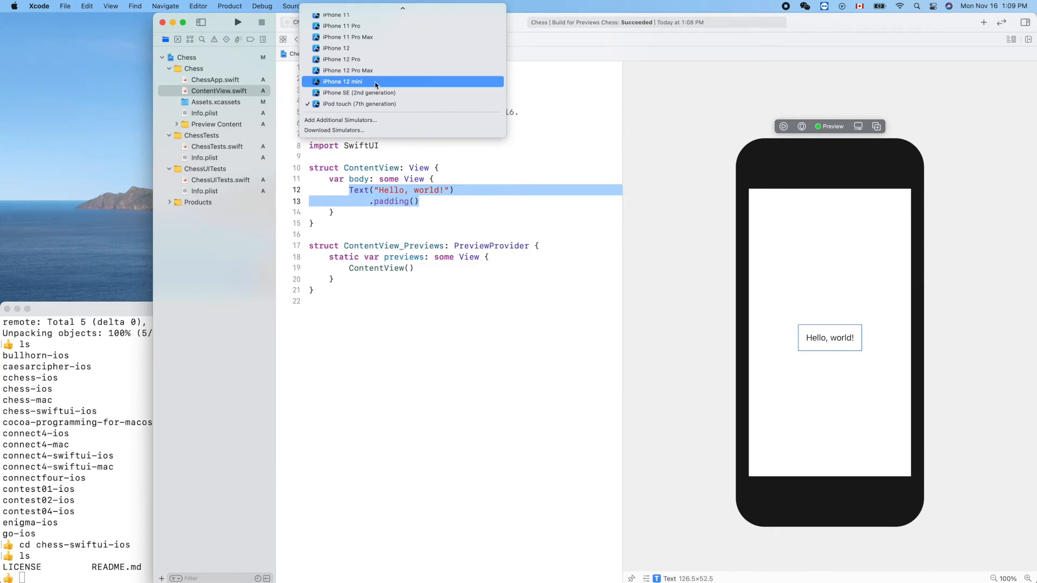
{"action": "left_click", "coordinate": [342, 81]}
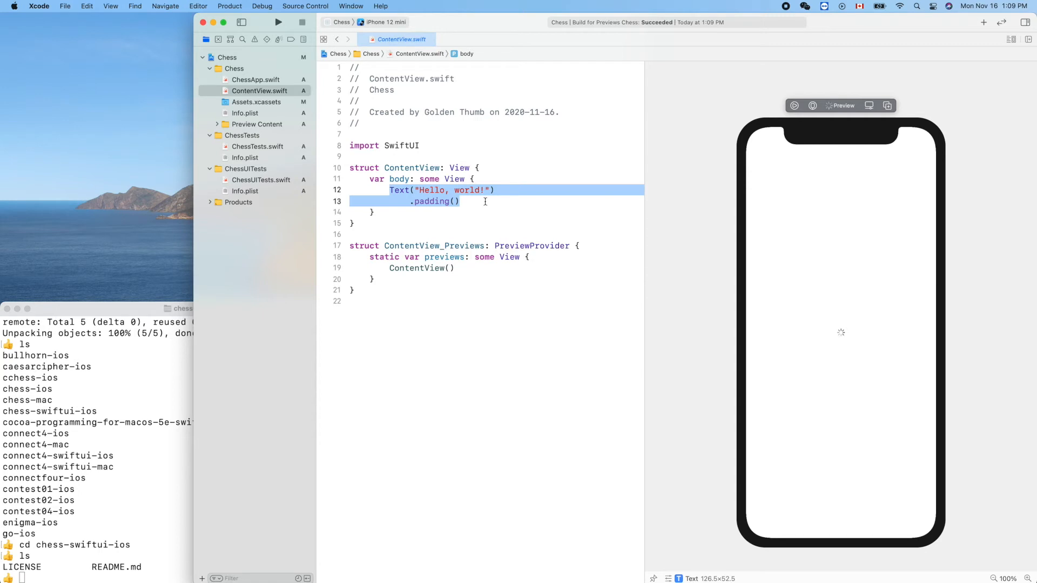
{"action": "mouse_move", "coordinate": [489, 227]}
{"action": "type", "text": "pwd"}
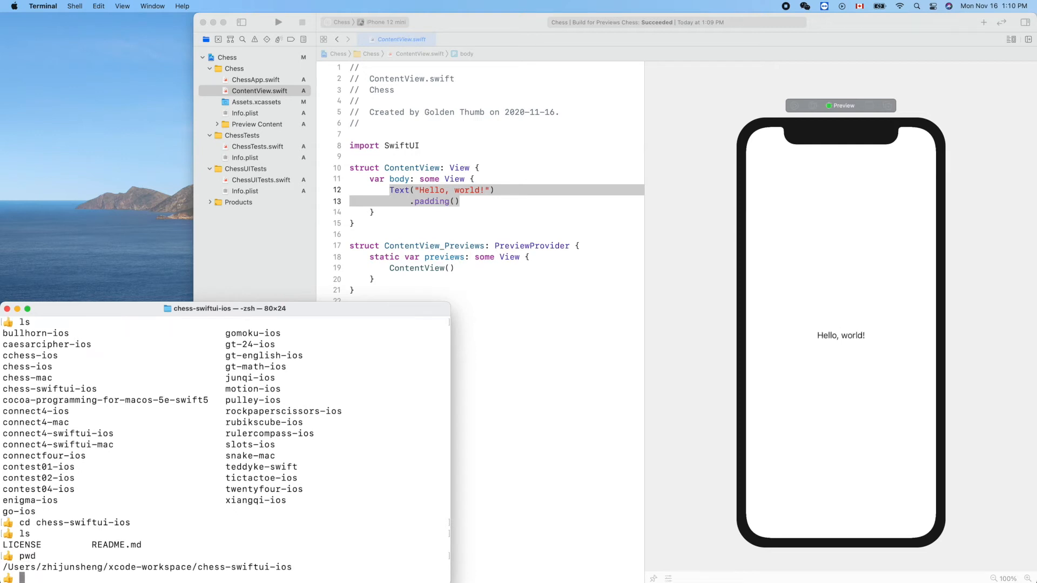
- List the repo folder contents with ls -l and select the Chess folder name
{"action": "left_click", "coordinate": [841, 335]}
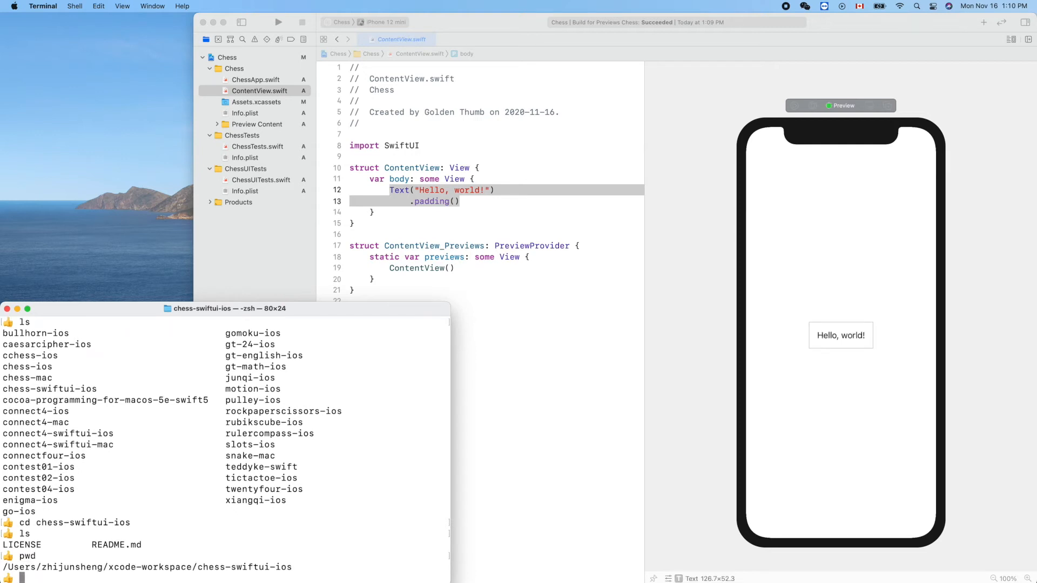
{"action": "type", "text": "git"}
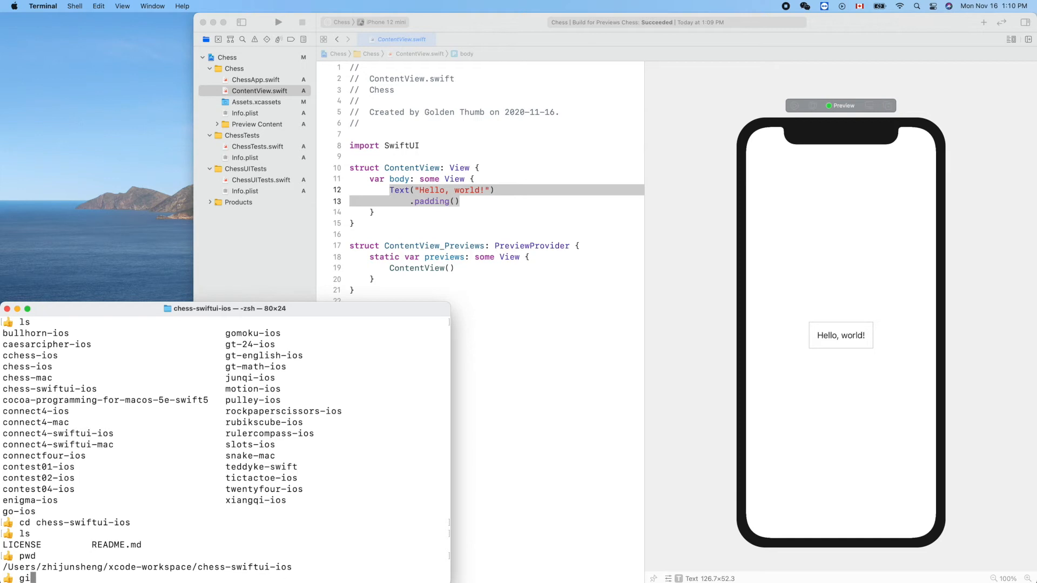
{"action": "type", "text": "ls -l"}
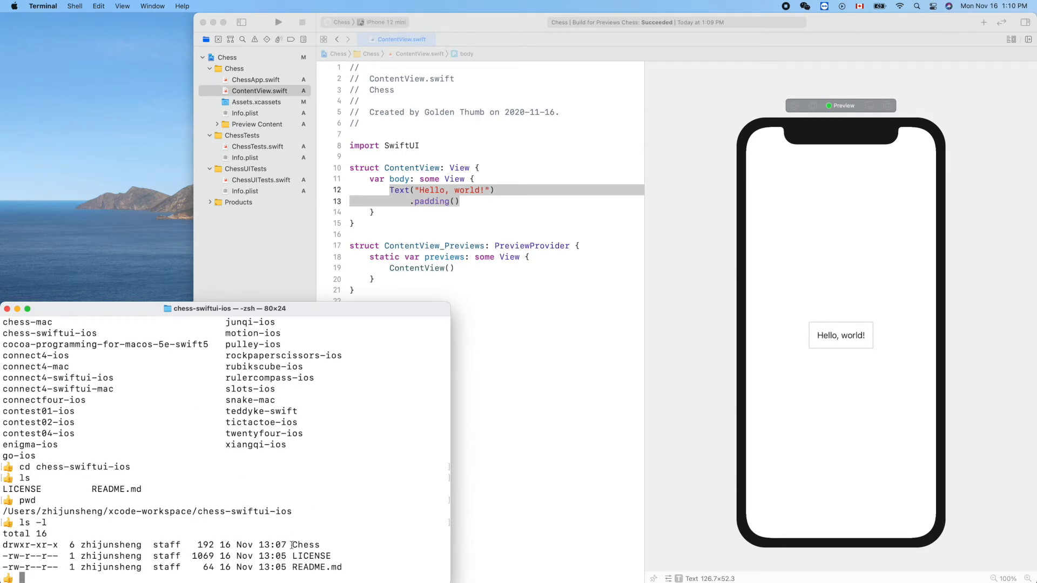
{"action": "double_click", "coordinate": [305, 544]}
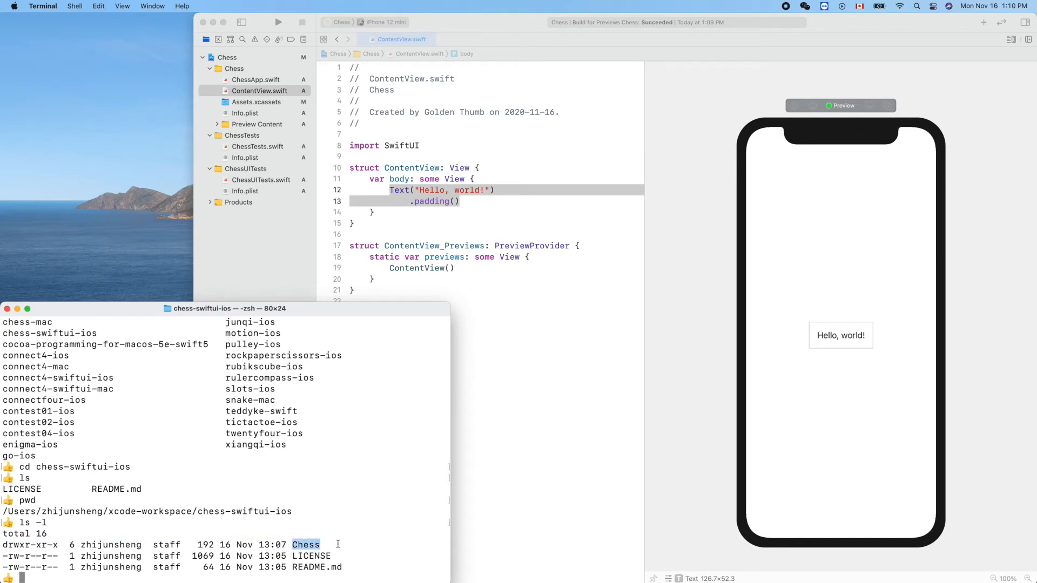
- Start git ci -a and type a message about the new Xcode project, fixing the typo
{"action": "type", "text": "g"}
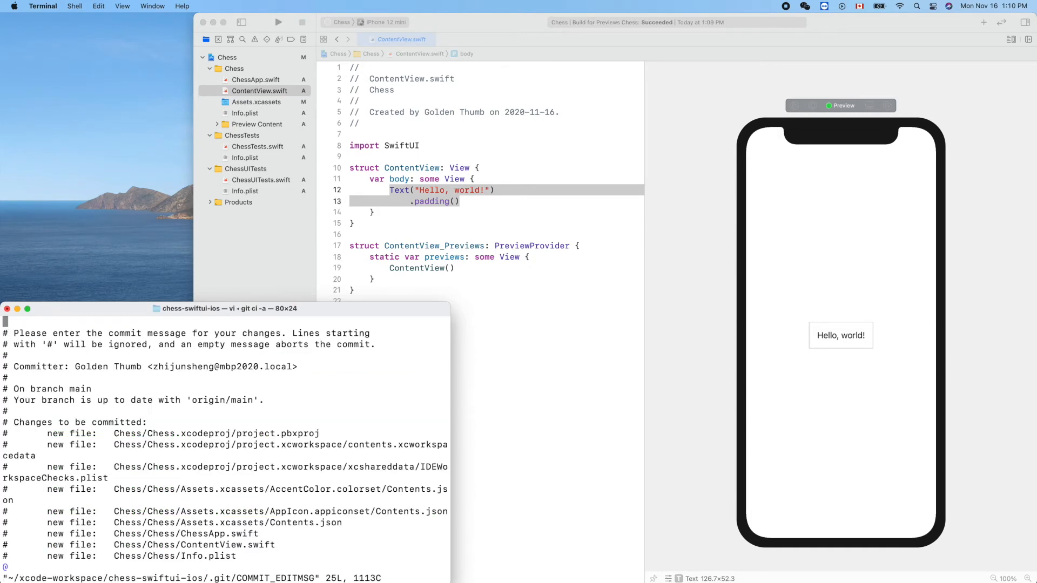
{"action": "type", "text": "created"}
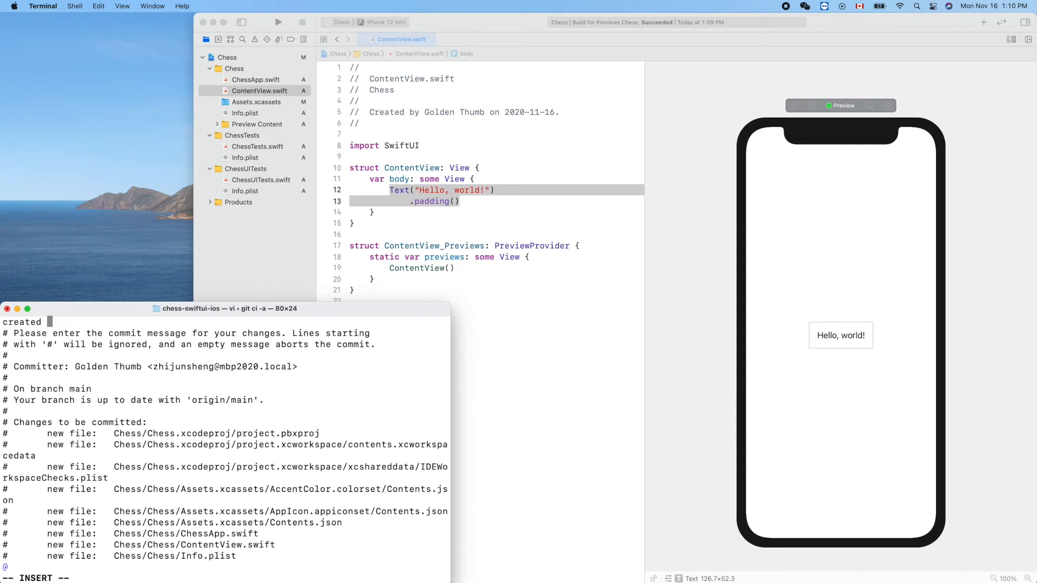
{"action": "type", "text": "new"}
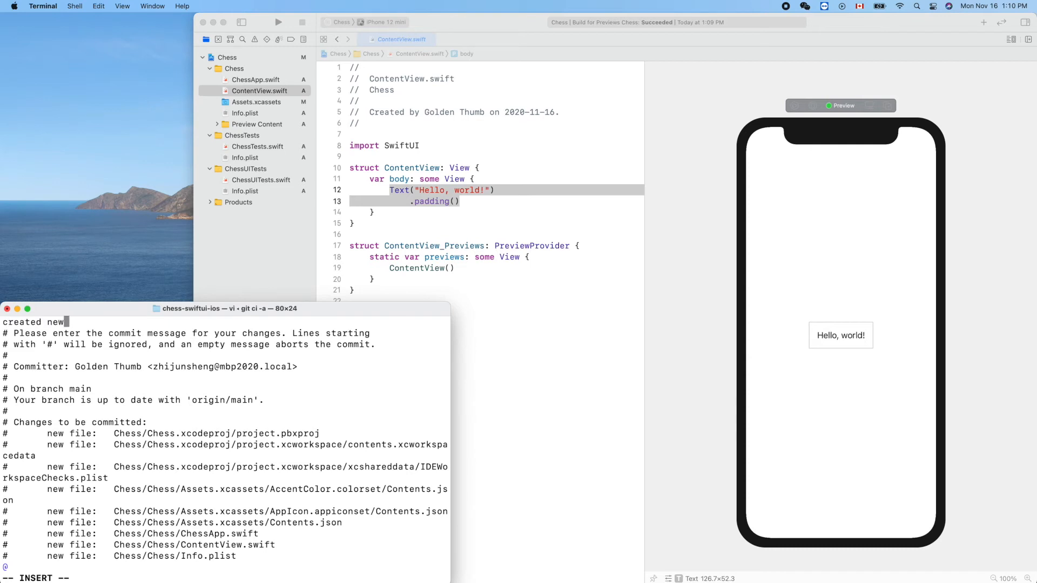
{"action": "type", "text": "Xcocde"}
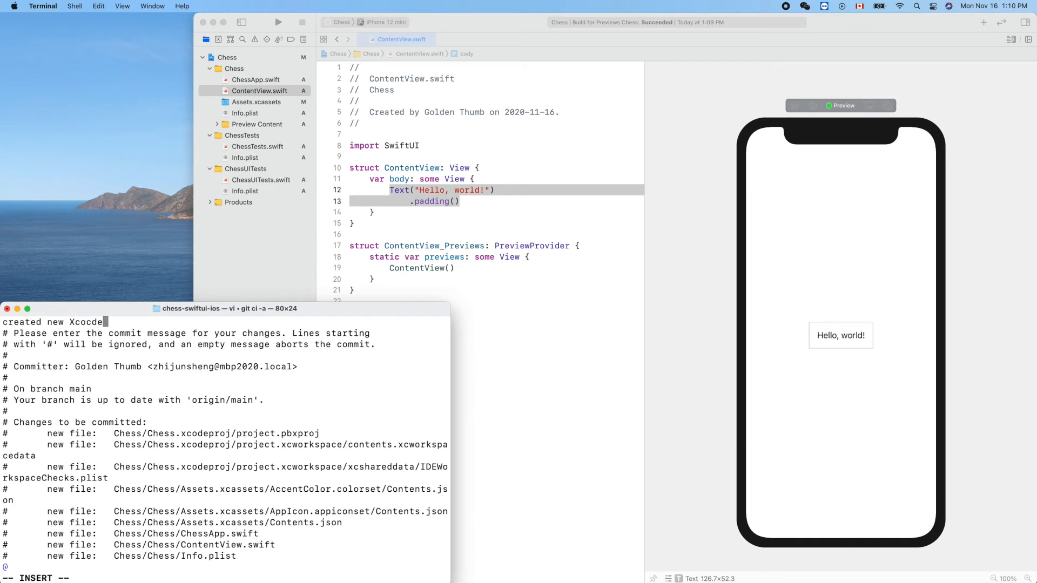
{"action": "key", "text": "BackSpace"}
{"action": "type", "text": " SwiftUI proje"}
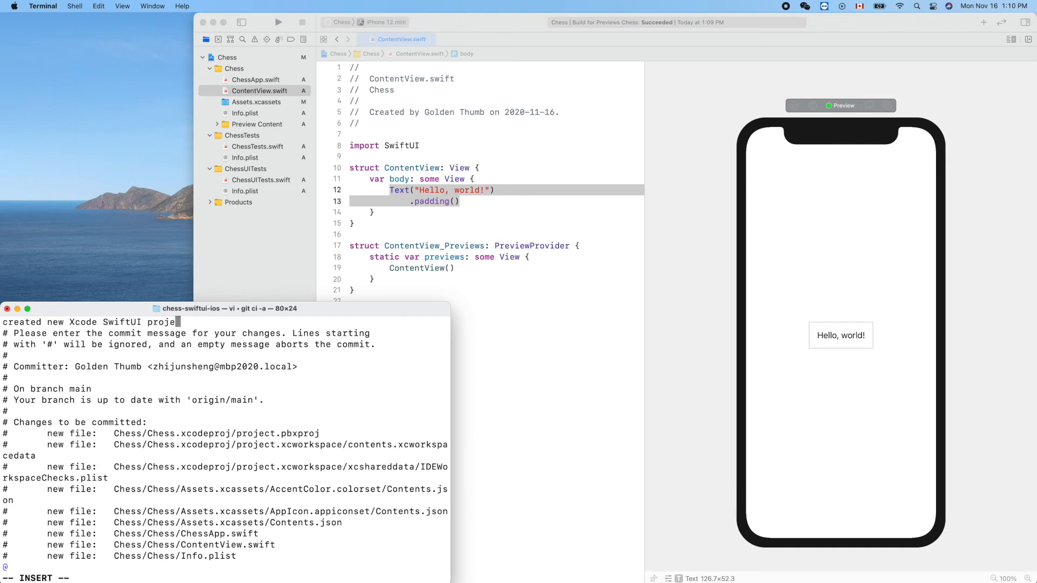
{"action": "type", "text": "ct"}
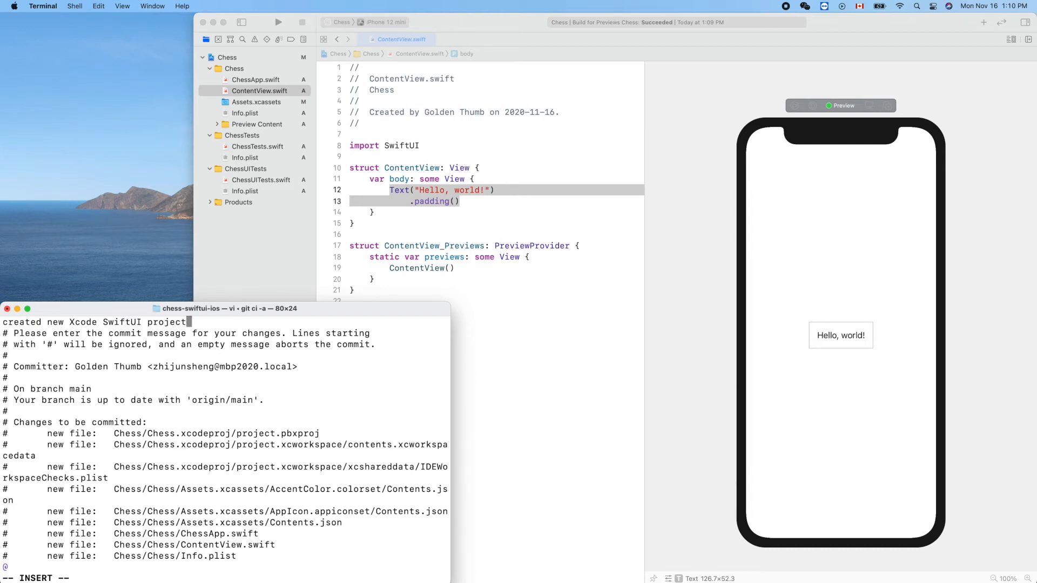
{"action": "type", "text": "C"}
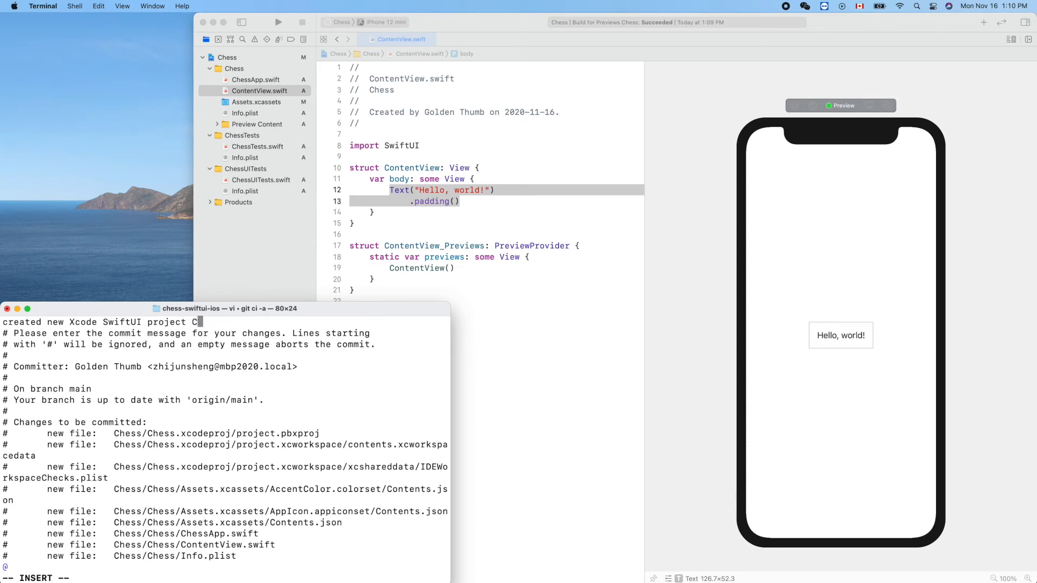
{"action": "type", "text": "named"}
{"action": "type", "text": "git push"}
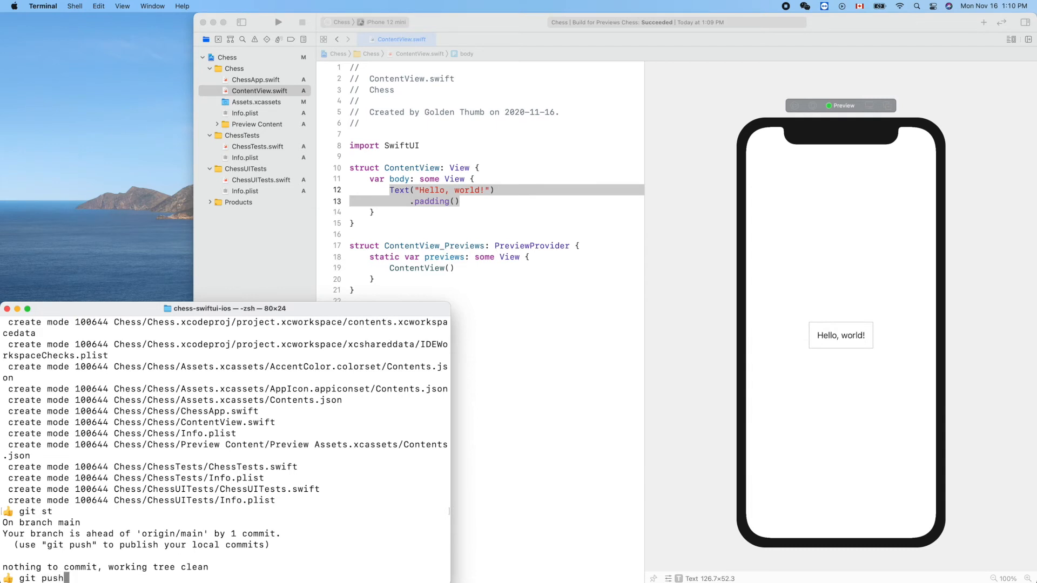
- Push the Chess commit to GitHub and select the chess-swiftui-ios repository URL in the output
{"action": "key", "text": "Return"}
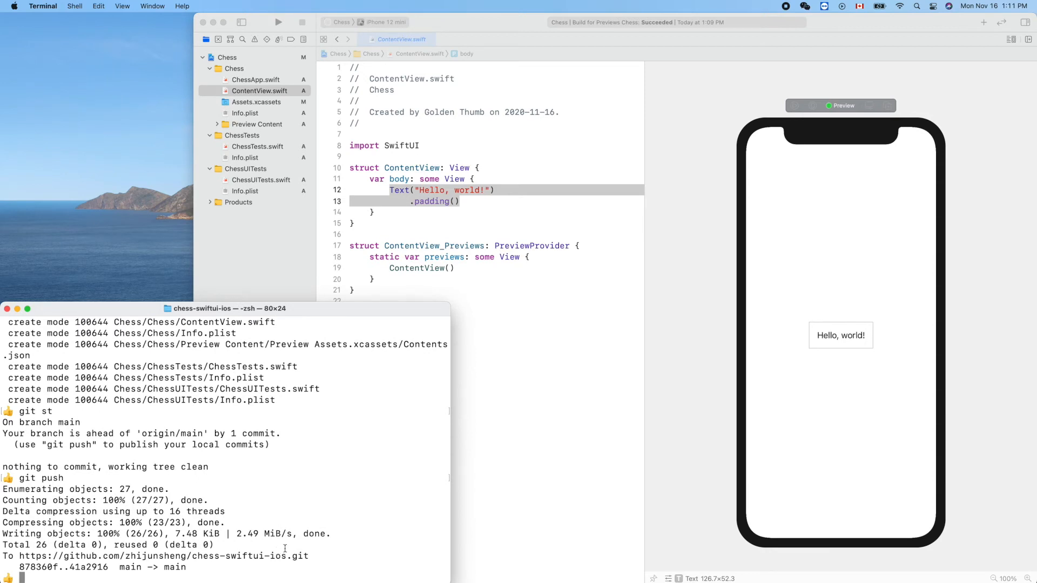
{"action": "left_click_drag", "start_coordinate": [37, 555], "coordinate": [308, 556]}
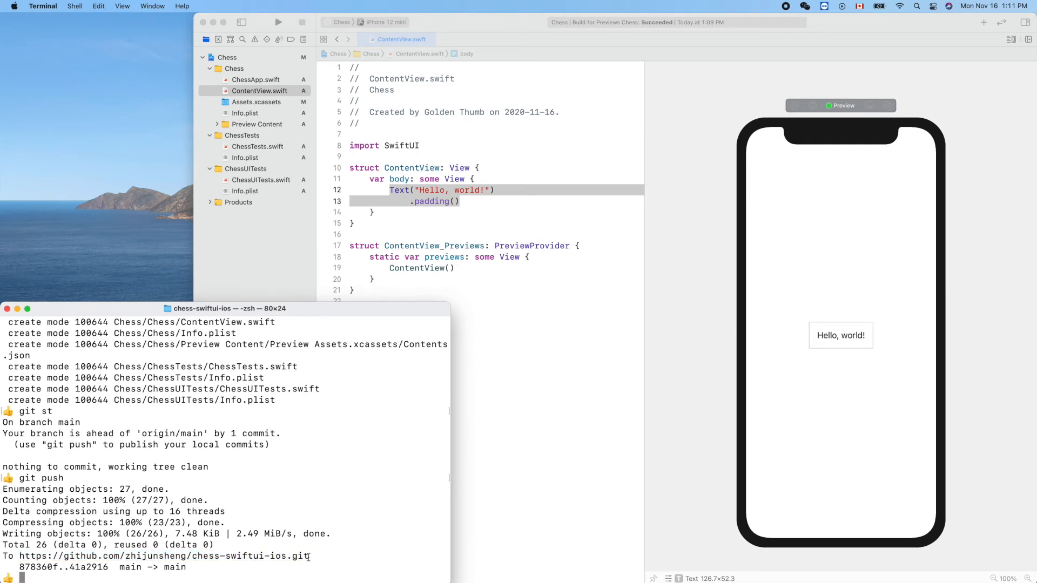
{"action": "double_click", "coordinate": [163, 555]}
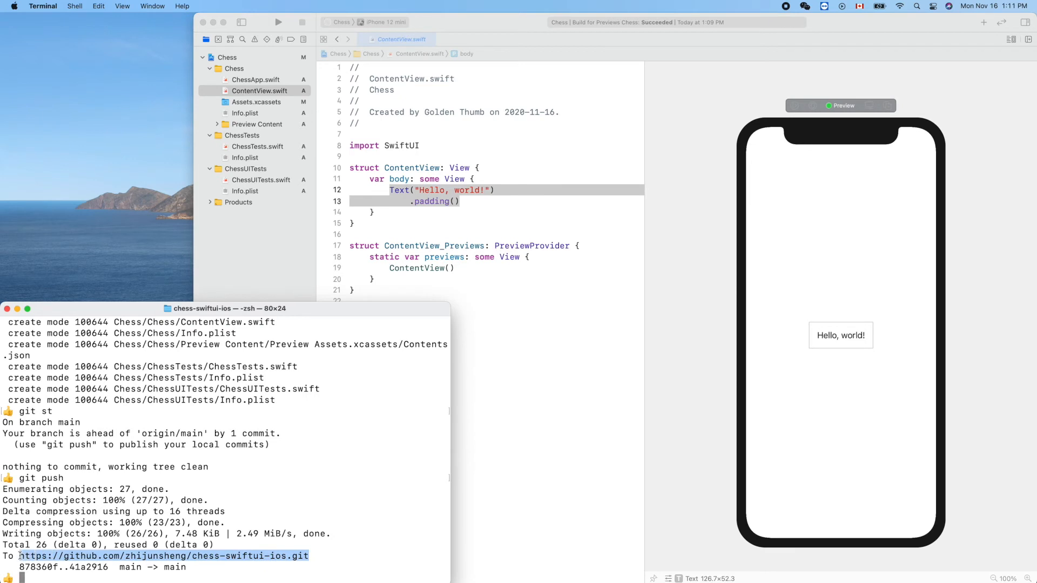
{"action": "mouse_move", "coordinate": [274, 230]}
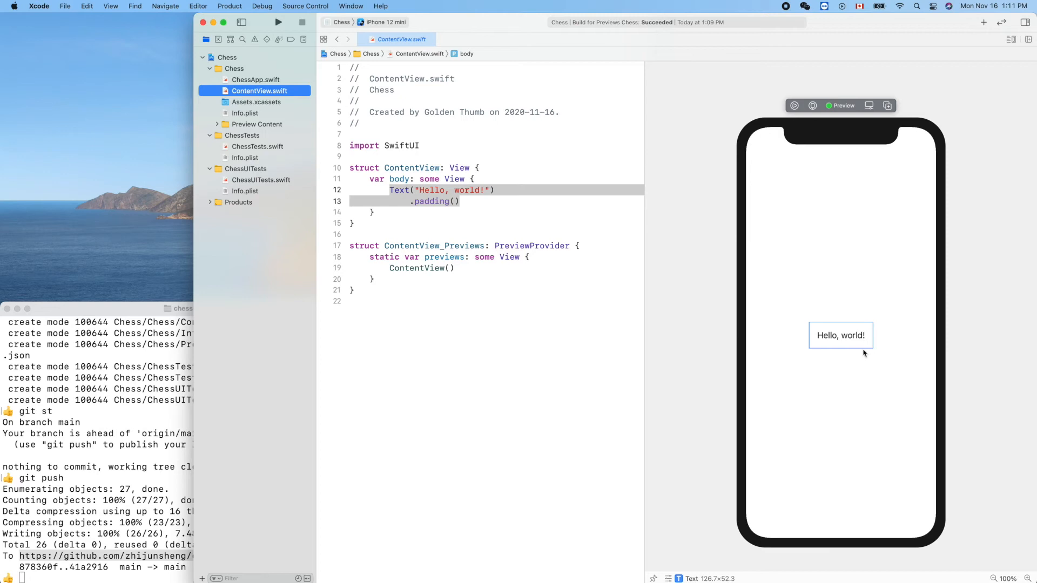
{"action": "mouse_move", "coordinate": [786, 313]}
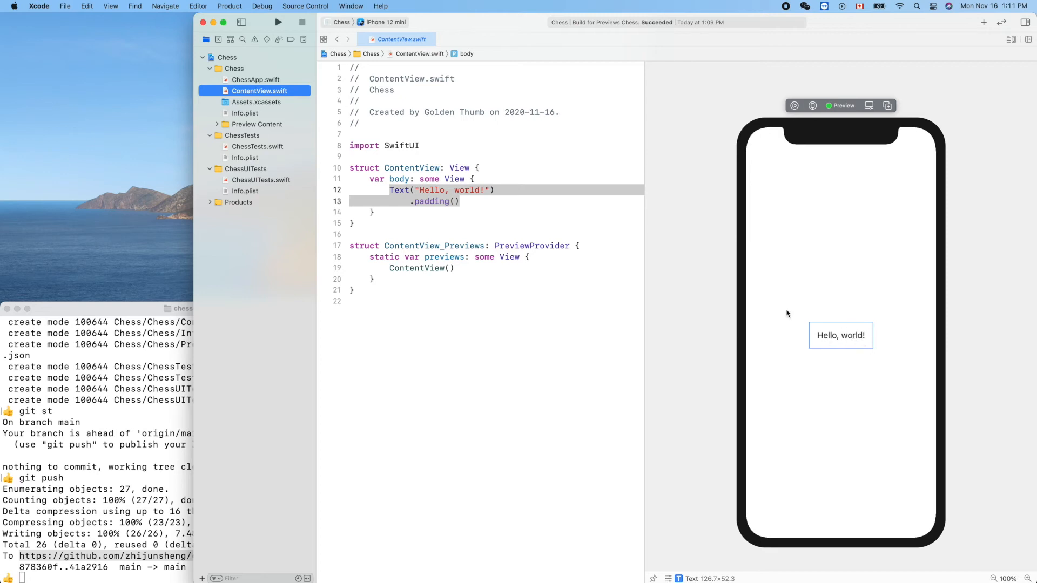
- Replace 'world' with 'friend' in the Text greeting on line 12
{"action": "double_click", "coordinate": [466, 190]}
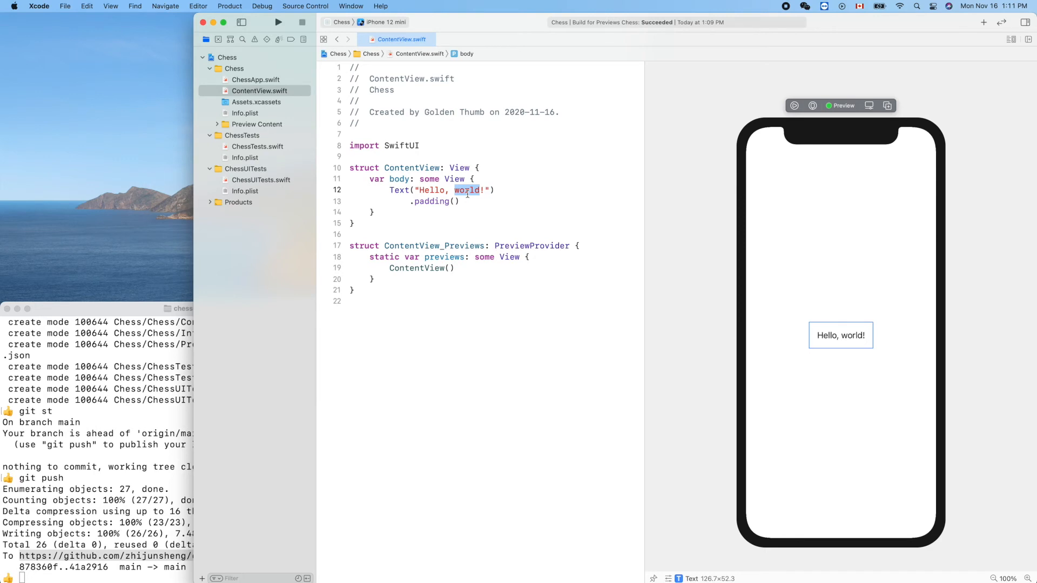
{"action": "type", "text": "friend"}
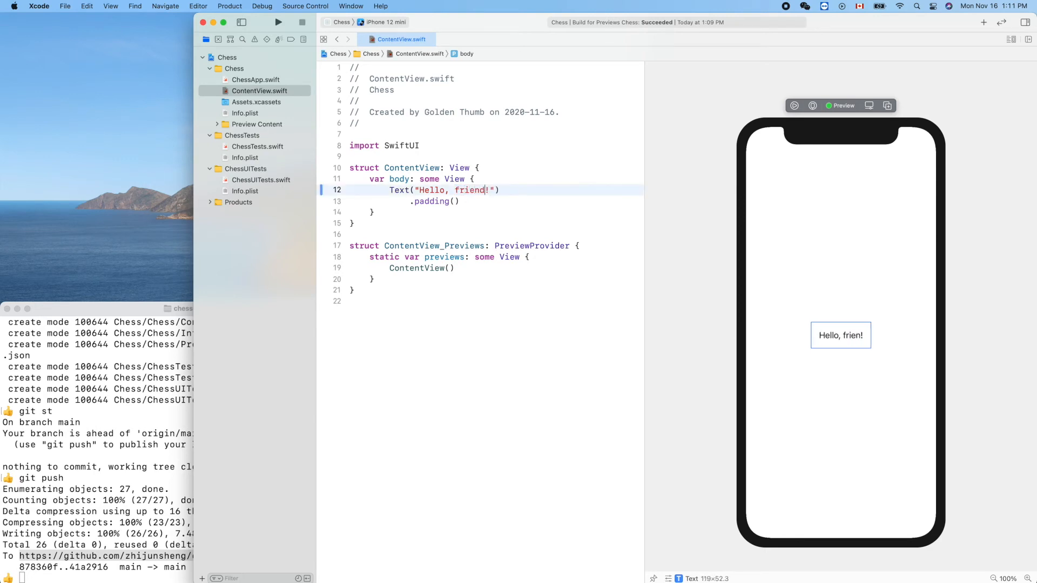
{"action": "type", "text": "d"}
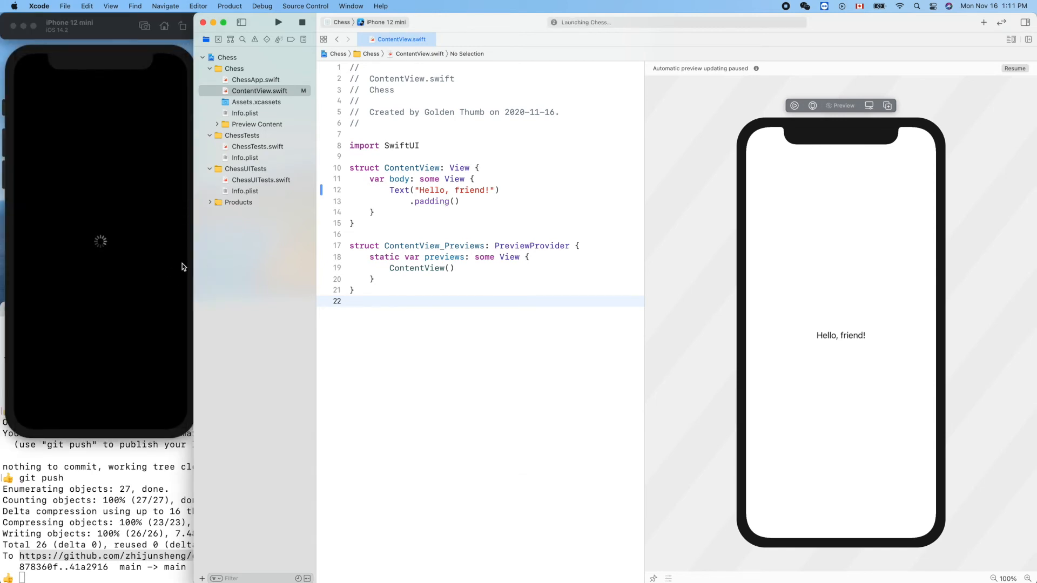
- Bring the iPhone 12 mini simulator window to the front while Chess launches
{"action": "left_click", "coordinate": [260, 91]}
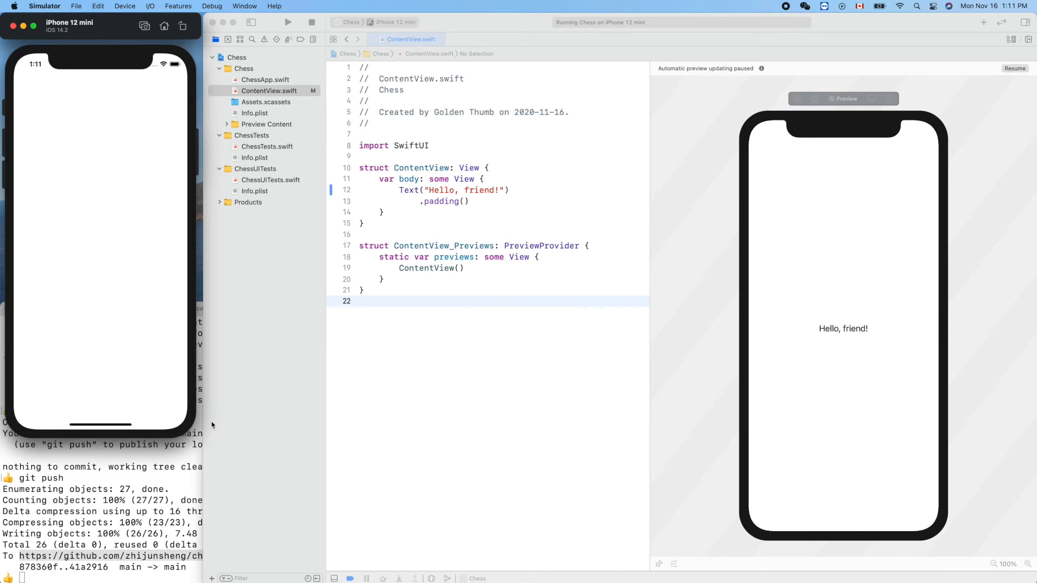
{"action": "mouse_move", "coordinate": [73, 228]}
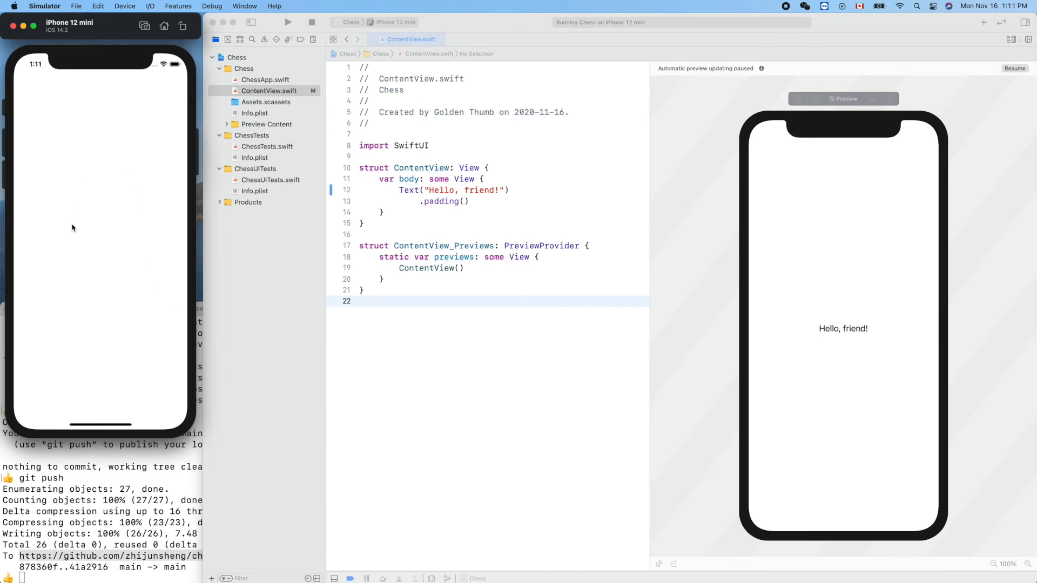
{"action": "mouse_move", "coordinate": [191, 304]}
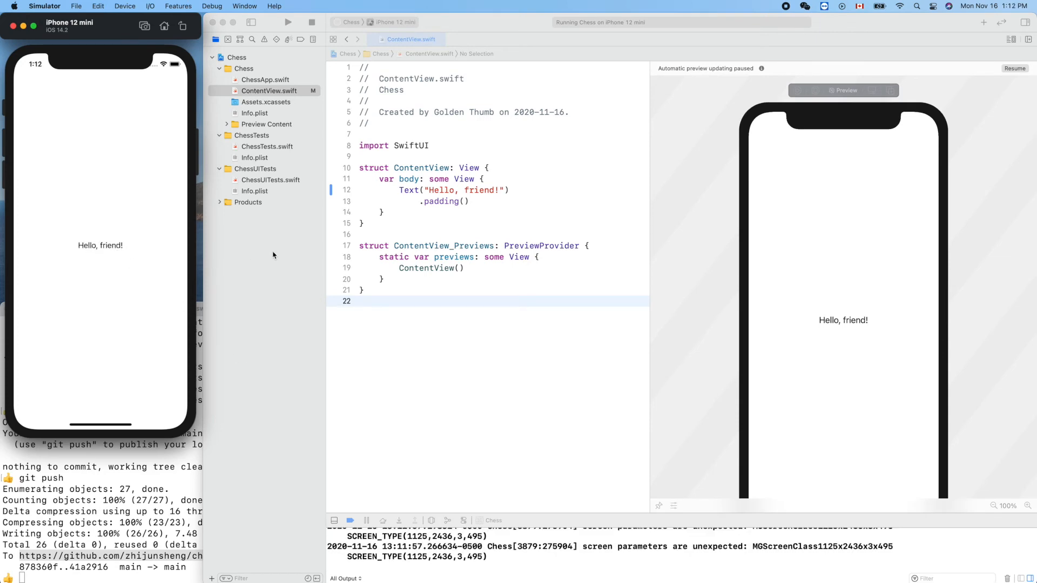
{"action": "mouse_move", "coordinate": [279, 286]}
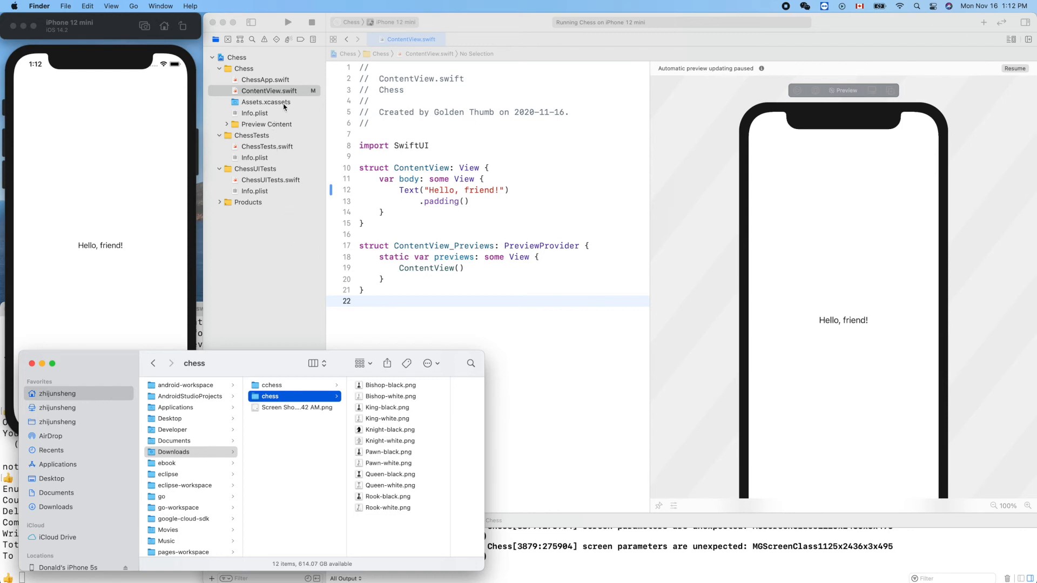
- Open Assets.xcassets and inspect the Queen-black image asset
{"action": "left_click", "coordinate": [266, 102]}
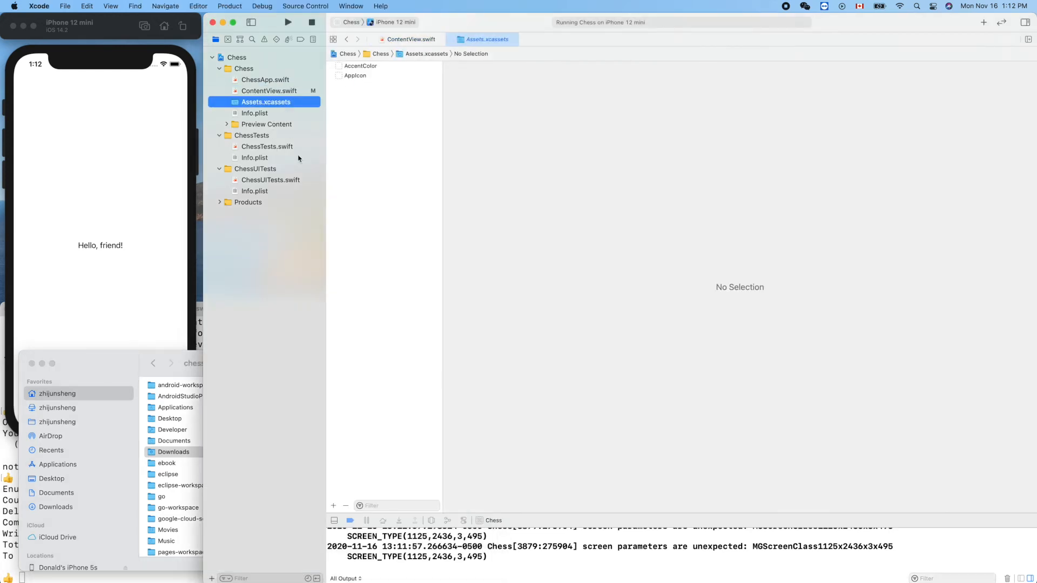
{"action": "mouse_move", "coordinate": [201, 307]}
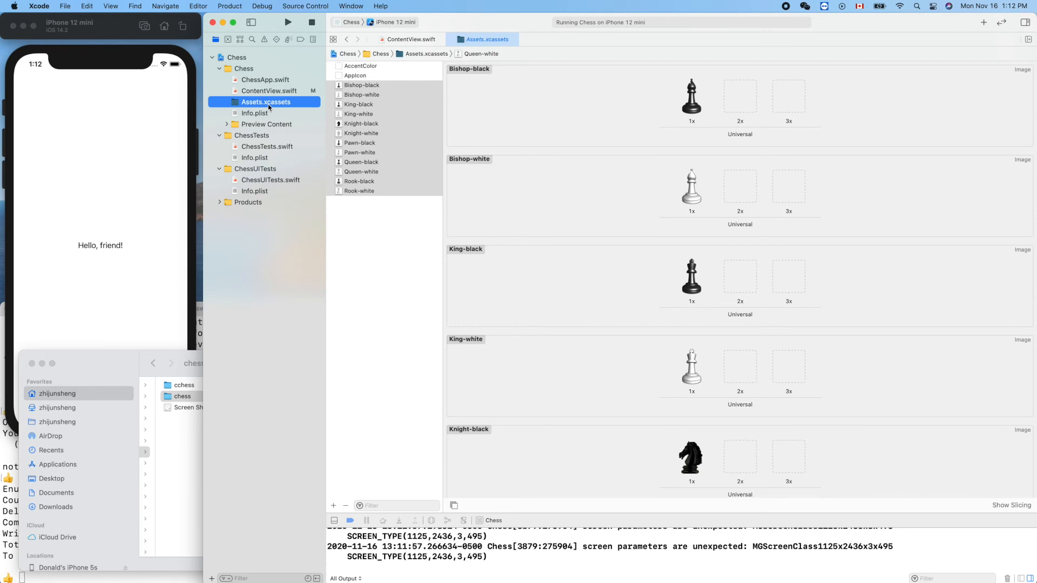
{"action": "mouse_move", "coordinate": [382, 236]}
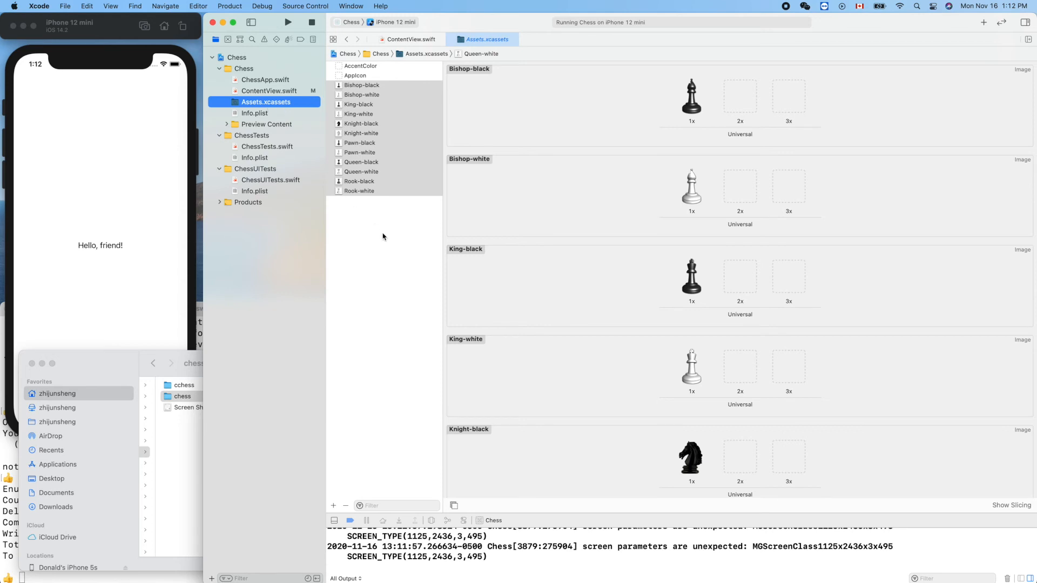
{"action": "mouse_move", "coordinate": [394, 180]}
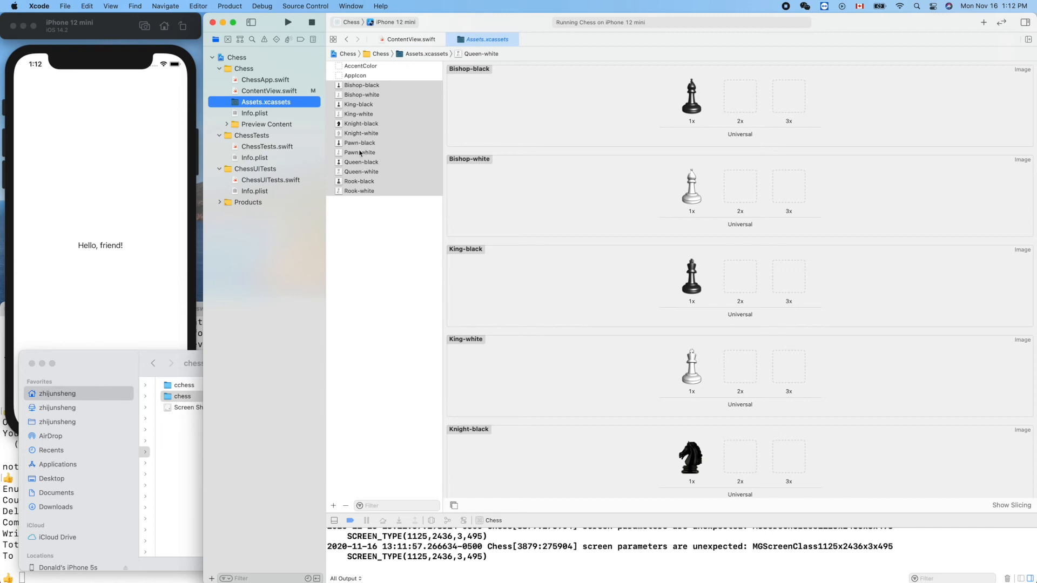
{"action": "mouse_move", "coordinate": [359, 168]}
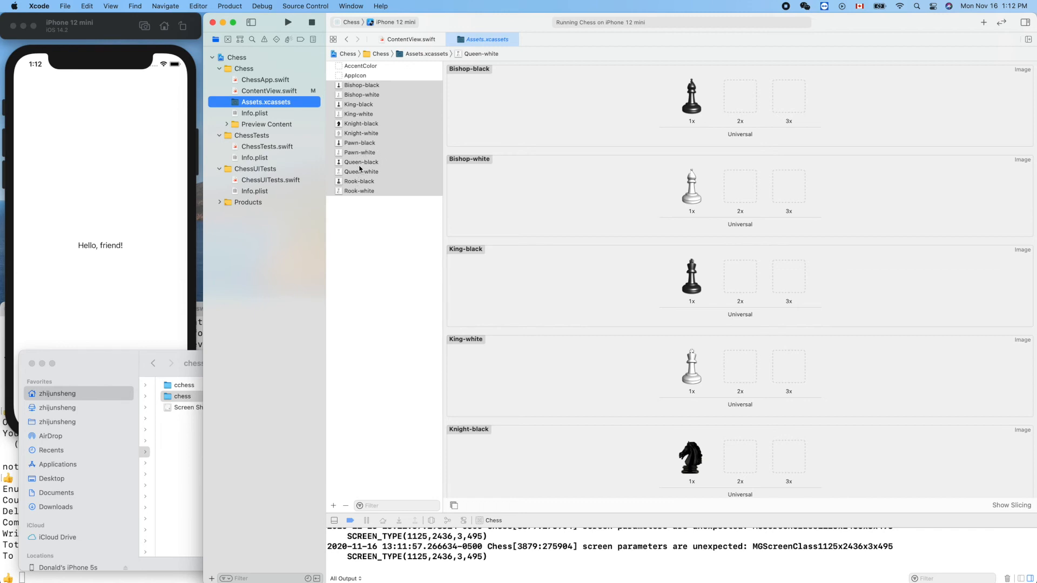
{"action": "left_click", "coordinate": [361, 162]}
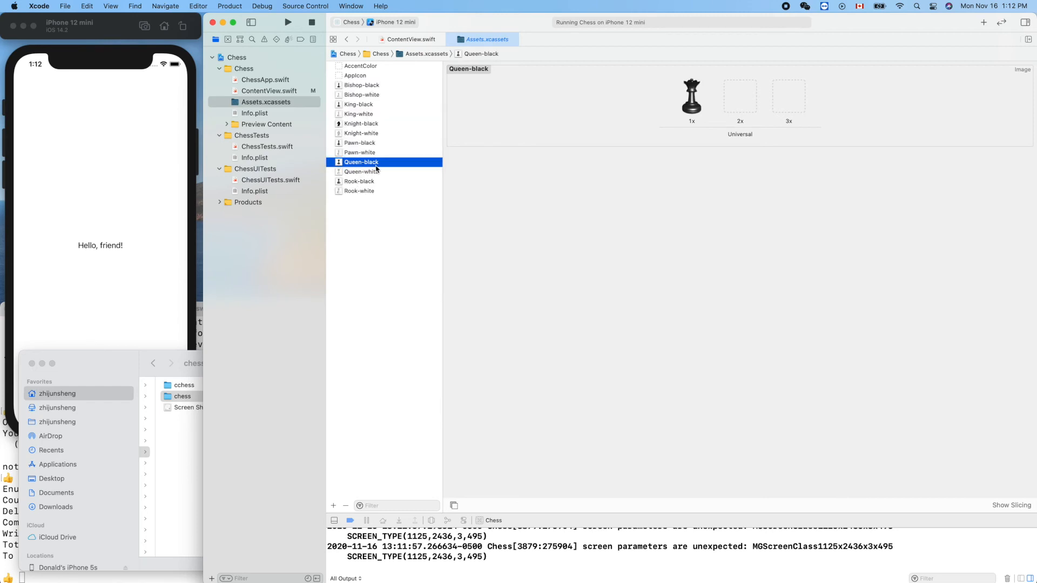
{"action": "mouse_move", "coordinate": [377, 302]}
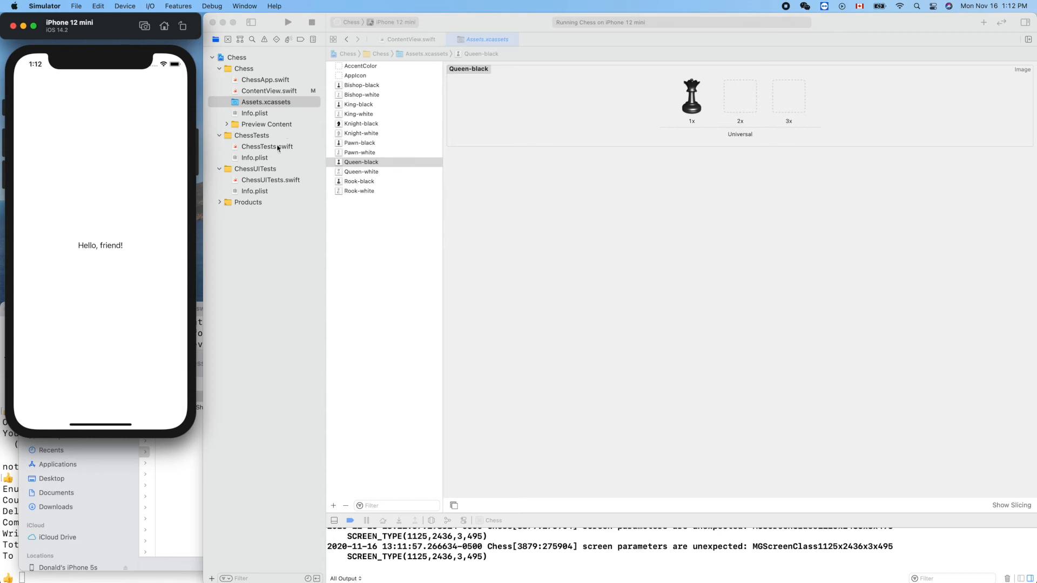
{"action": "mouse_move", "coordinate": [271, 155]}
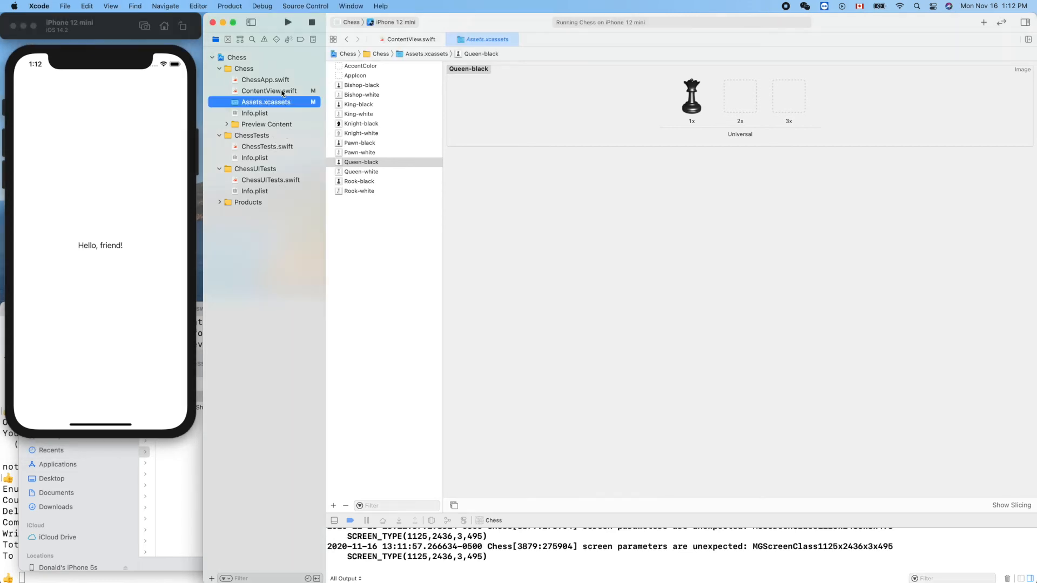
- Comment out the Hello, friend! Text lines and add Image("Queen-black") in ContentView.swift
{"action": "left_click", "coordinate": [269, 91]}
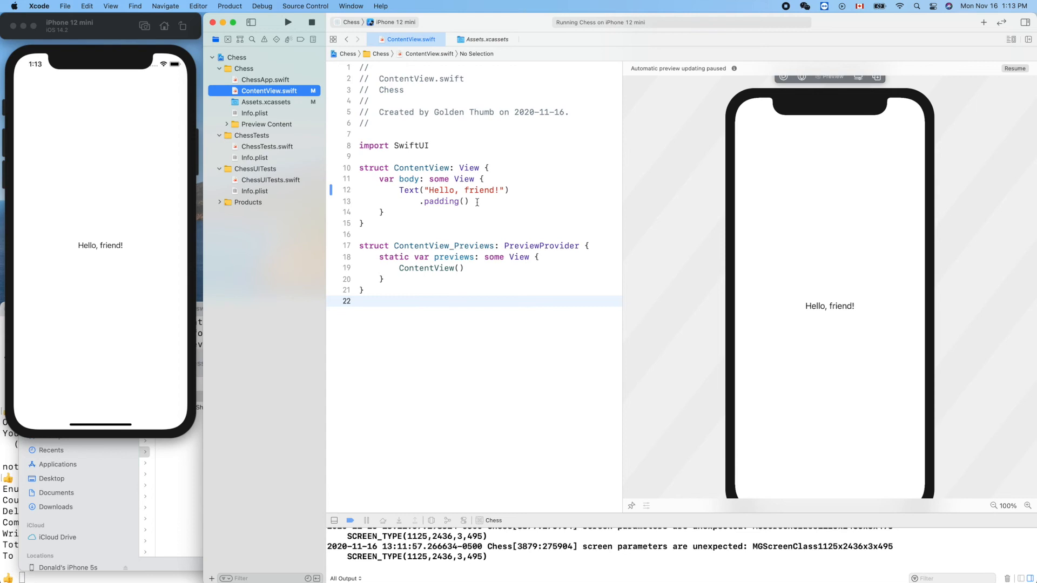
{"action": "left_click", "coordinate": [463, 201]}
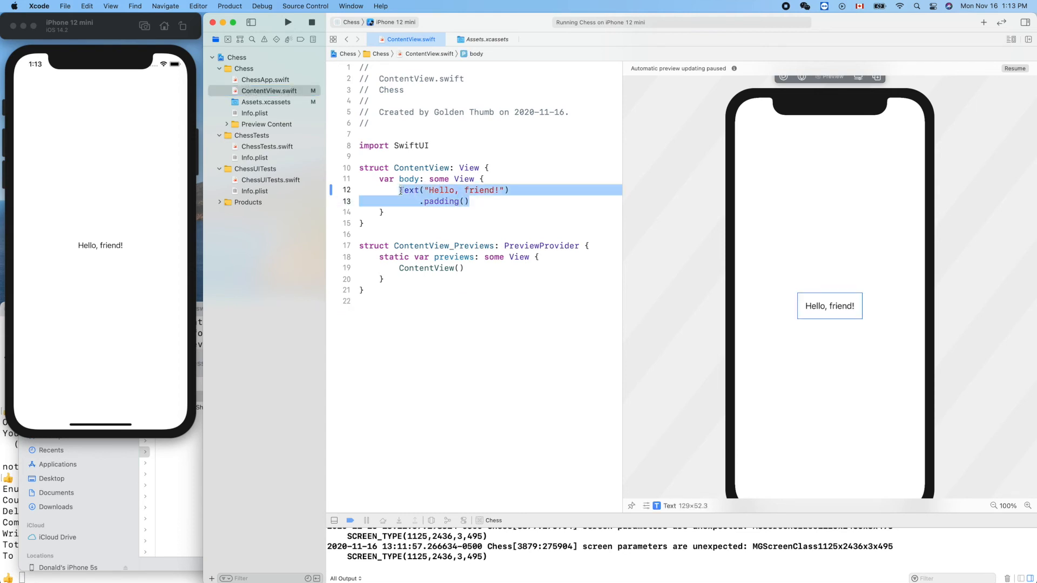
{"action": "key", "text": "cmd+/"}
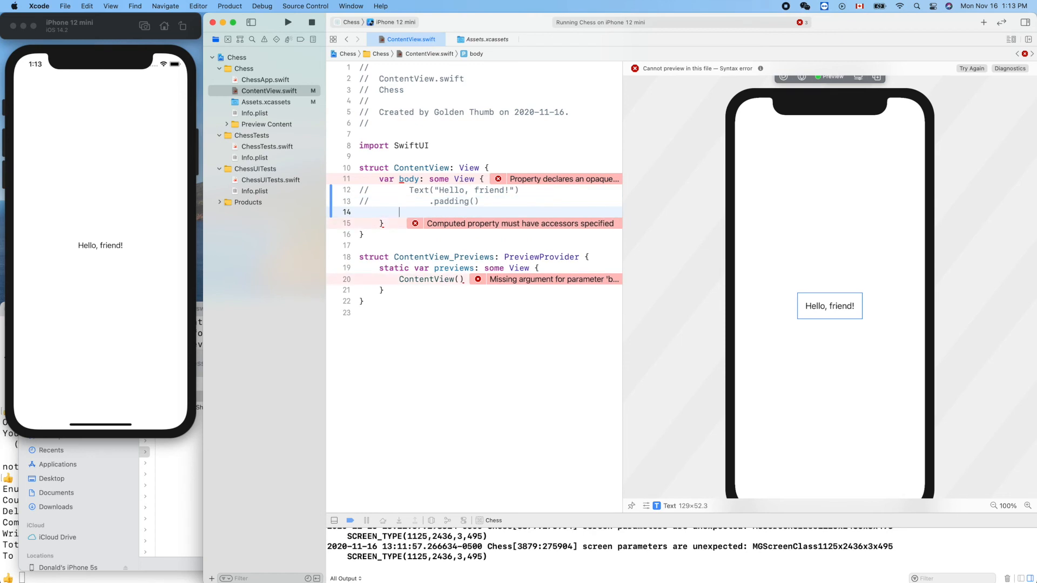
{"action": "type", "text": "Image(\"Q"}
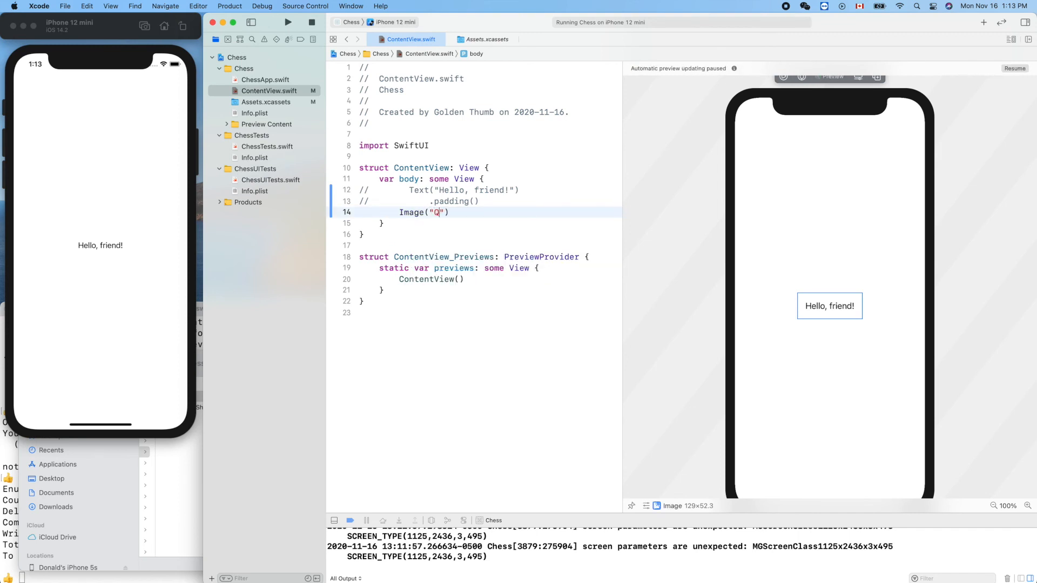
{"action": "type", "text": "ueen"}
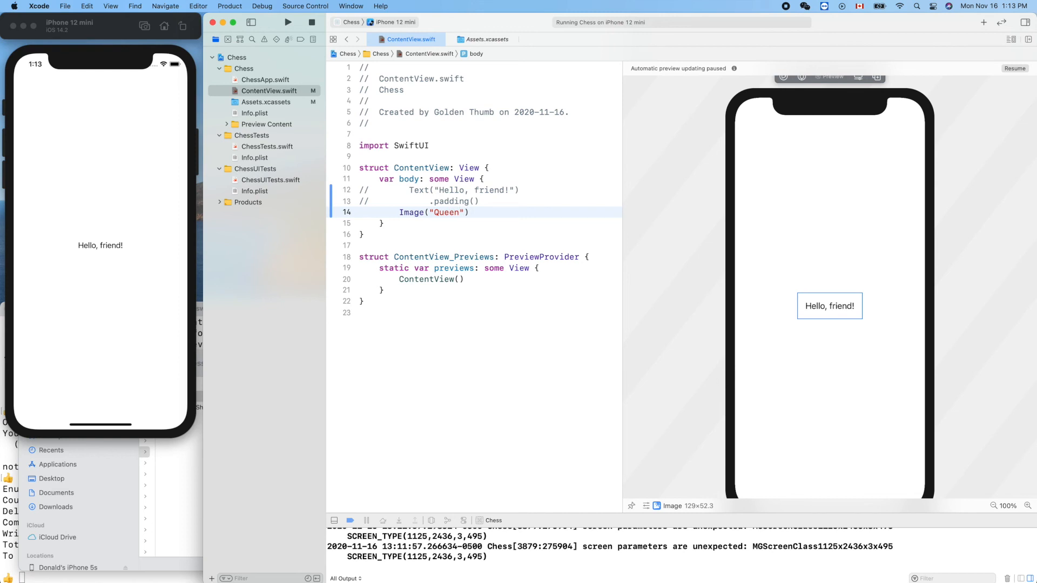
{"action": "type", "text": "-balc"}
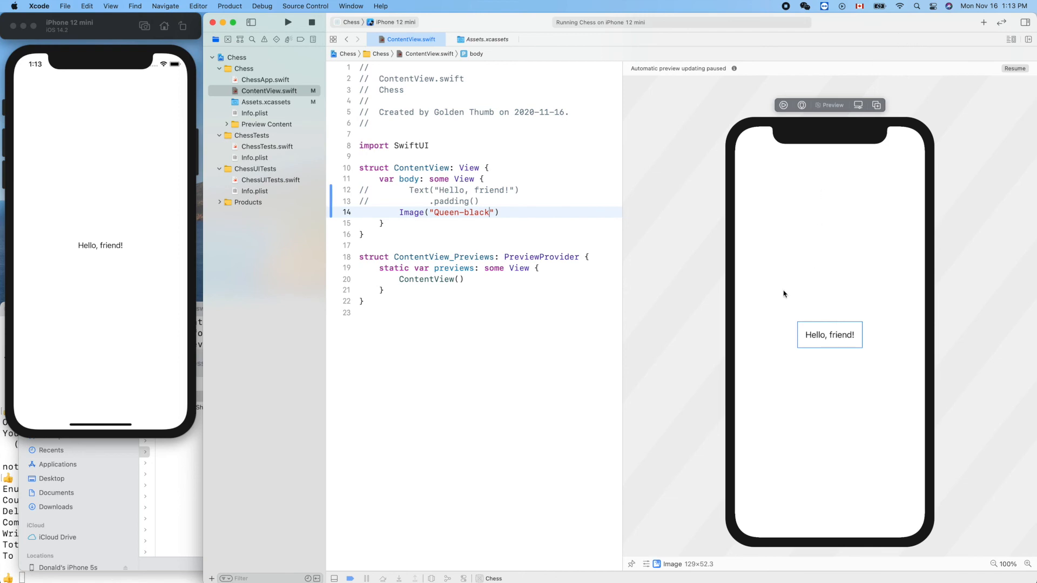
{"action": "mouse_move", "coordinate": [842, 342]}
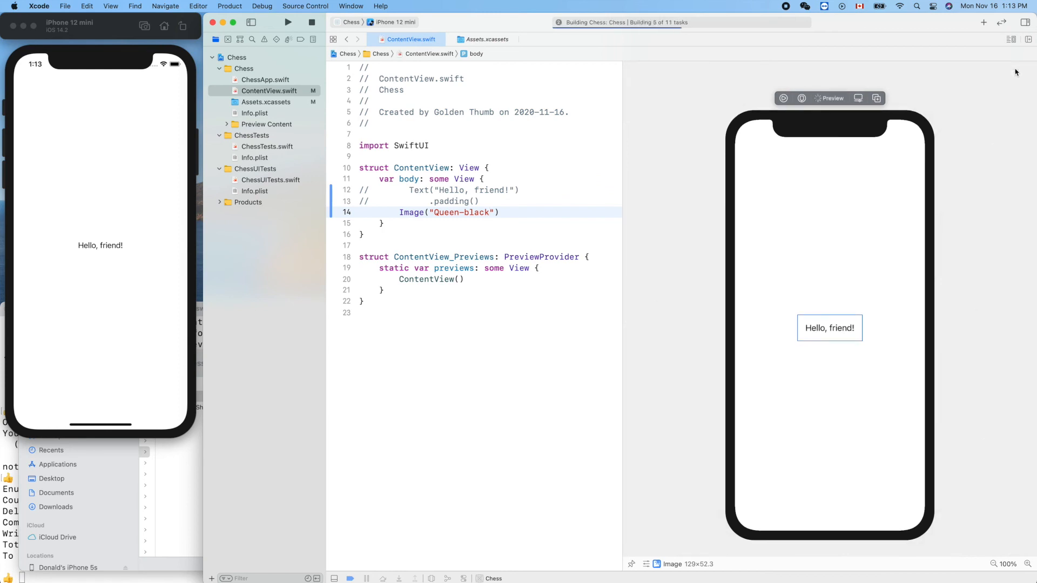
- Resume the canvas preview and run the app to show the black queen image
{"action": "left_click", "coordinate": [287, 21]}
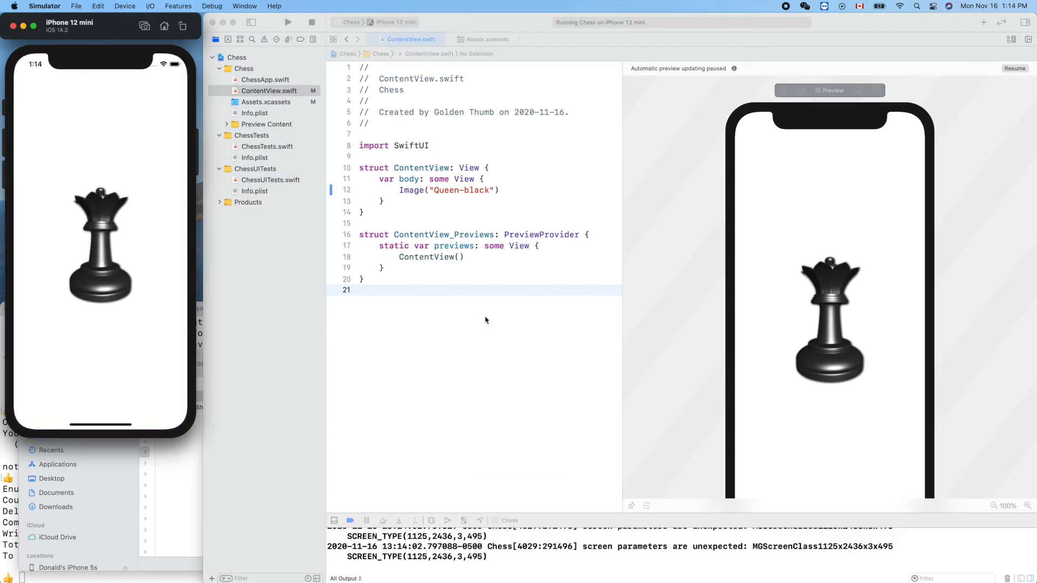
{"action": "mouse_move", "coordinate": [330, 382]}
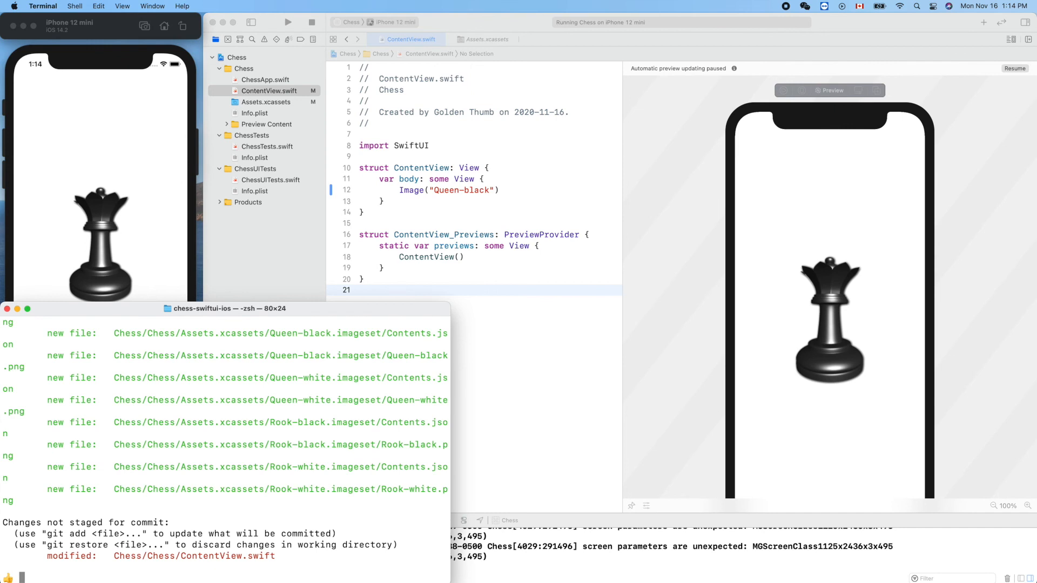
{"action": "mouse_move", "coordinate": [199, 459]}
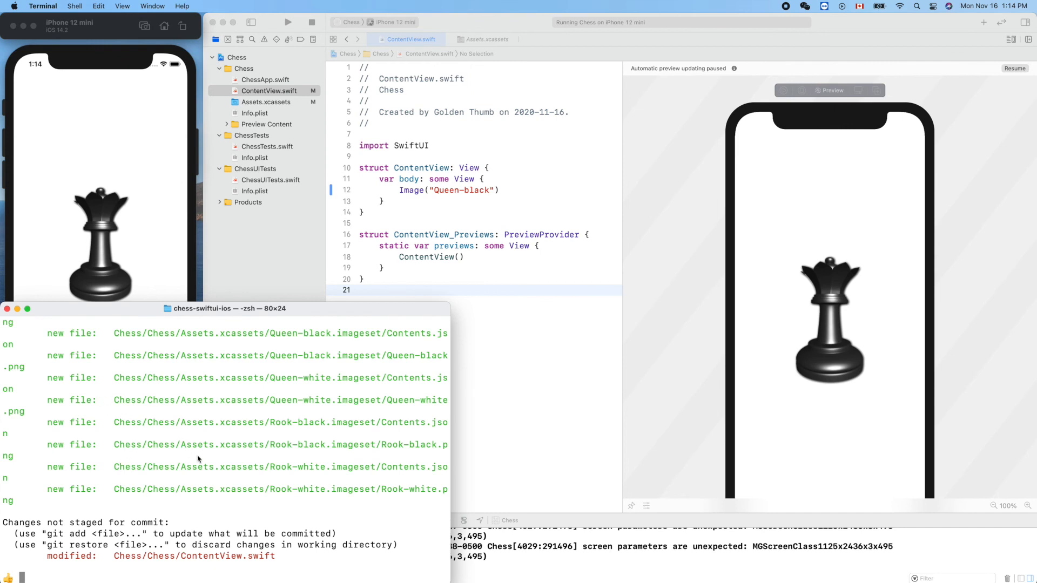
- Commit all changes with the message 'add all 12 pieces, put black queen' in vi
{"action": "type", "text": "git"}
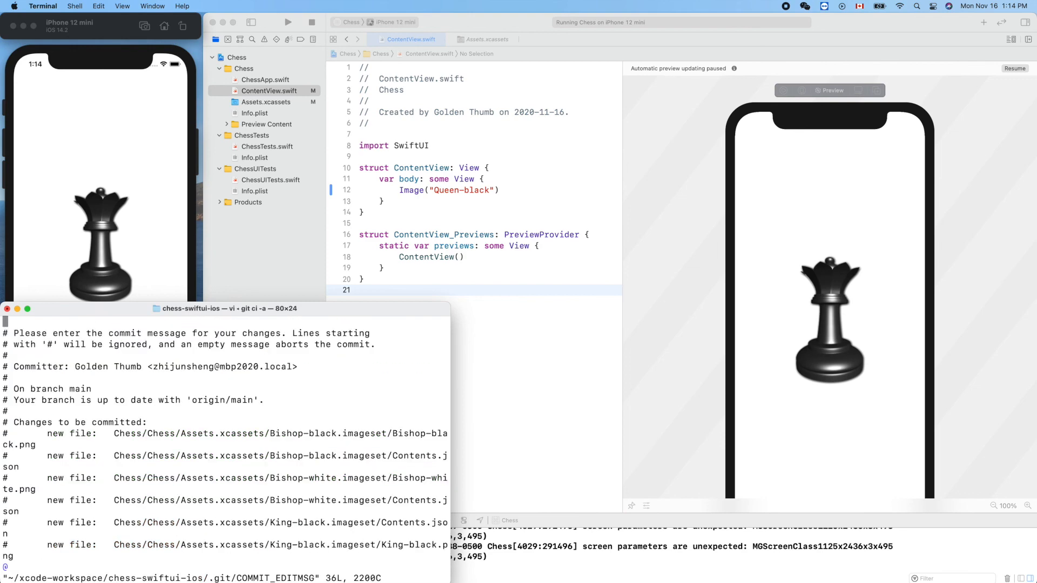
{"action": "type", "text": "added"}
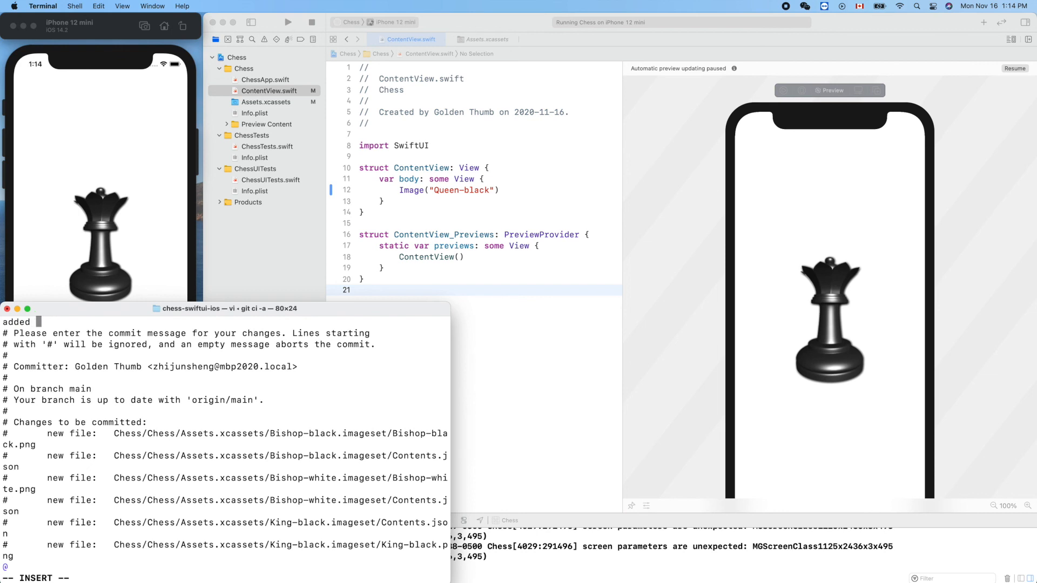
{"action": "type", "text": "all 12 pieces images;"}
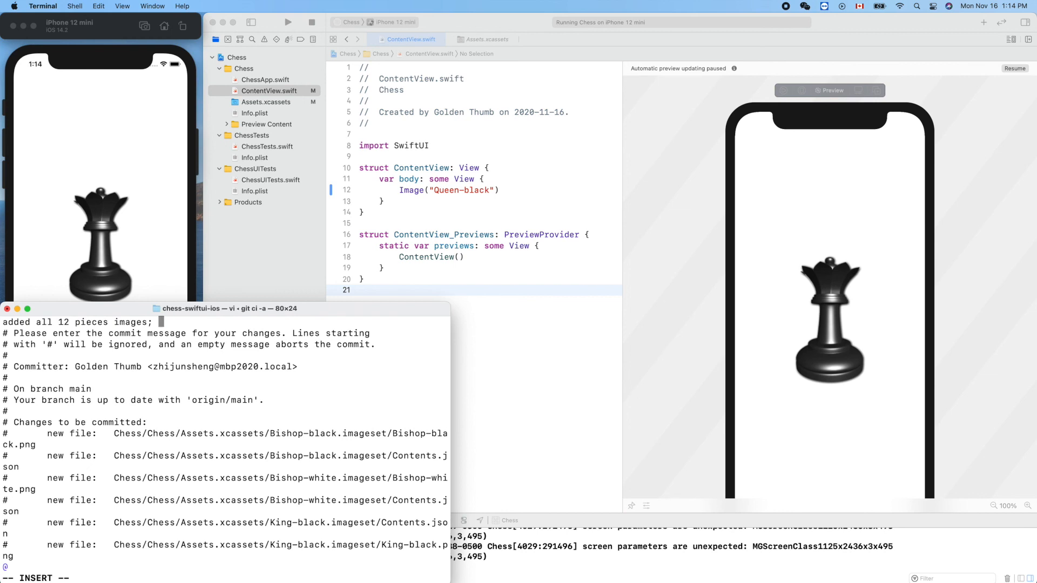
{"action": "type", "text": "put"}
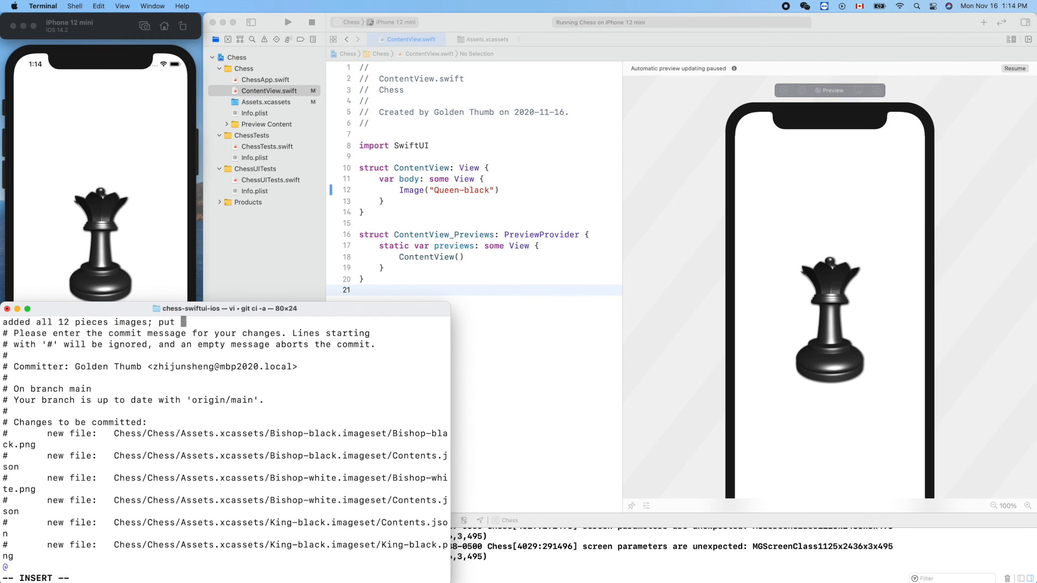
{"action": "type", "text": "blakc"}
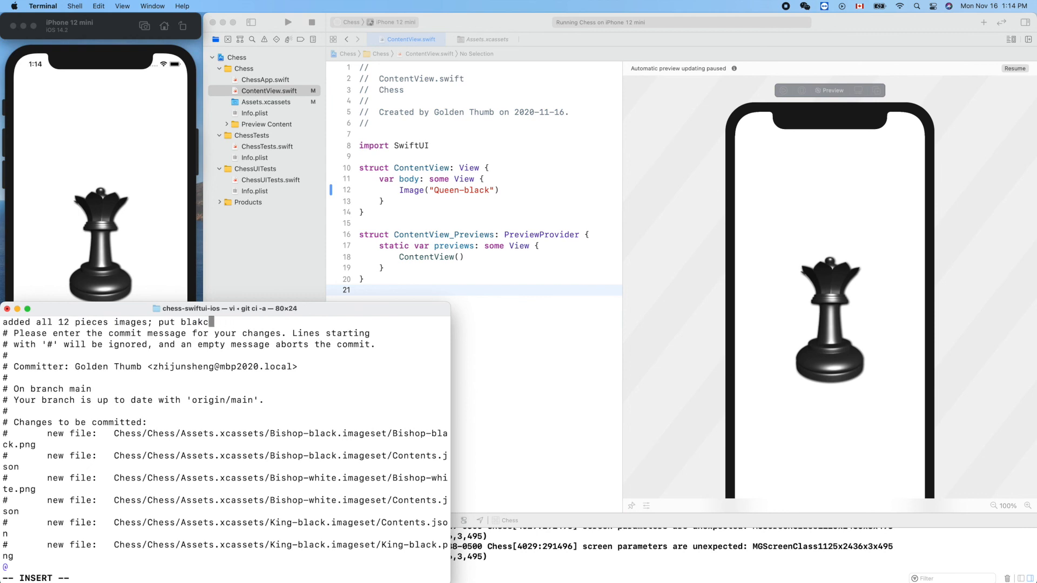
{"action": "type", "text": "queen on screen"}
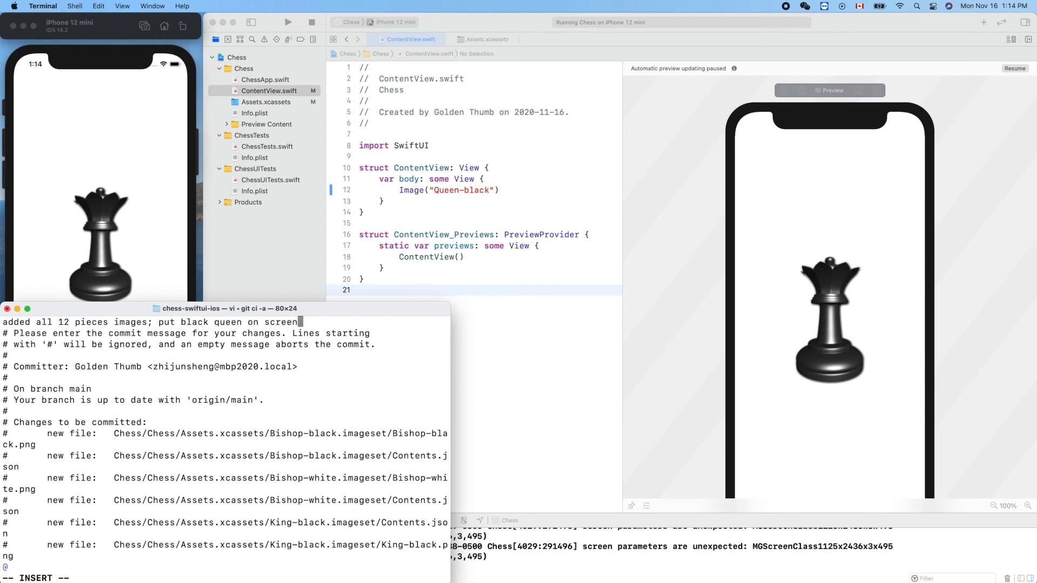
{"action": "key", "text": "Escape"}
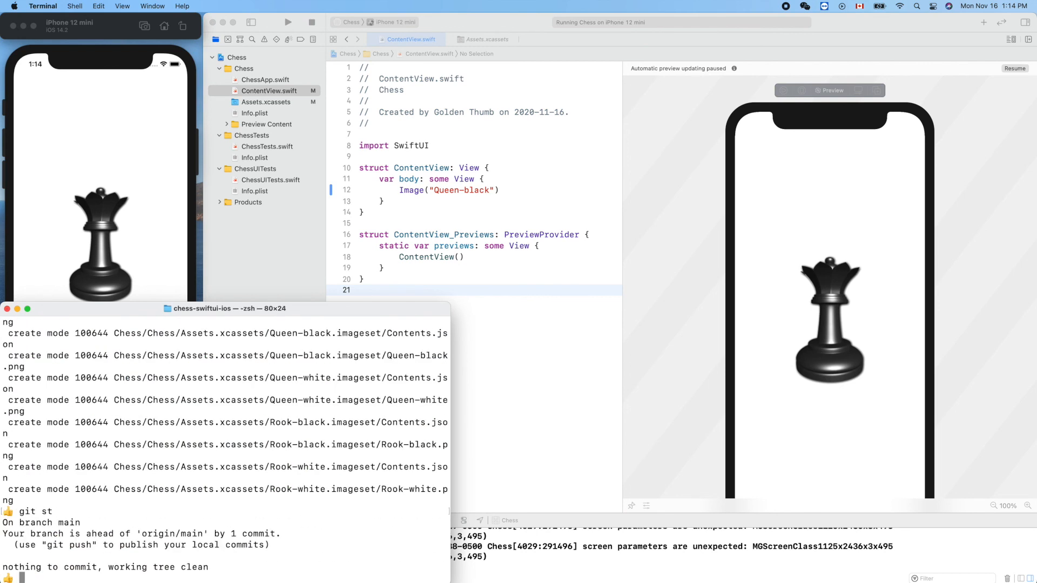
- Push the commit to GitHub's main branch with git push
{"action": "type", "text": "git push"}
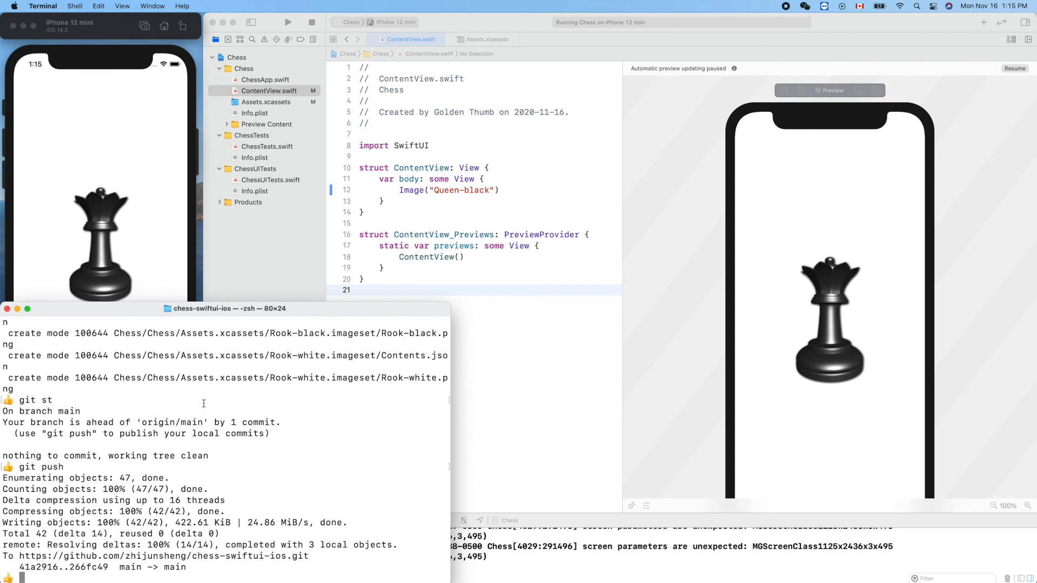
{"action": "mouse_move", "coordinate": [250, 446]}
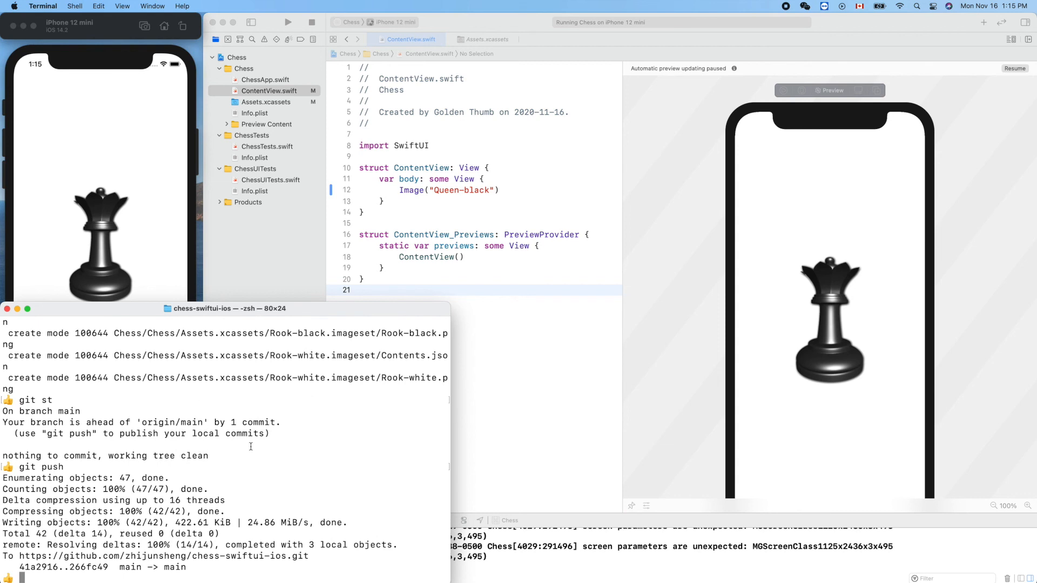